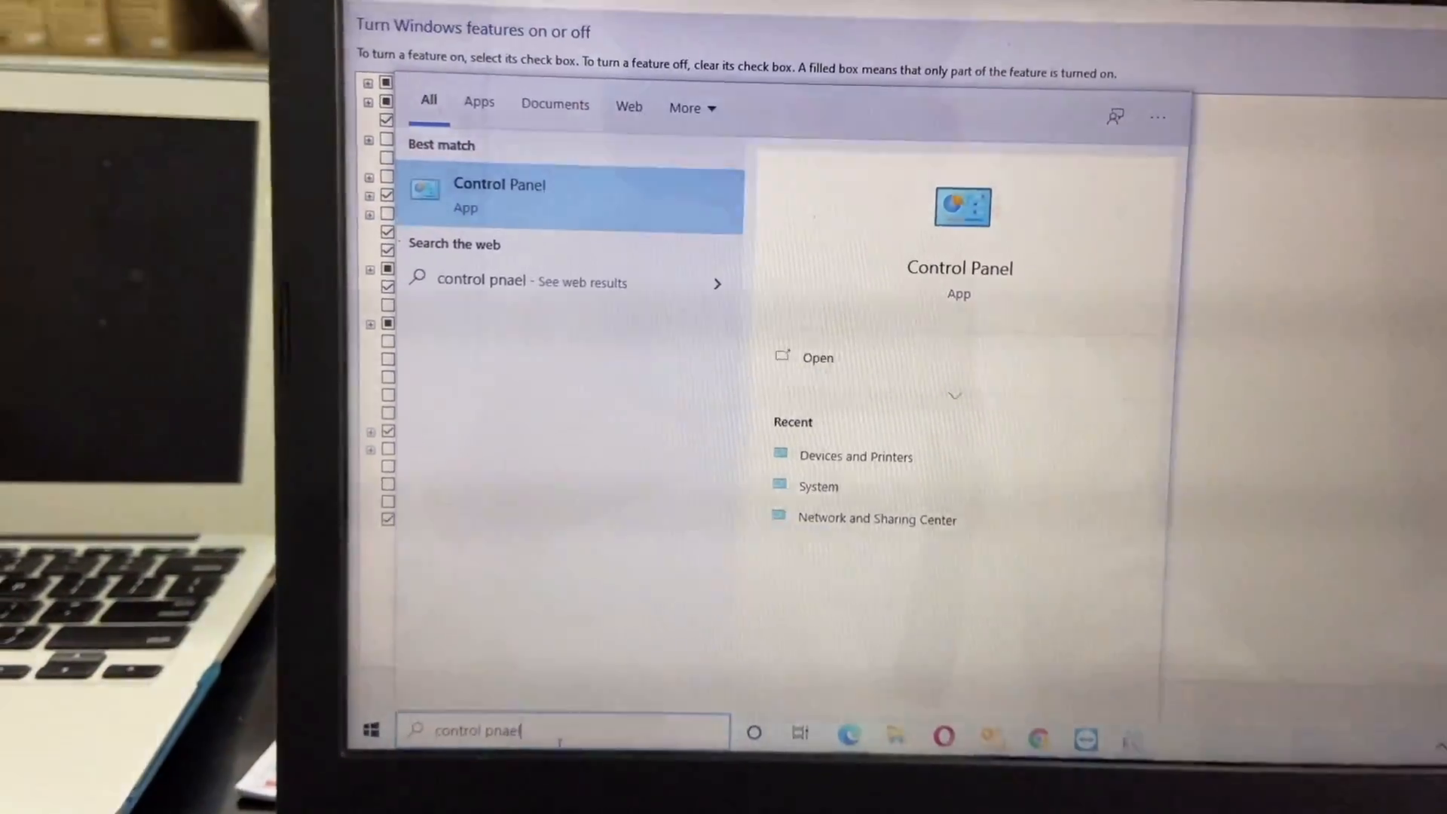
- Go from Control Panel's User Accounts to Manage another account, then Settings' Family & other users
click(817, 358)
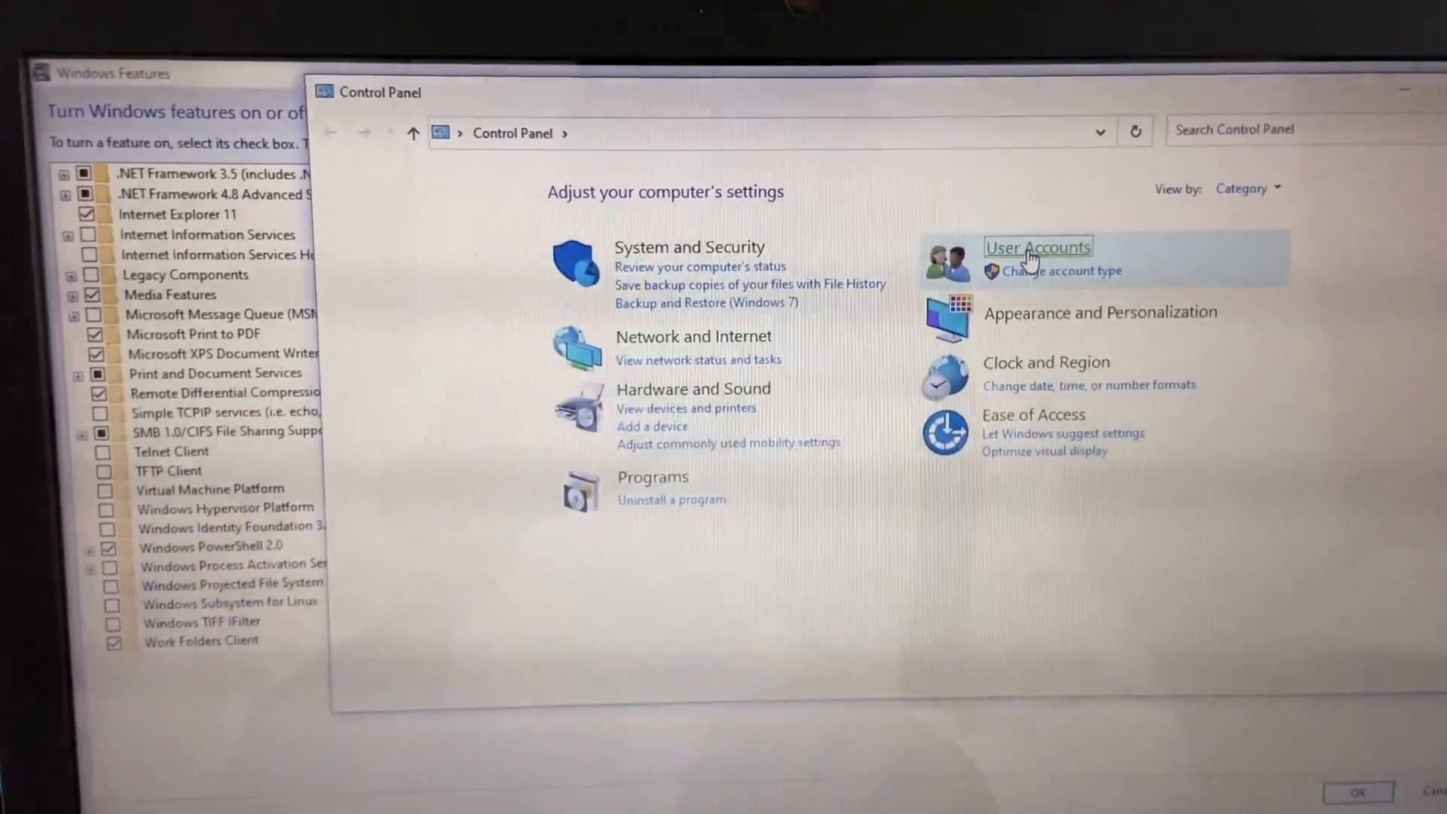
click(1037, 247)
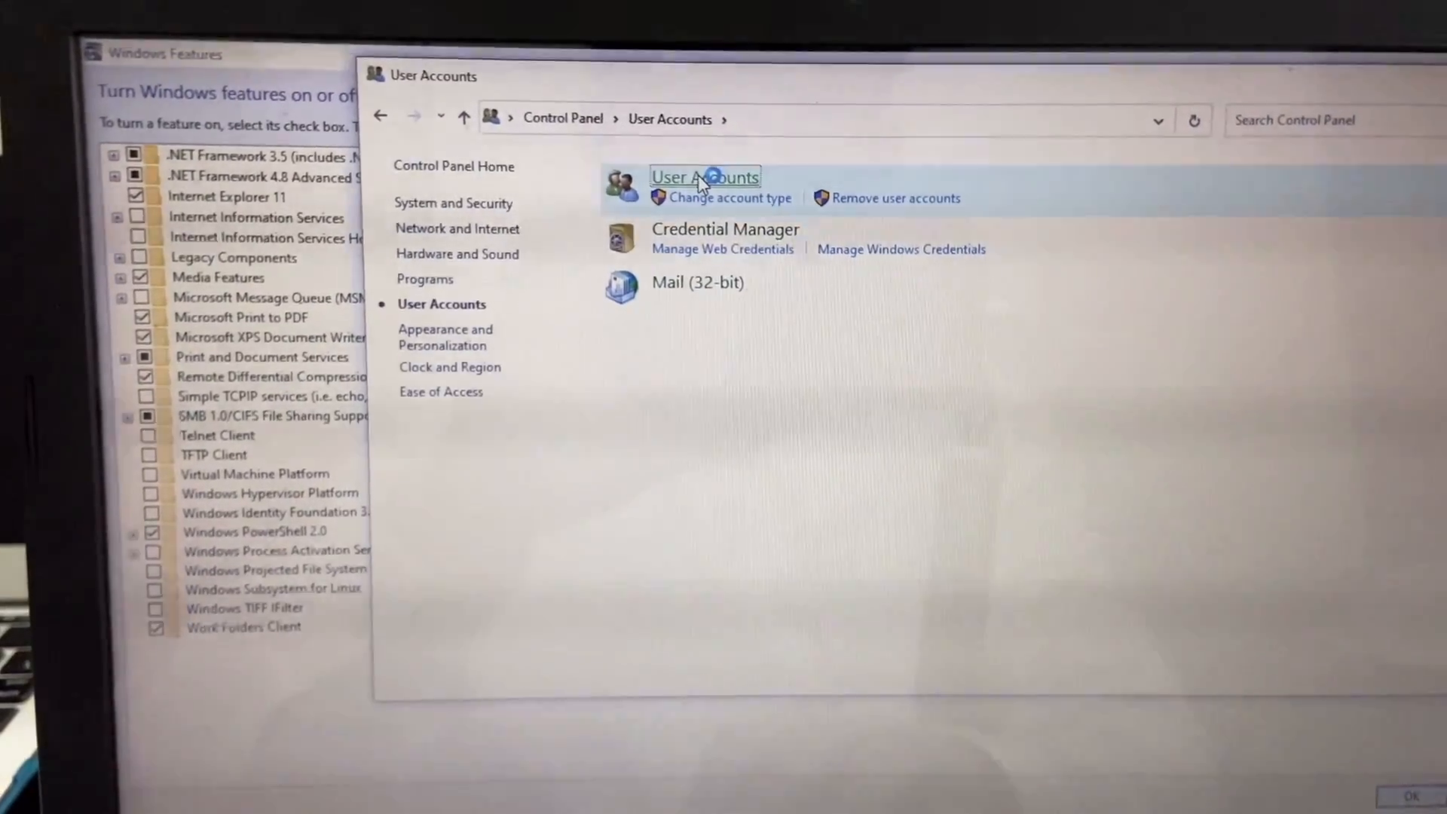
click(704, 177)
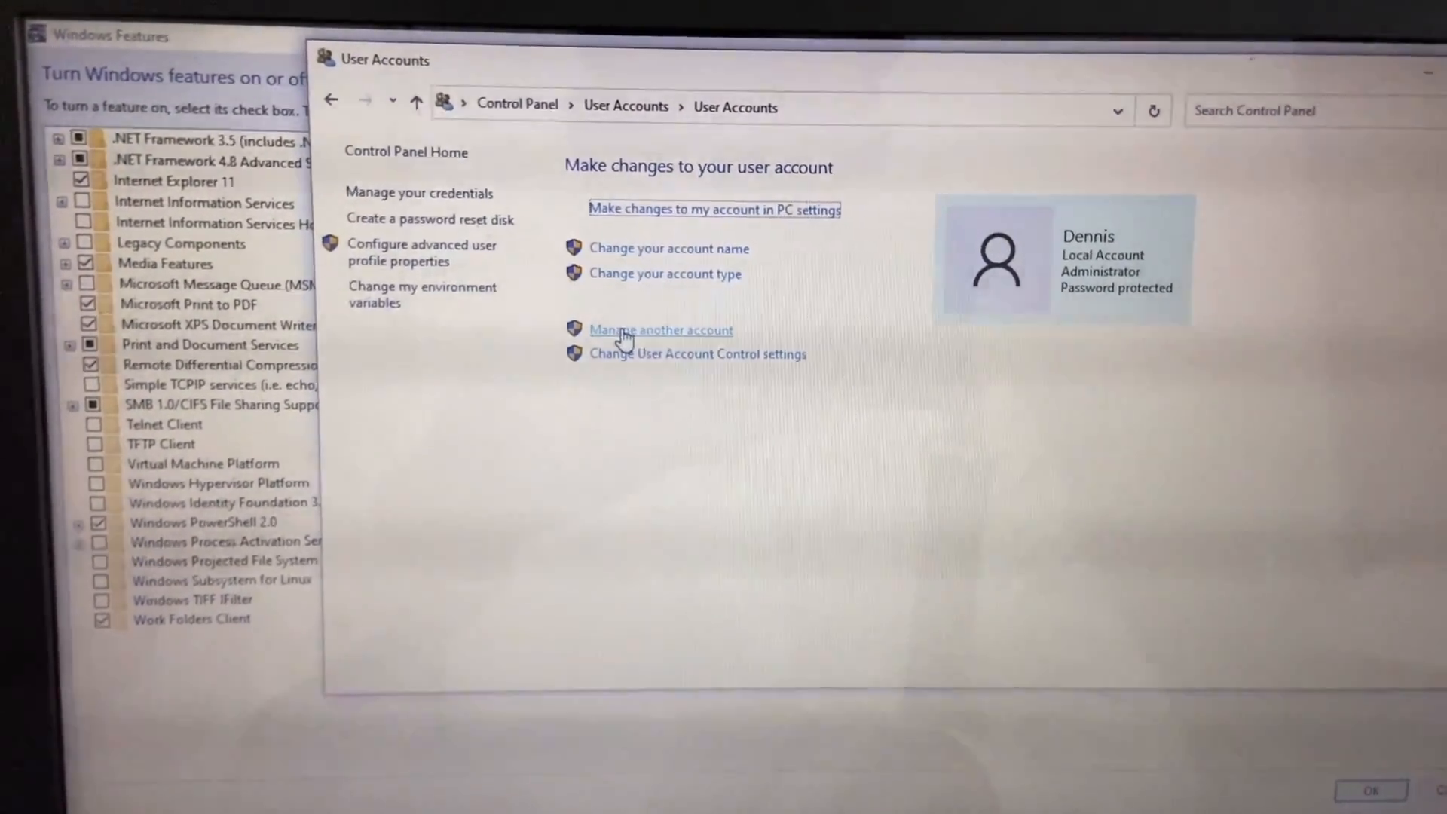
click(660, 329)
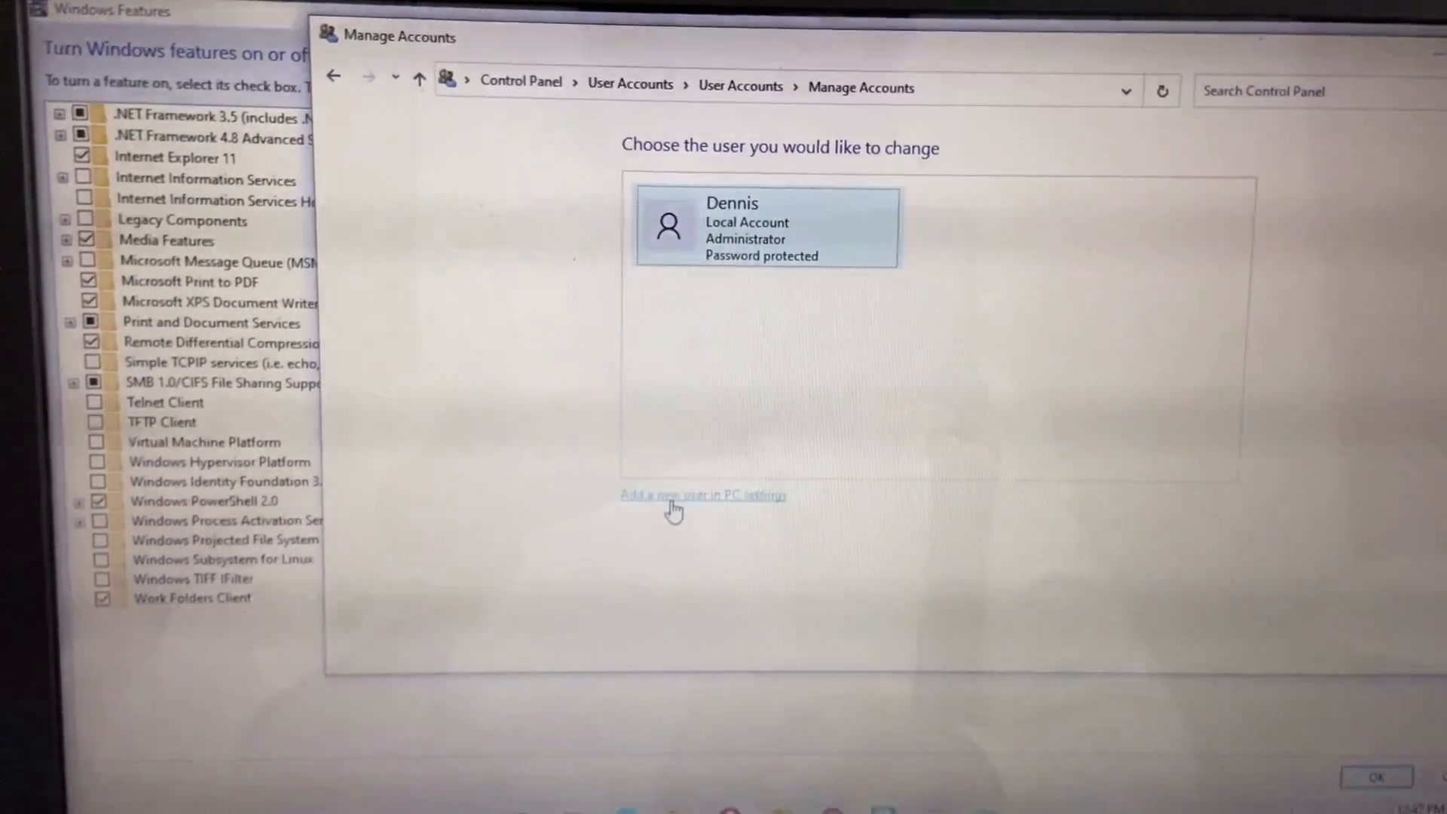
click(702, 494)
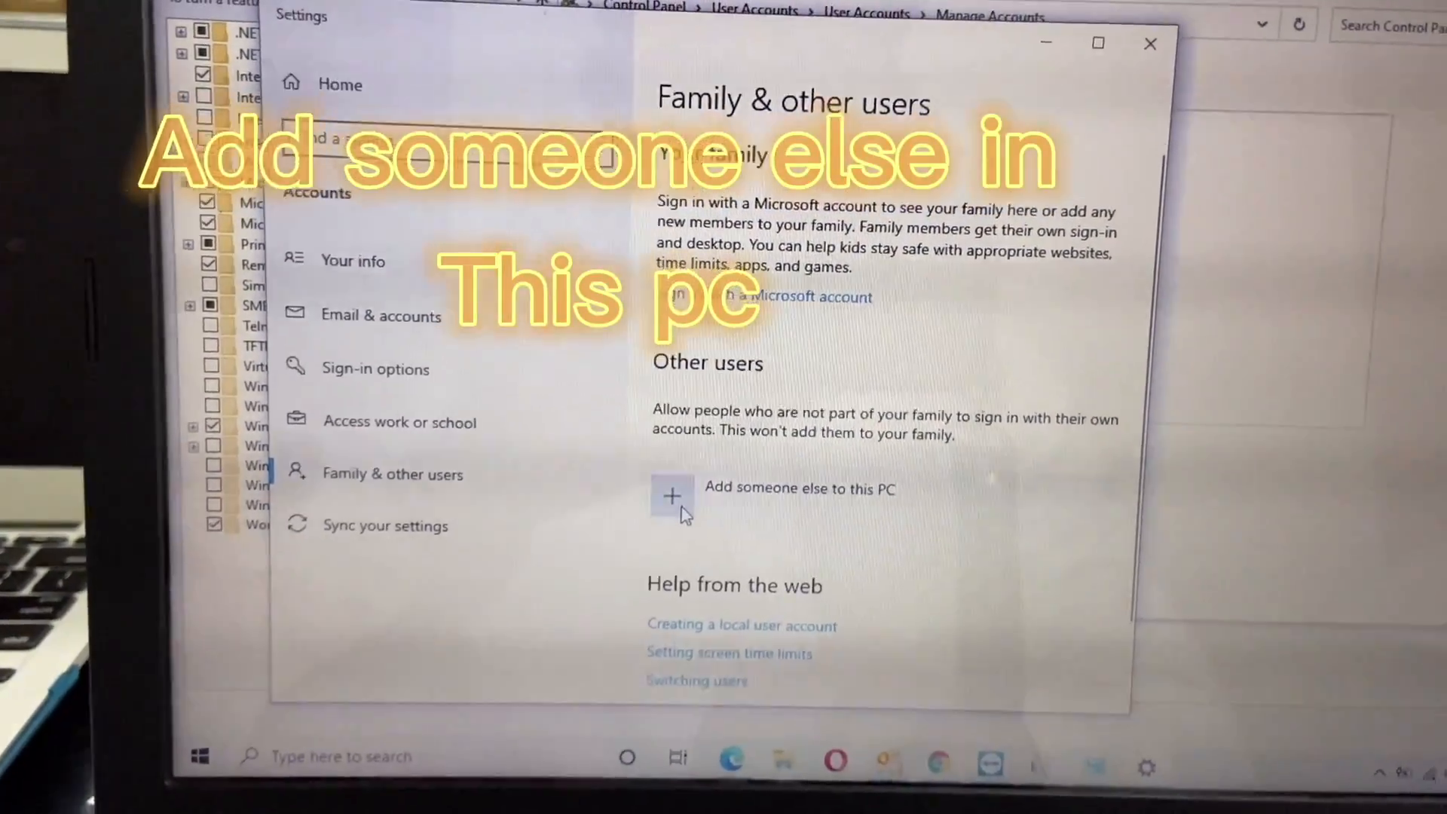
- Add local user 'canon' without a Microsoft account, with password and security answers
click(671, 496)
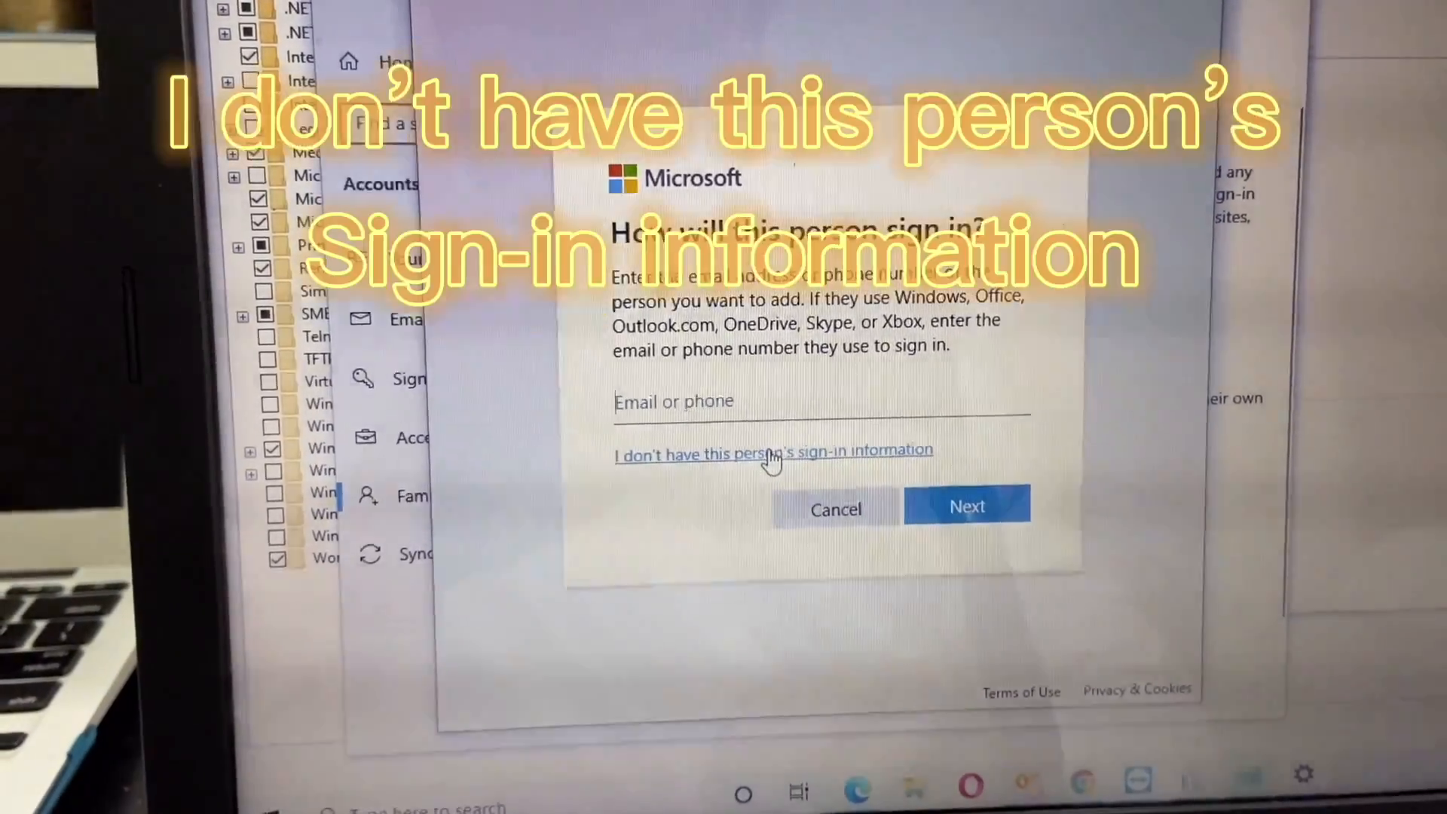
click(773, 453)
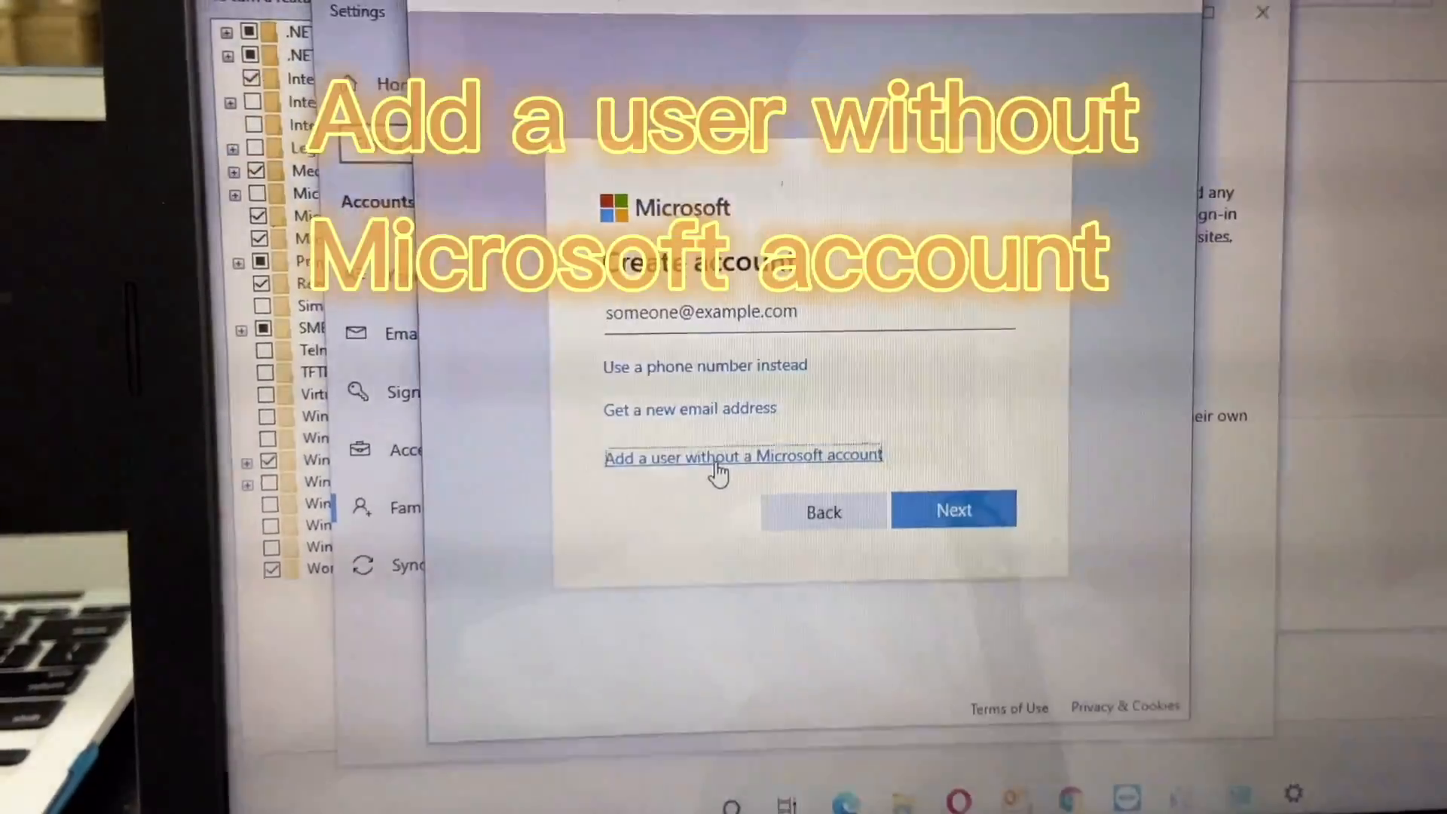
click(743, 455)
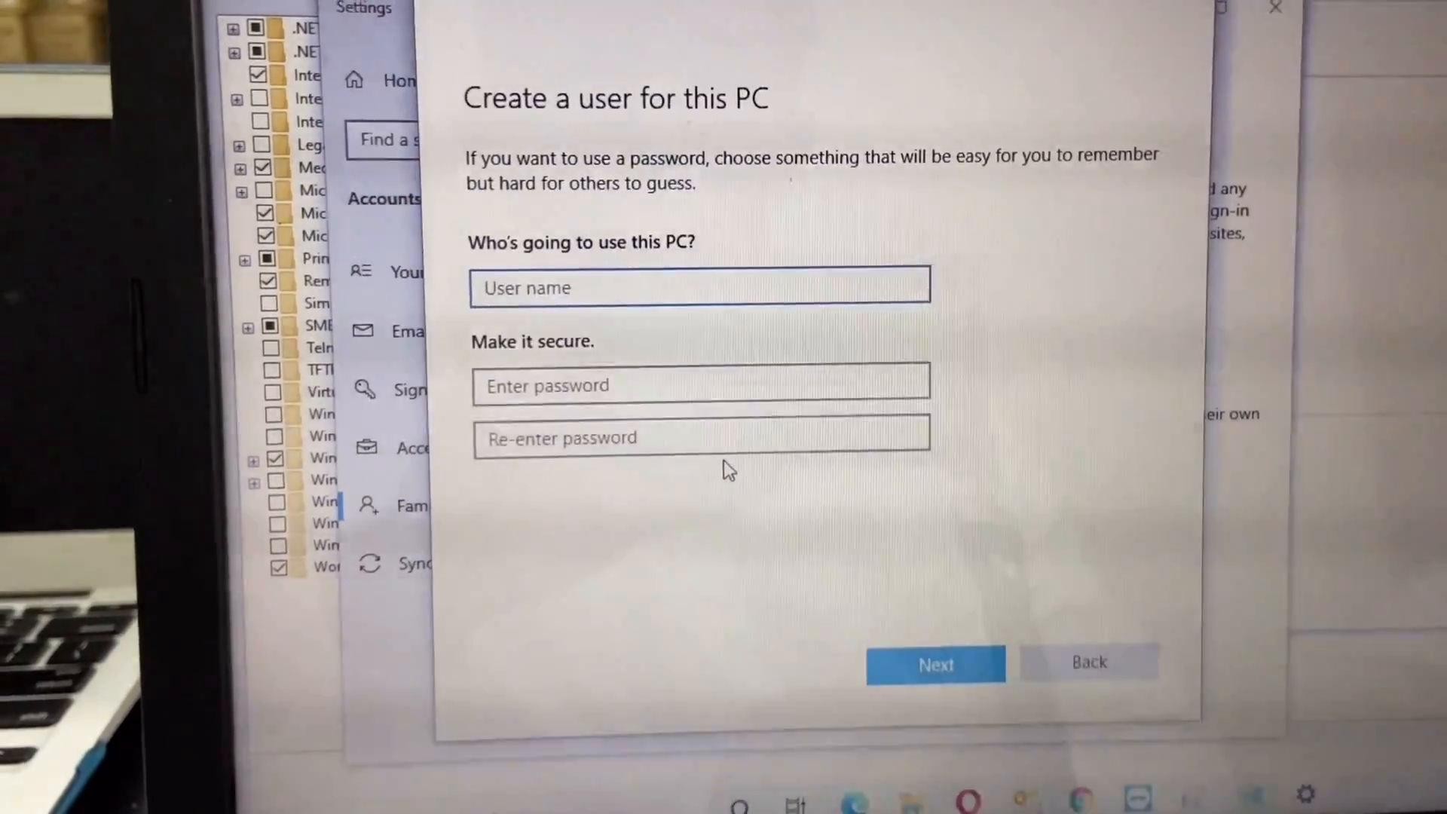
text(canon)
text(x)
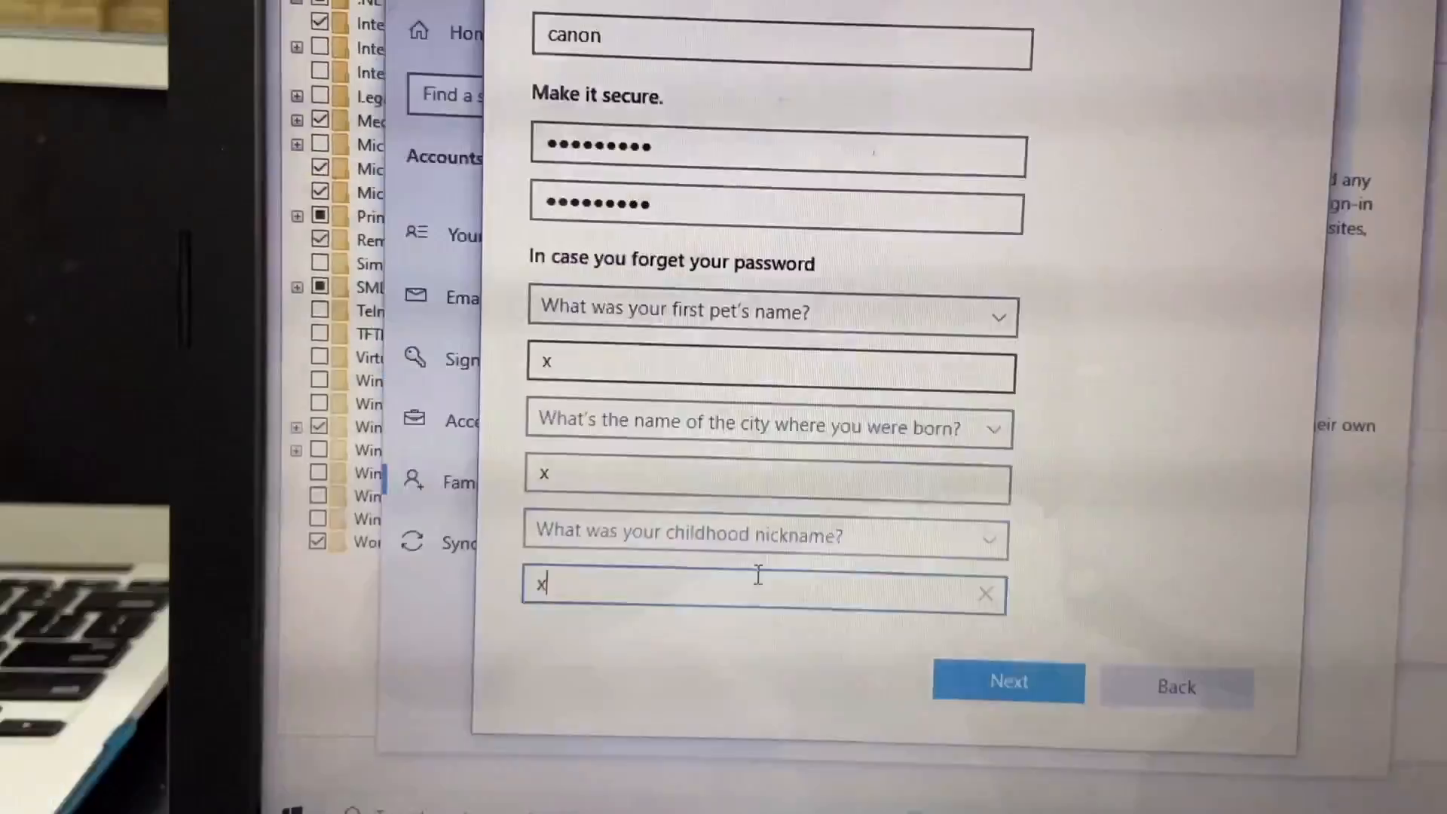
click(1008, 682)
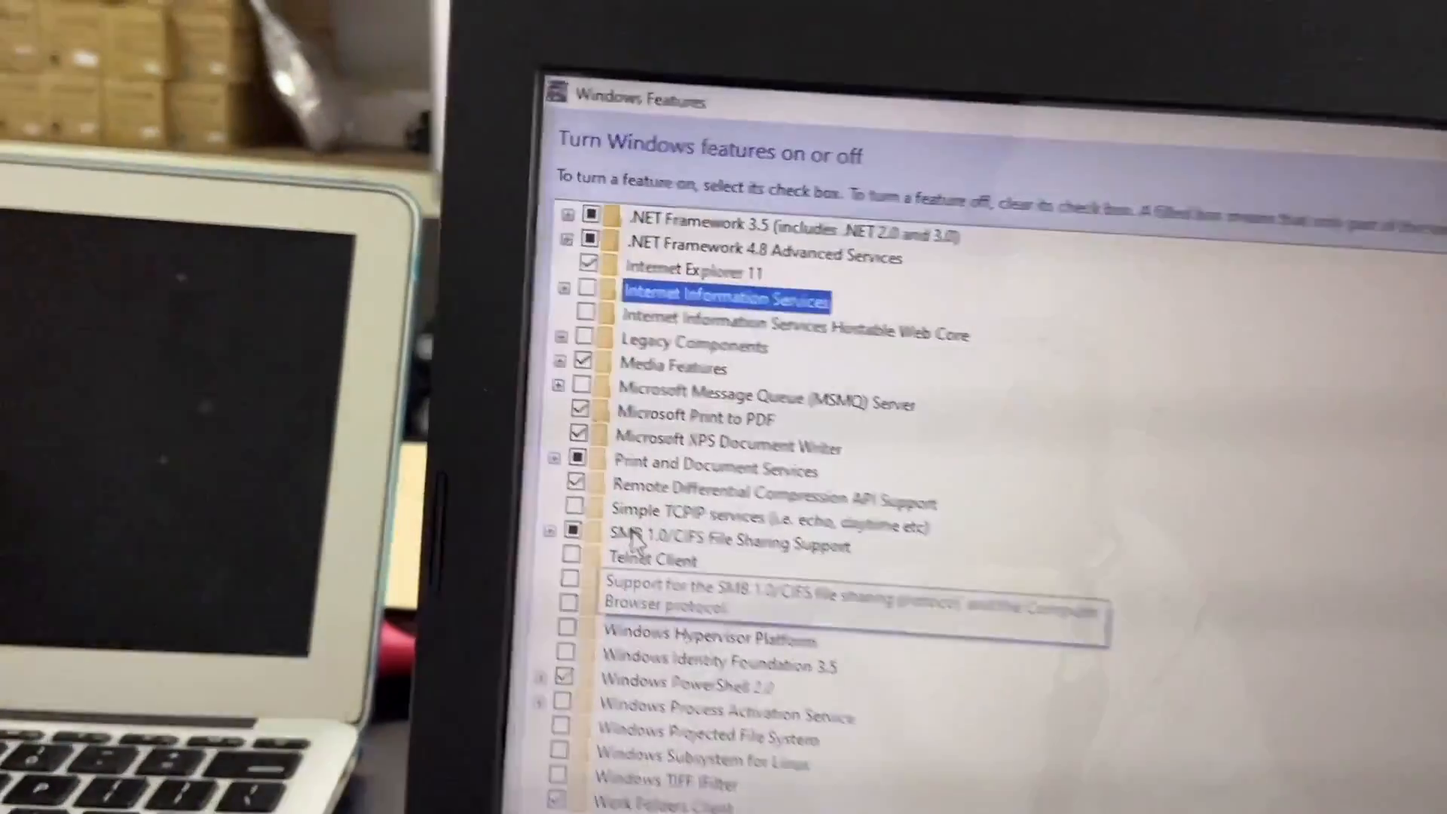
- Enable the SMB 1.0/CIFS Client Windows feature and restart the PC
scroll(down, 3)
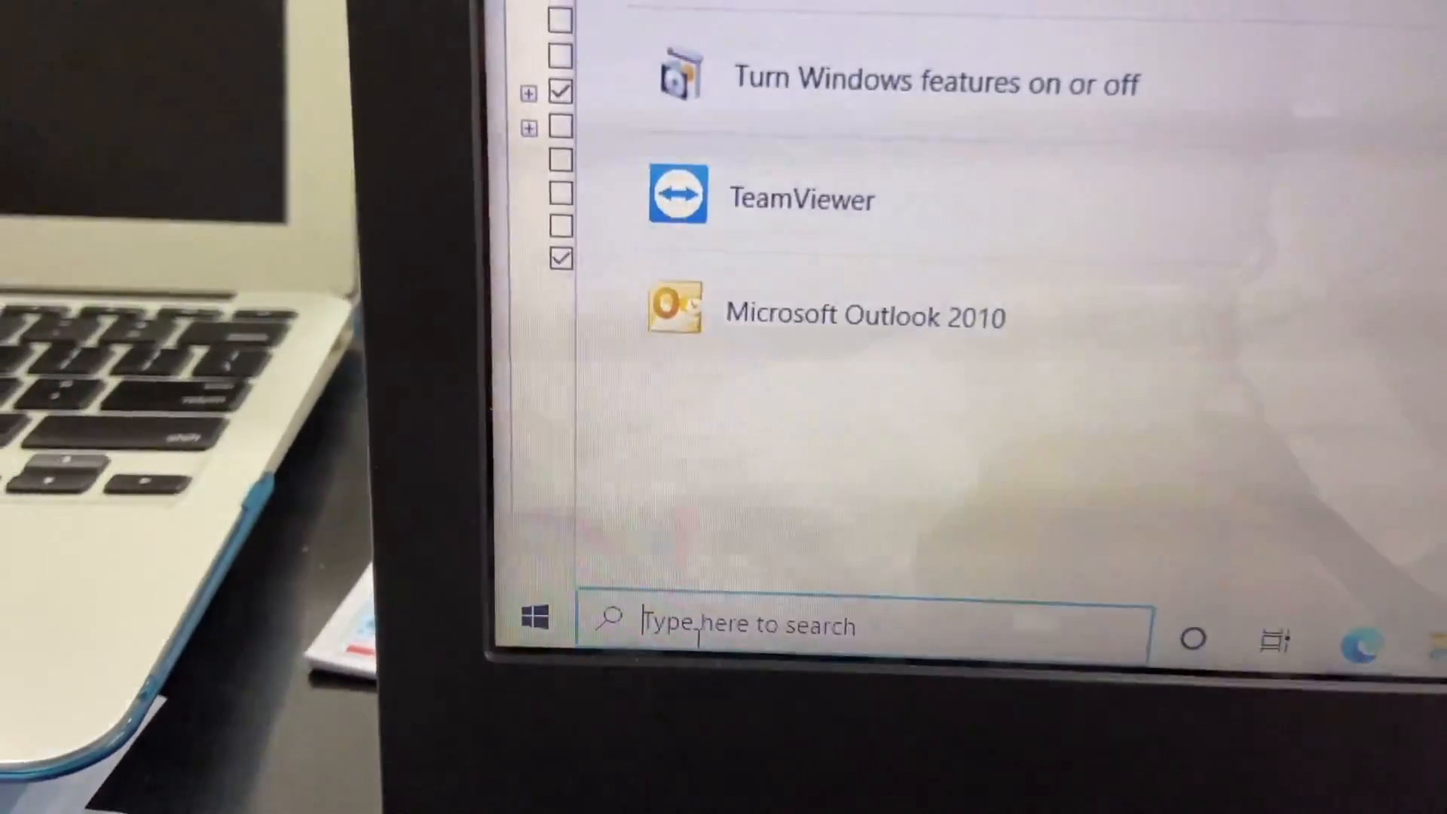
text(windo)
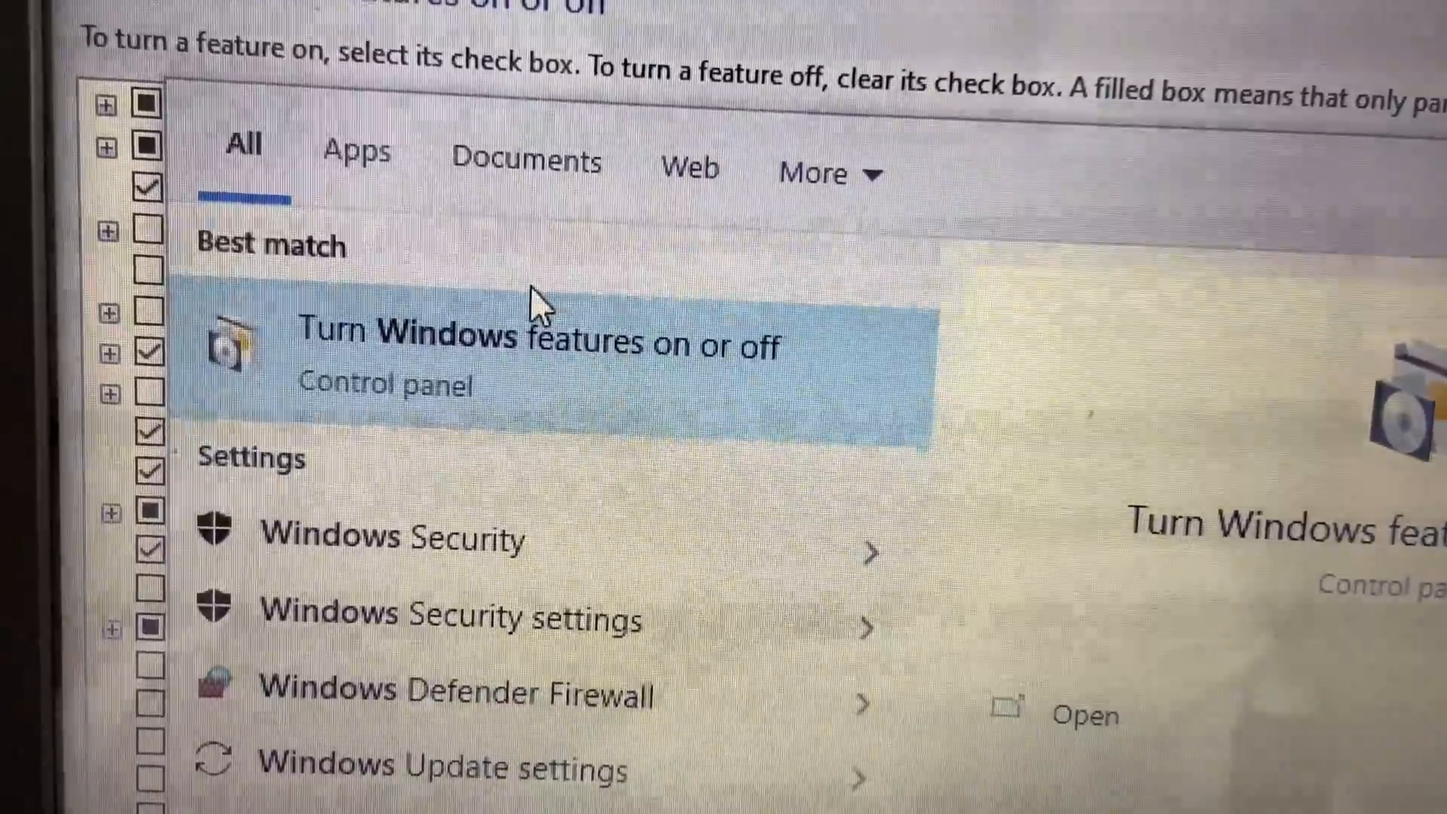
click(535, 355)
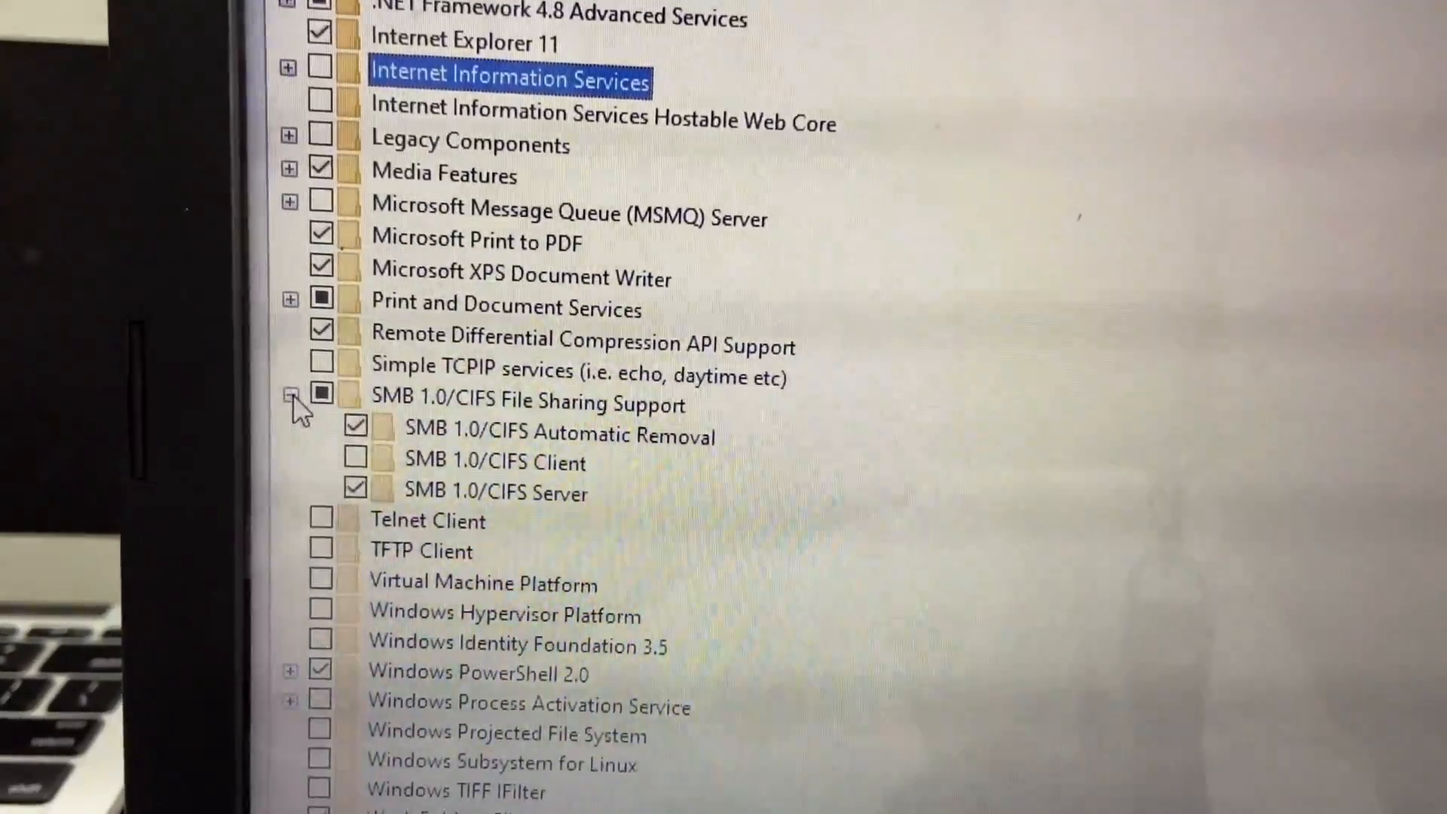
click(355, 456)
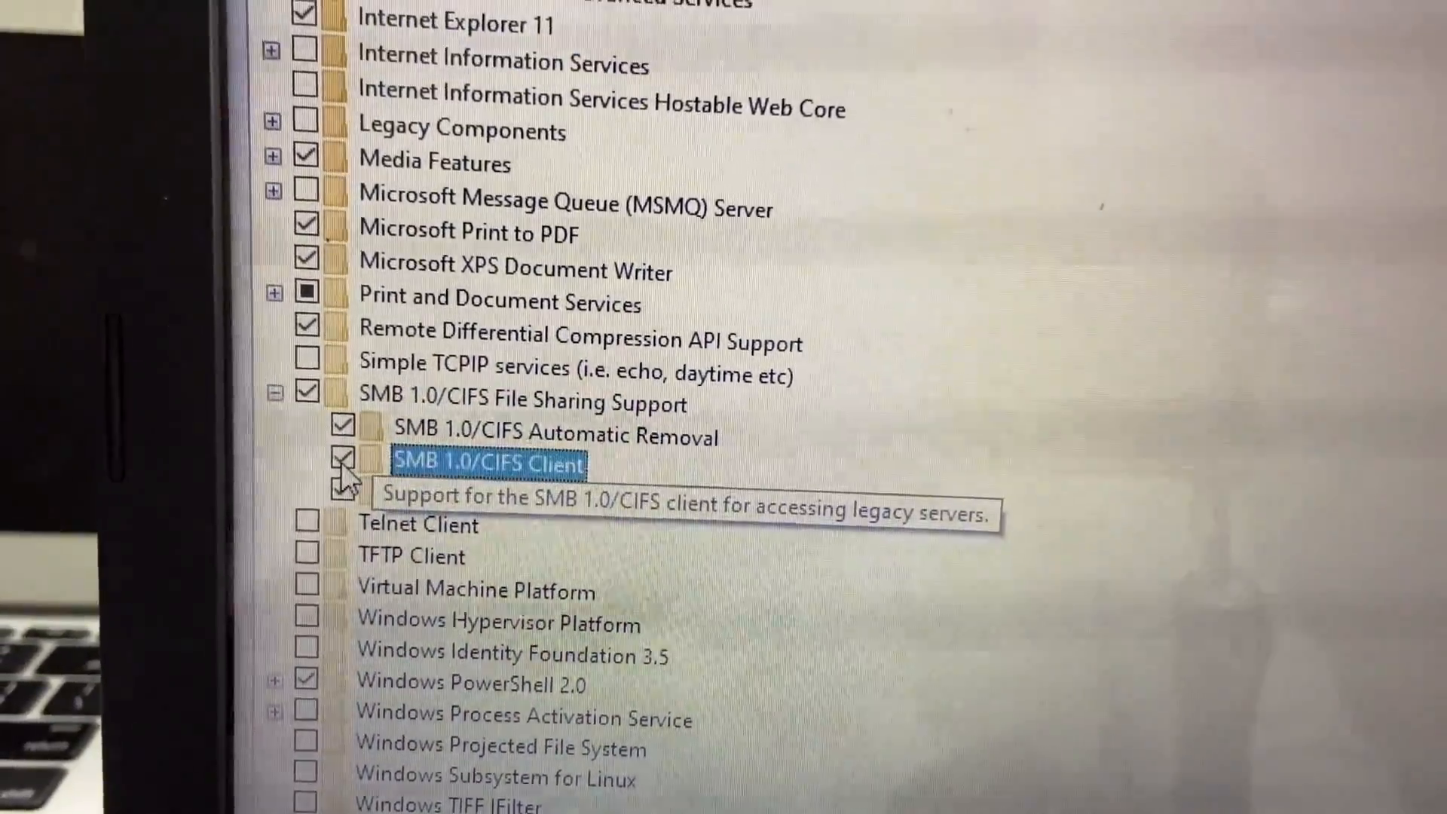
scroll(down, 3)
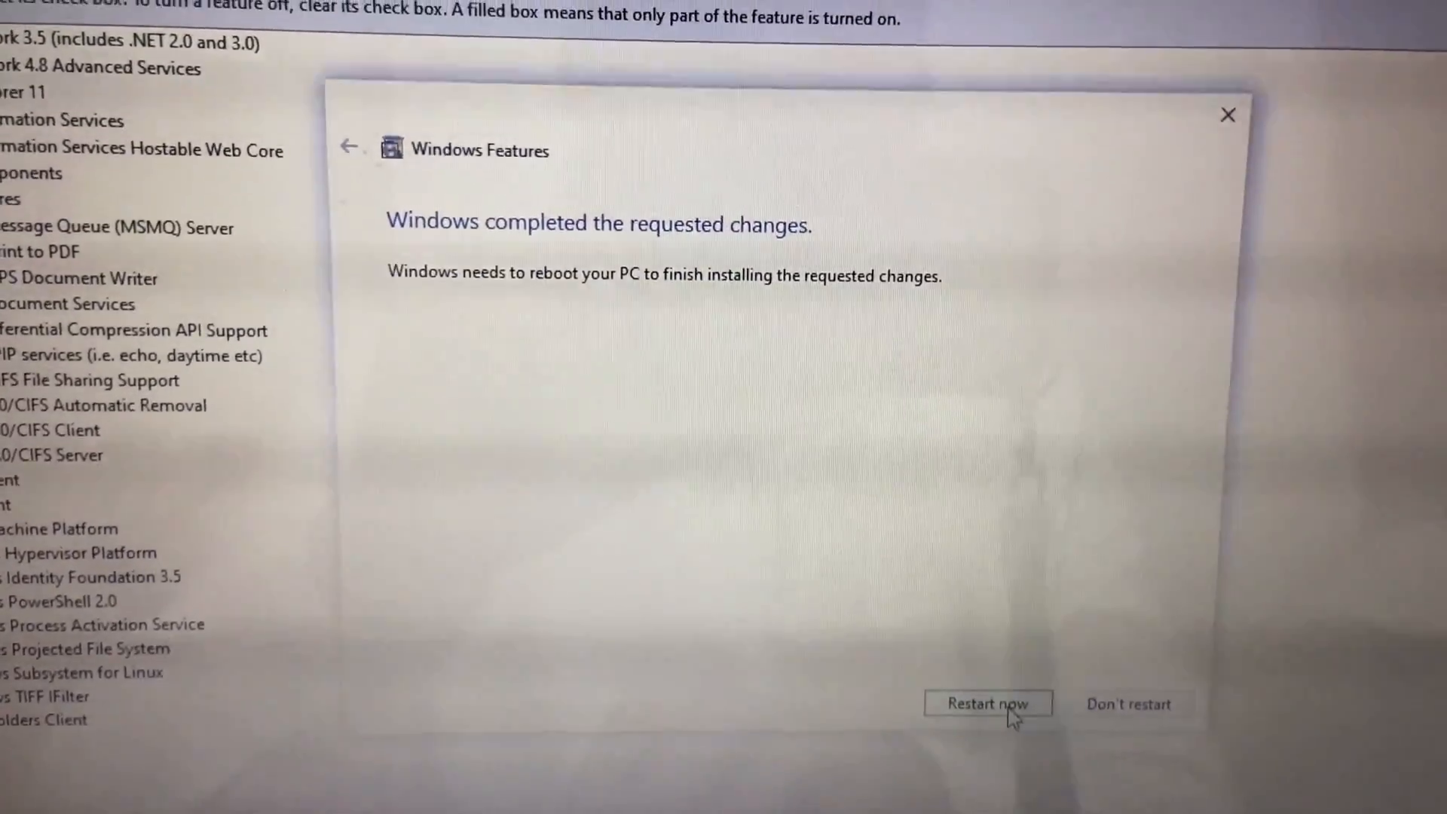
click(986, 703)
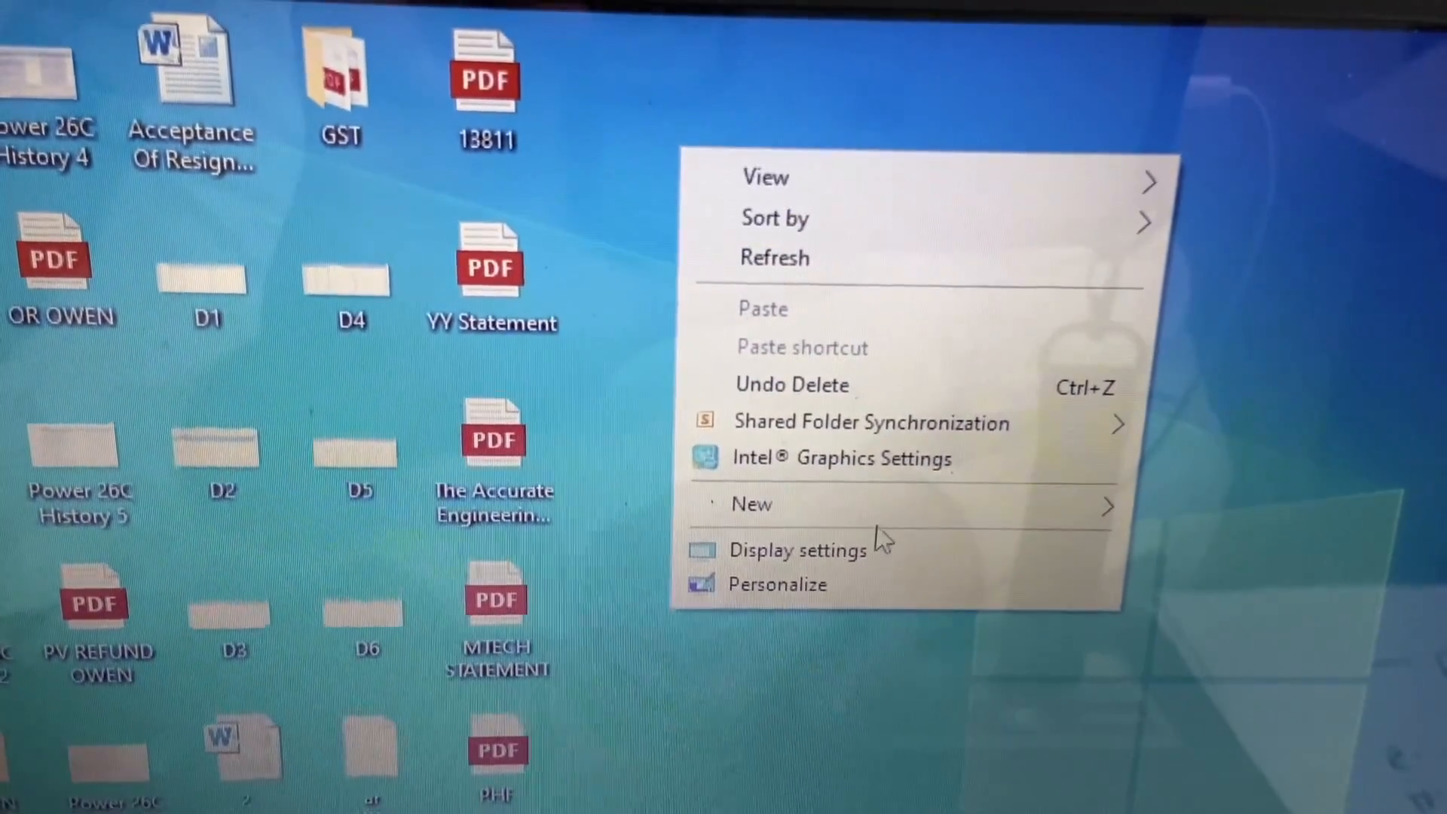
- Make a desktop folder named 'Canon Scan' and bring up its context menu
click(752, 504)
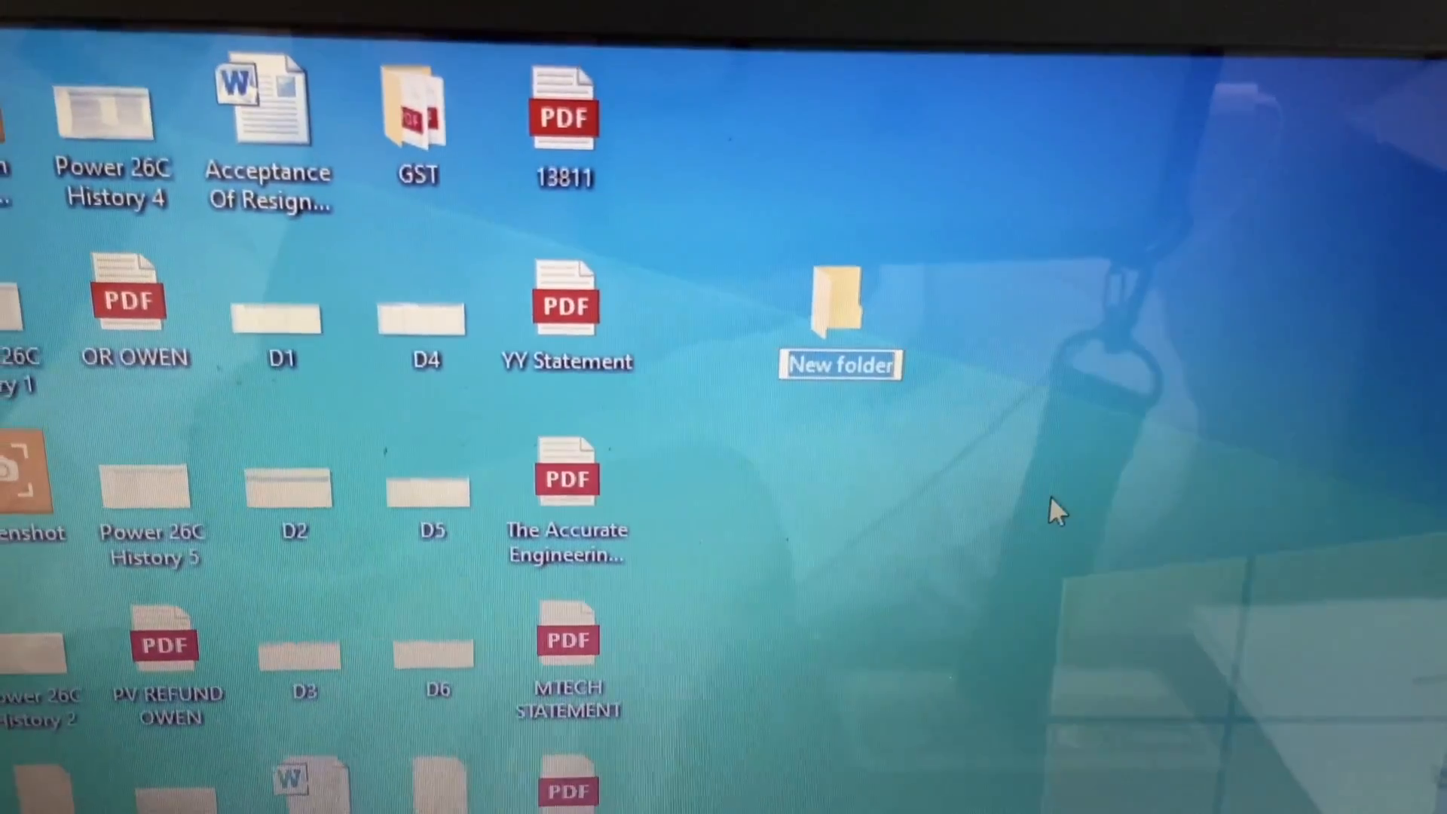
text(Canon Scan)
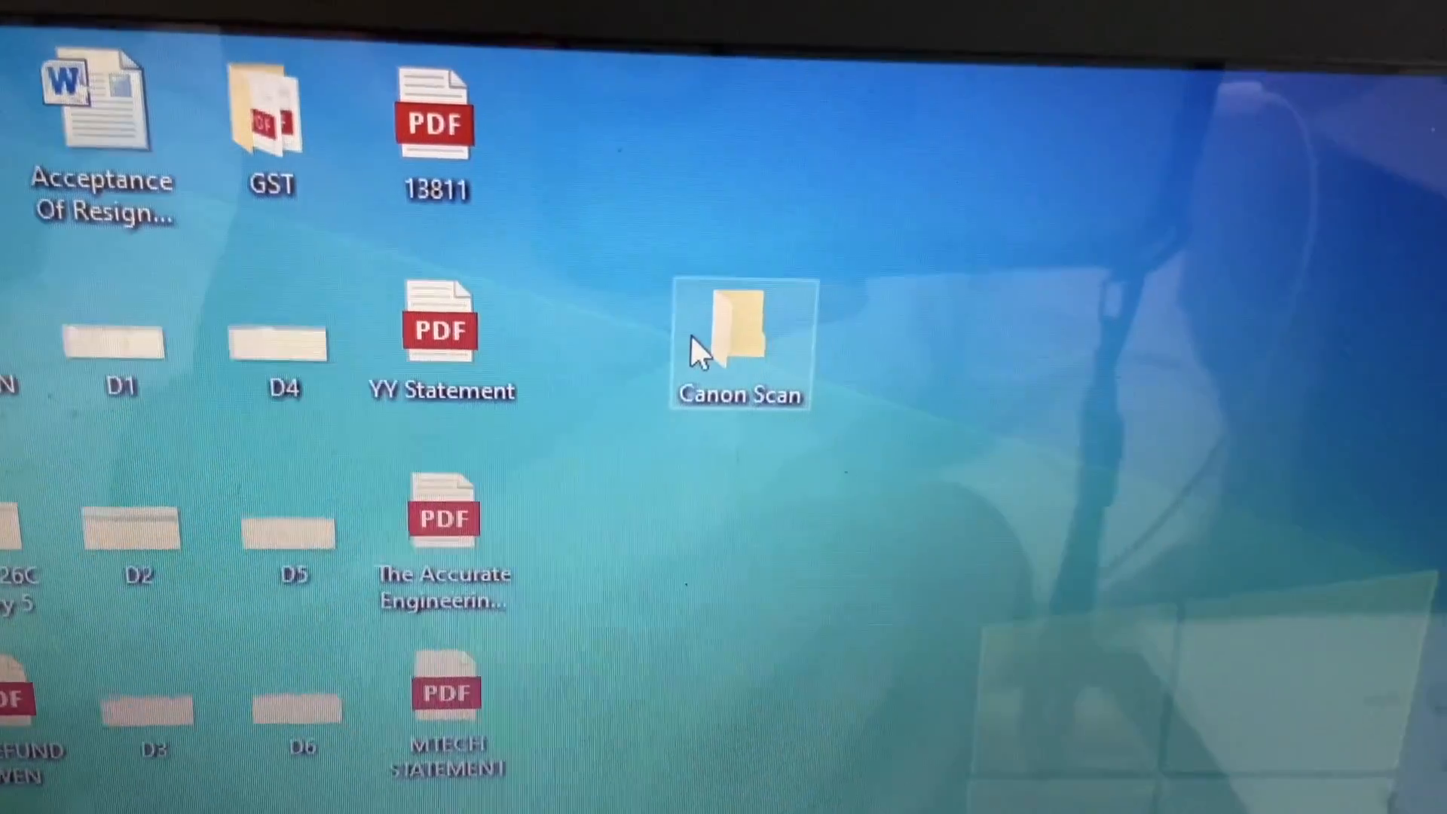
right_click(739, 342)
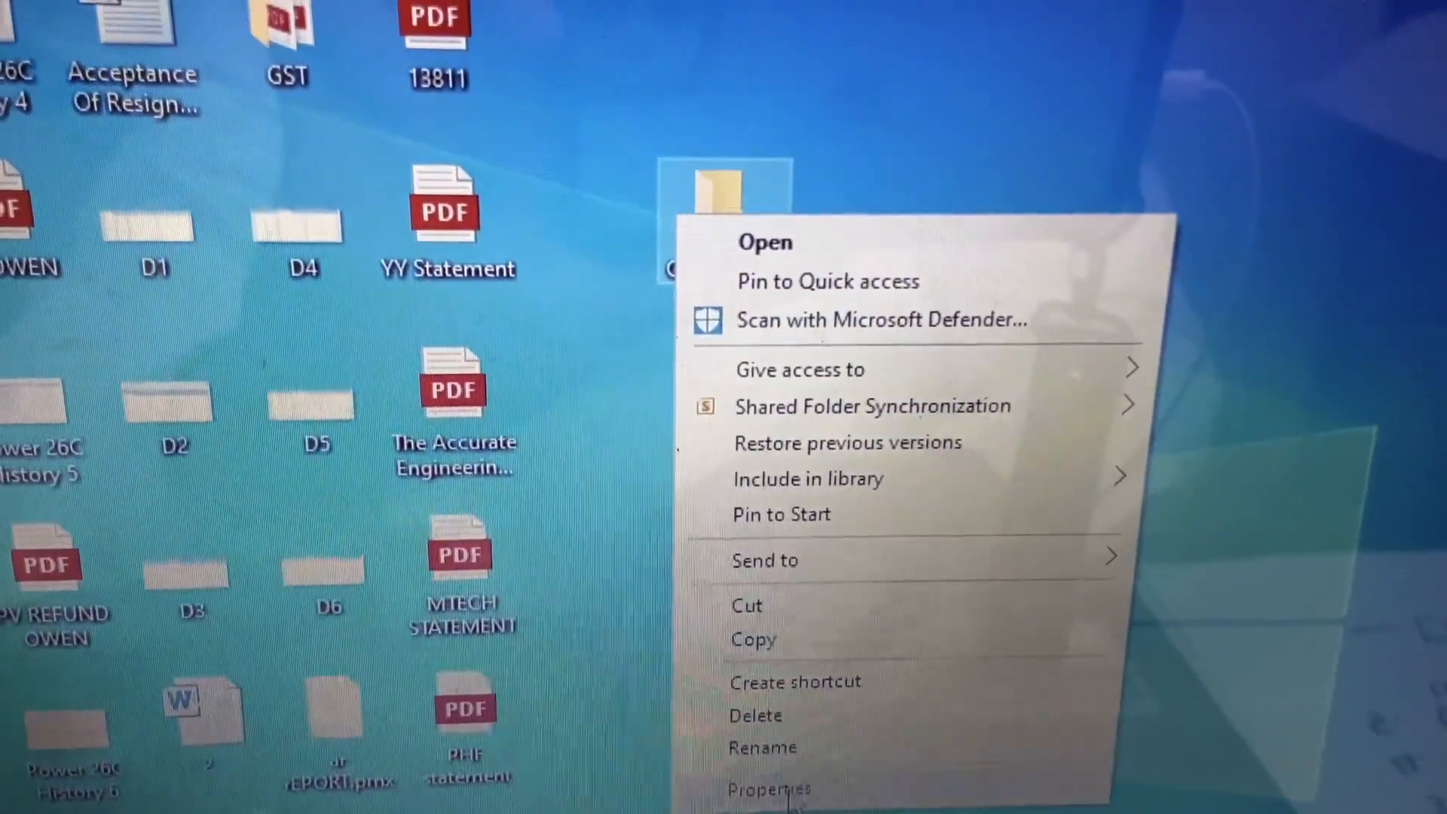
- Share the Canon Scan folder with canon and Everyone at Read access
click(768, 789)
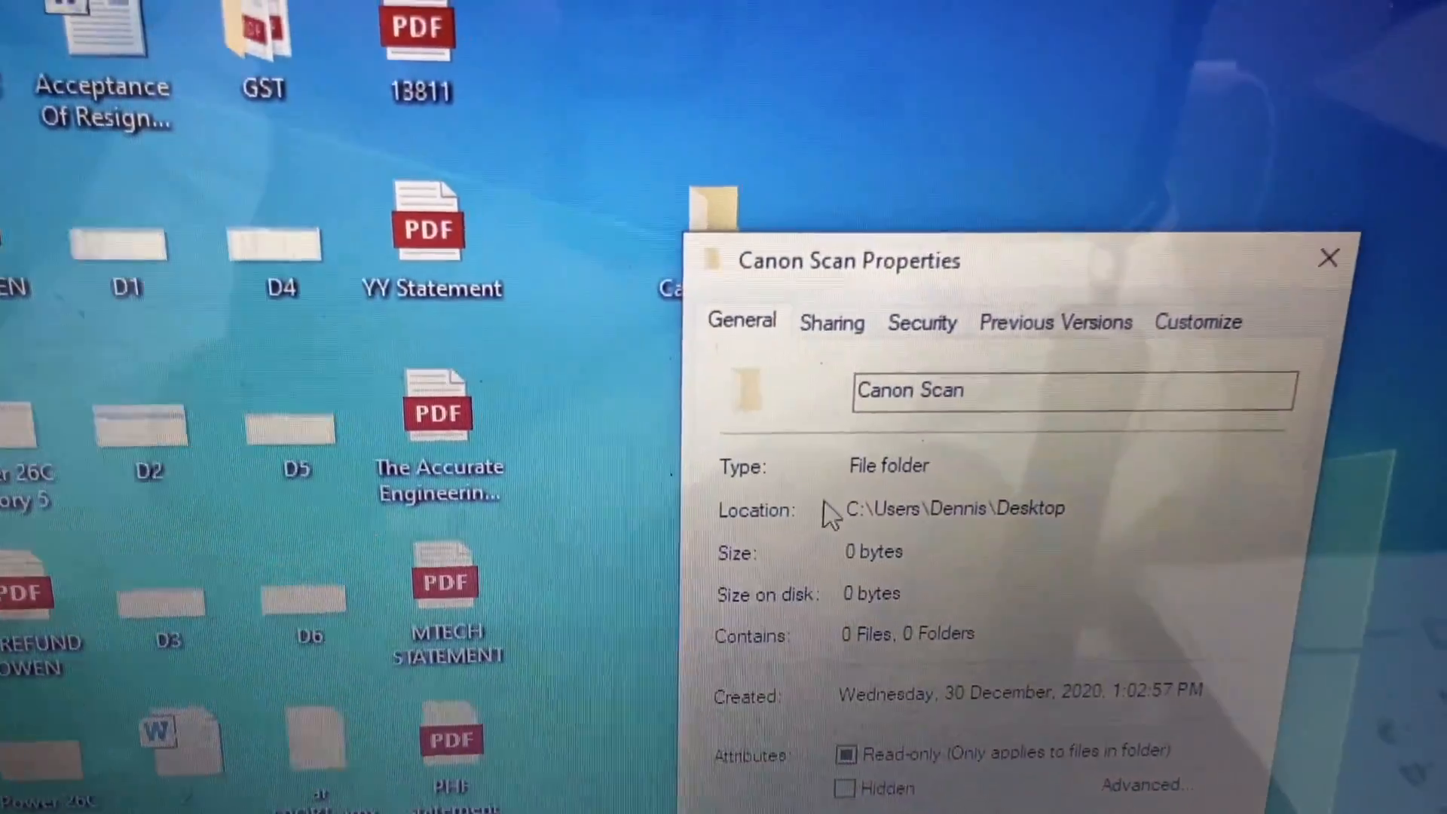
click(831, 321)
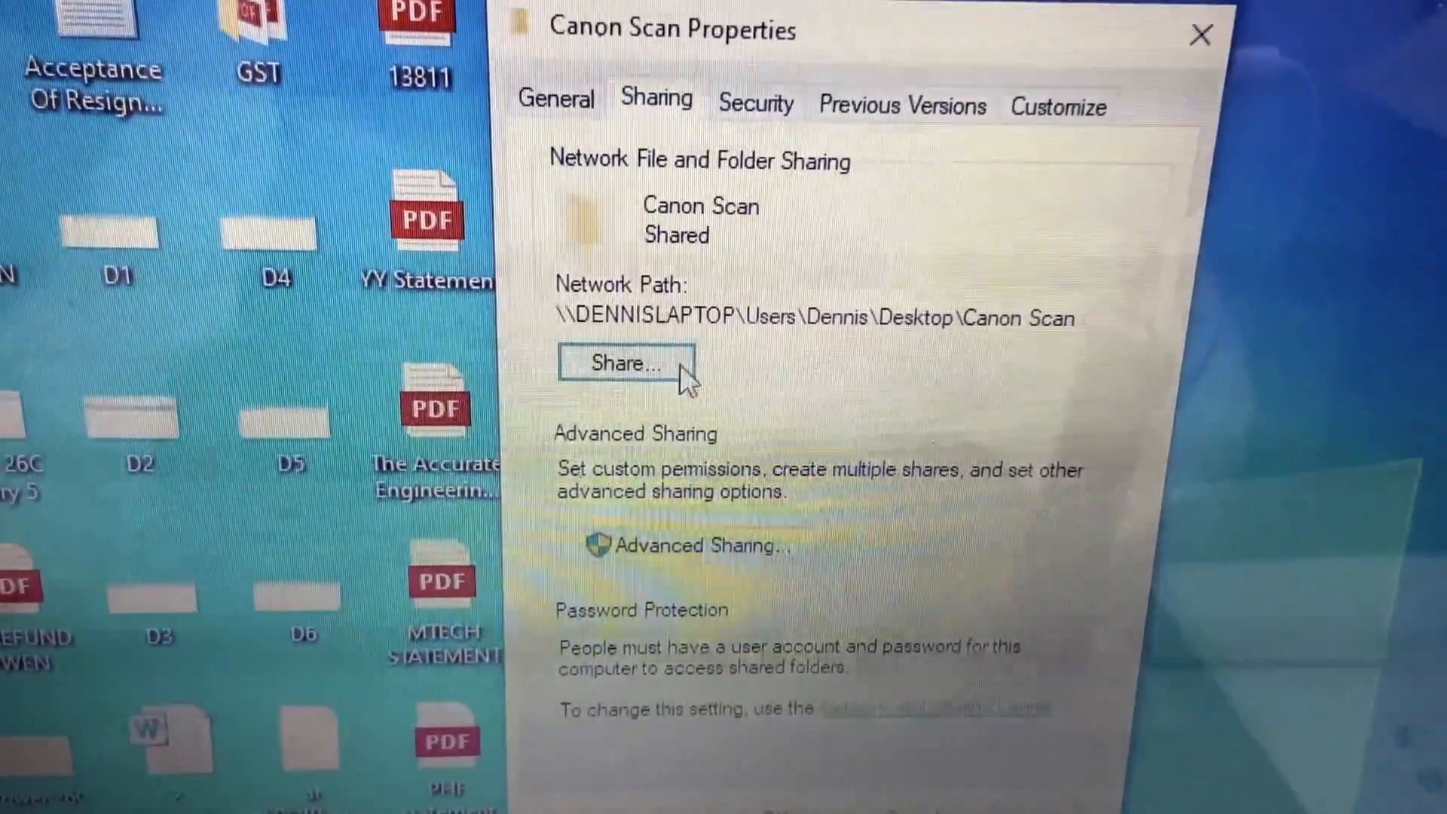
click(625, 362)
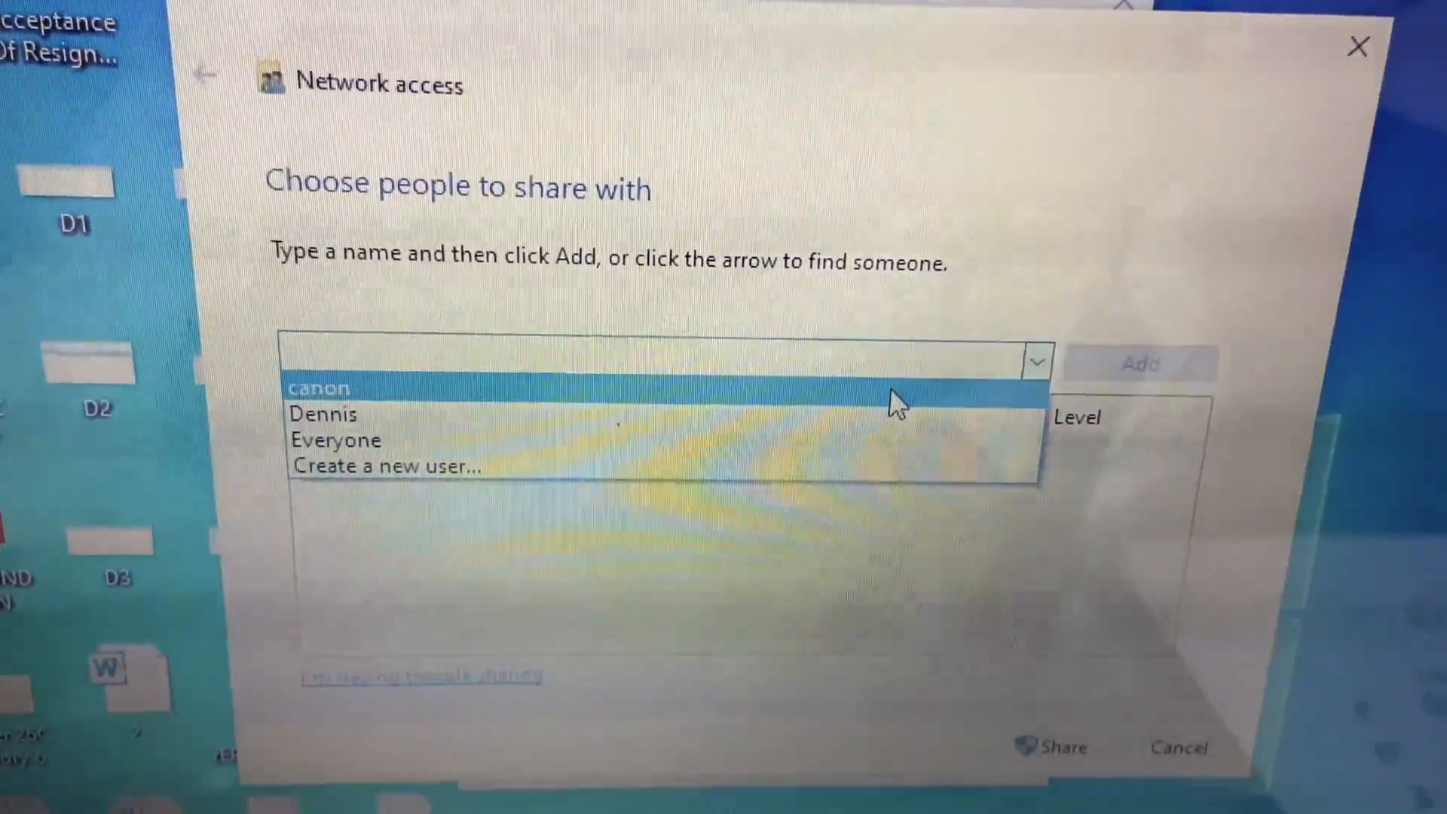
click(318, 387)
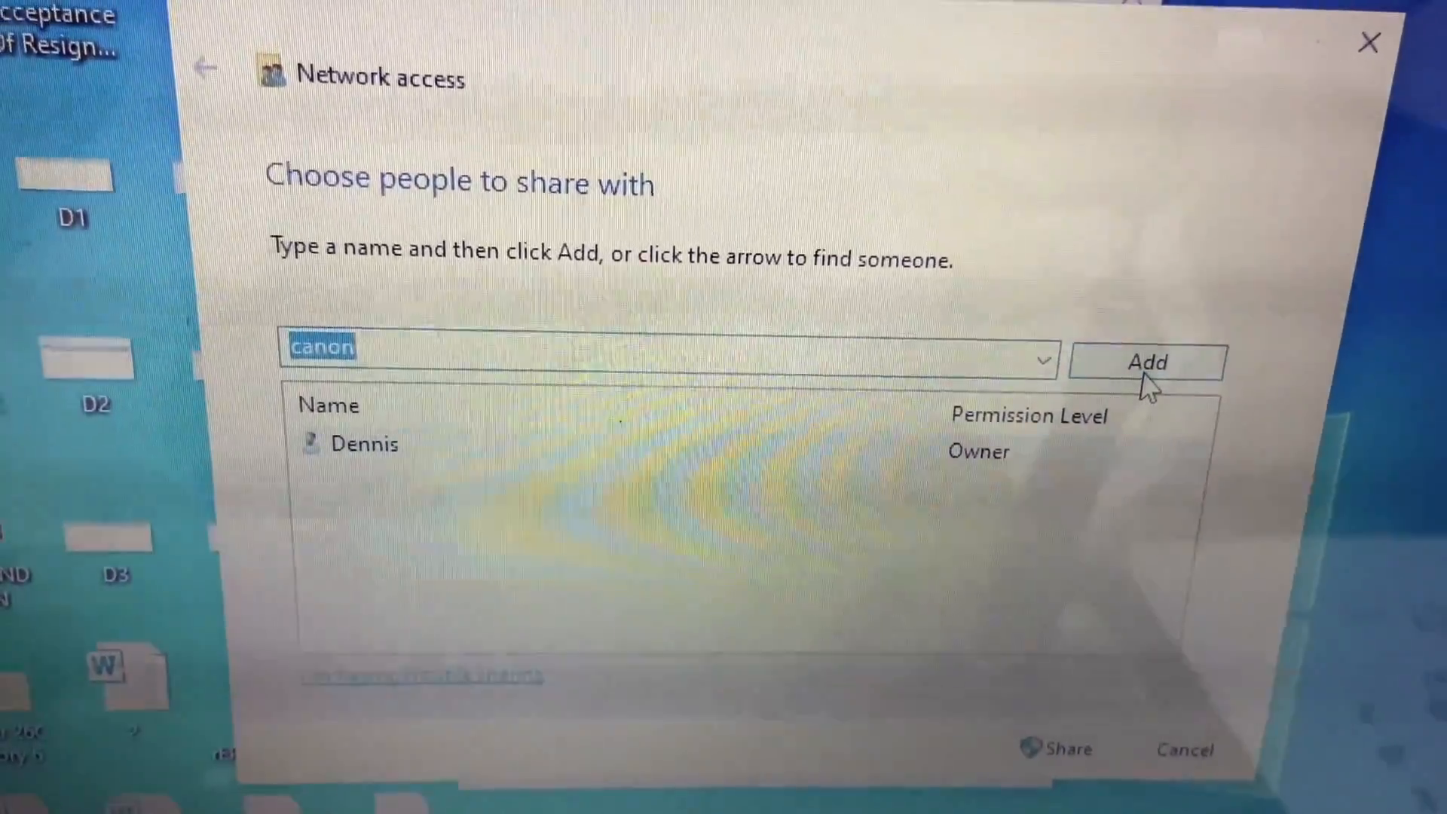
click(1147, 360)
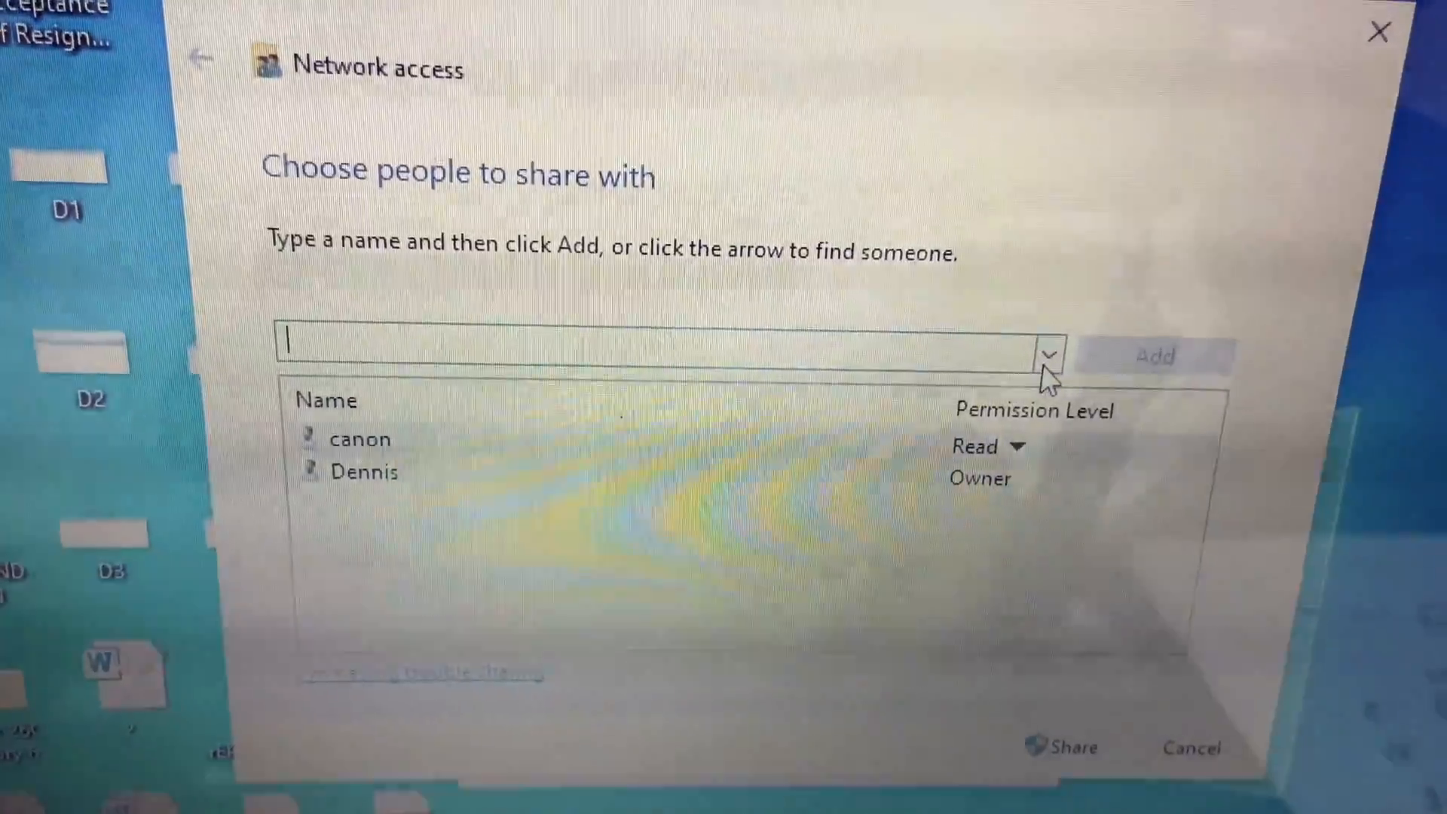
click(1051, 357)
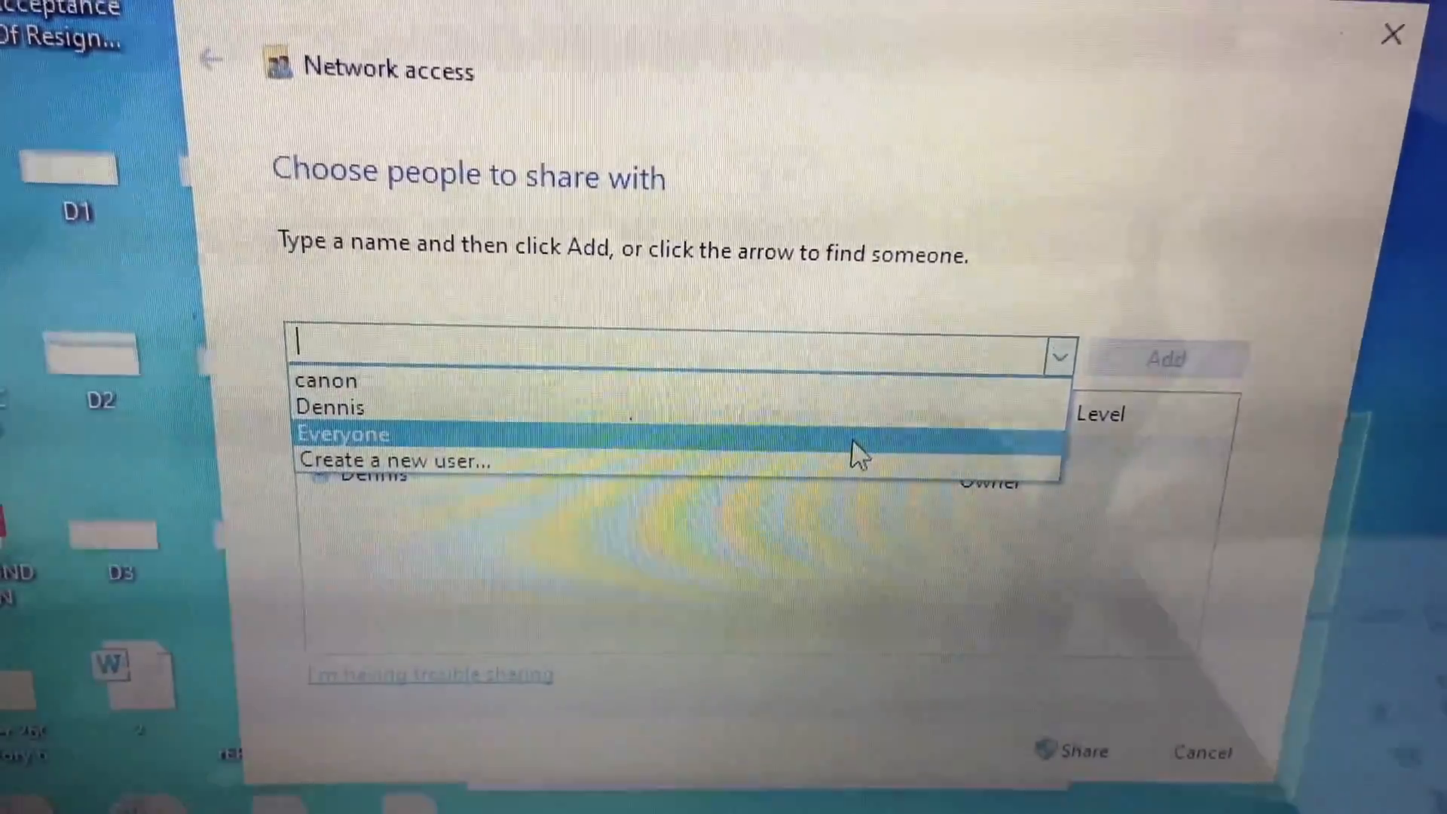
click(342, 434)
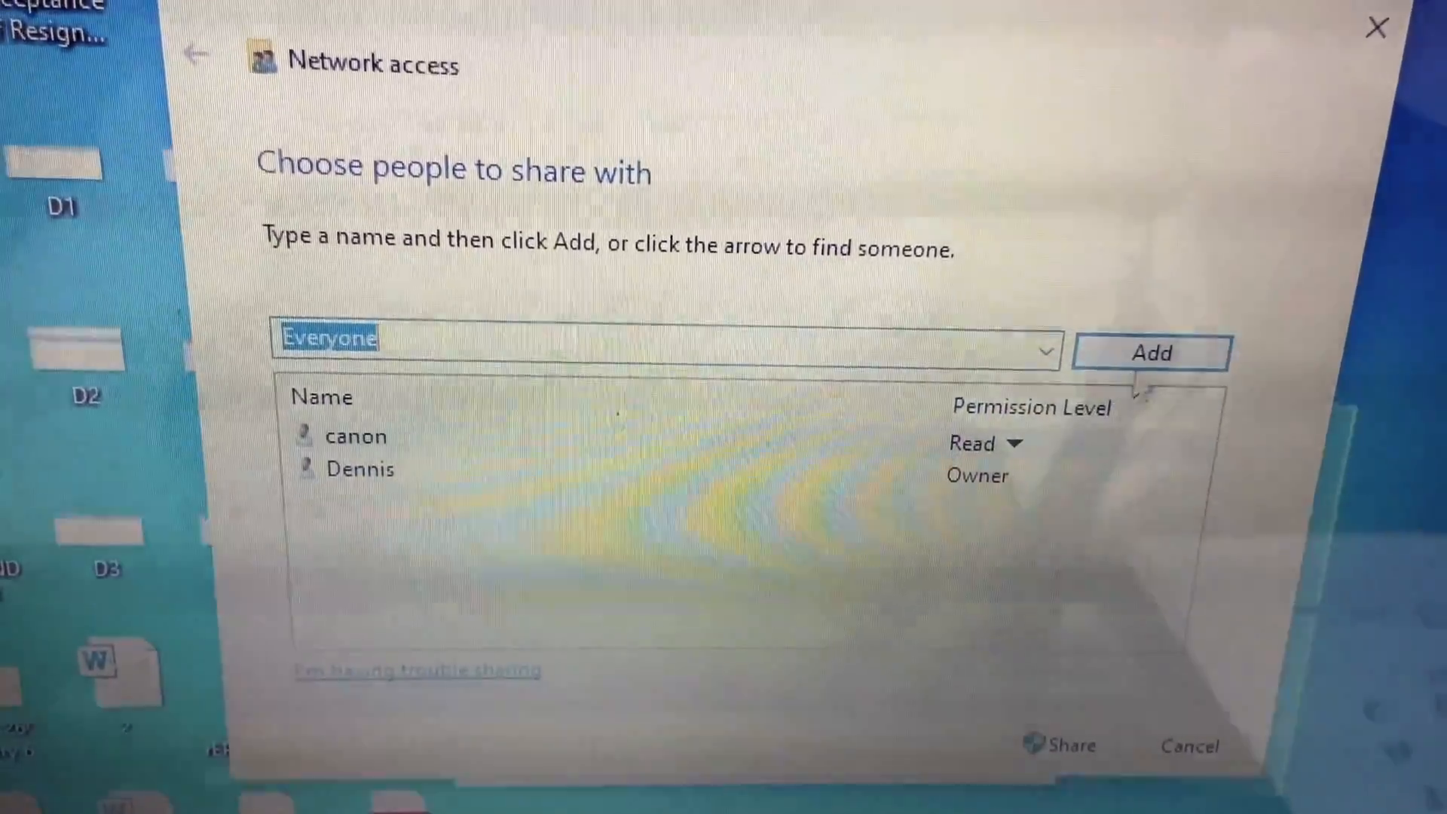
click(1152, 352)
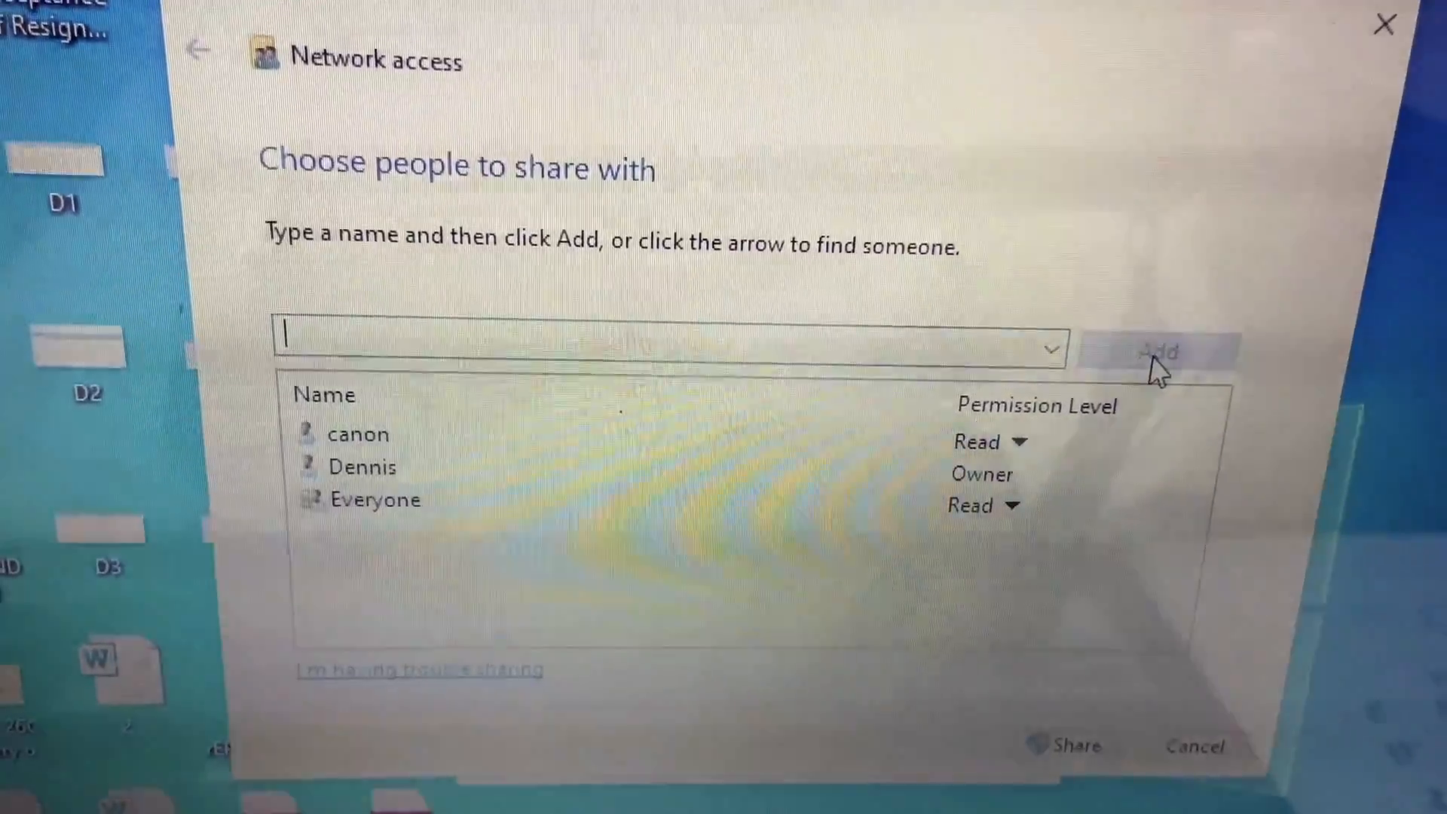
mouse_move(1089, 674)
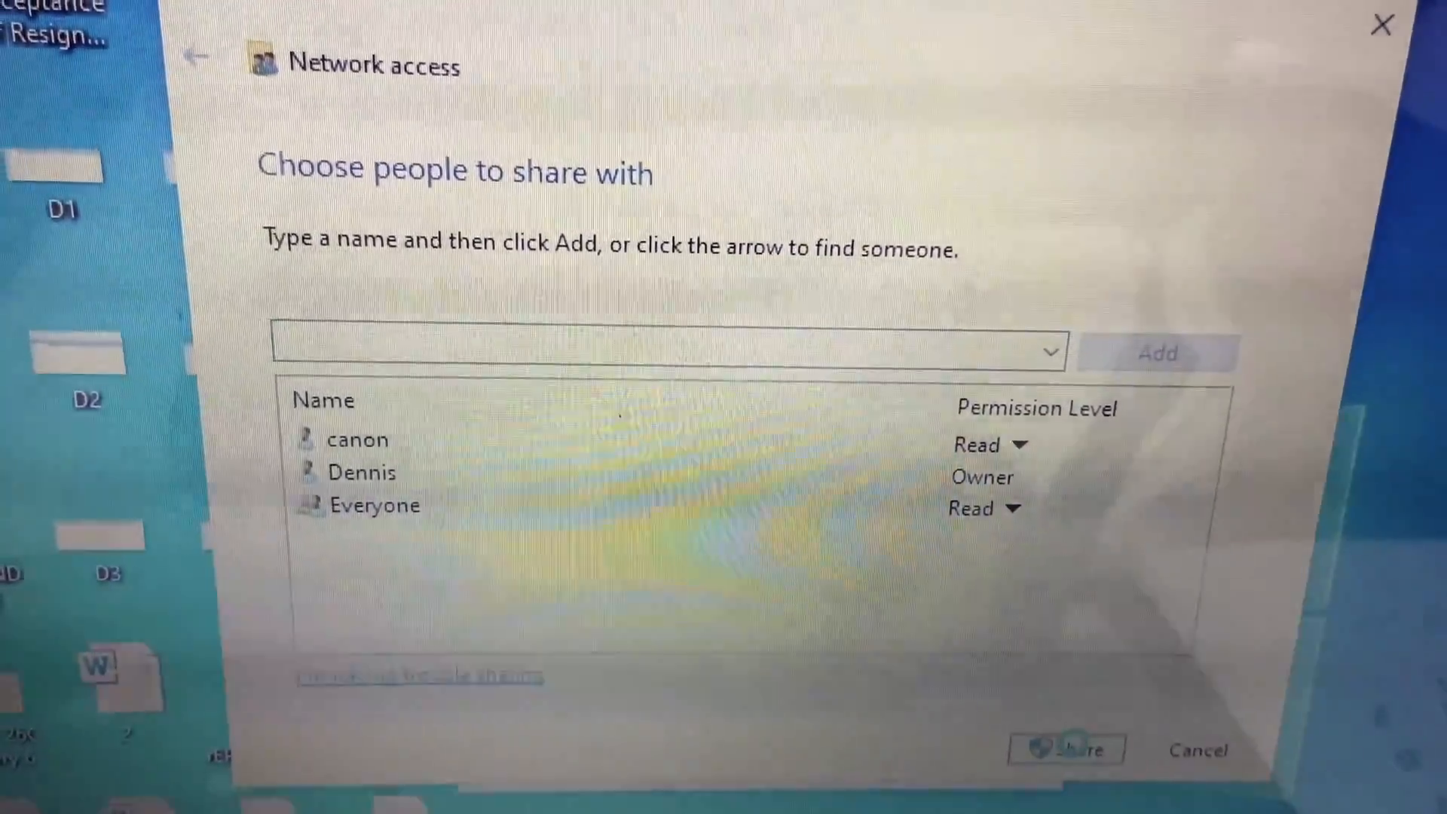
click(1067, 748)
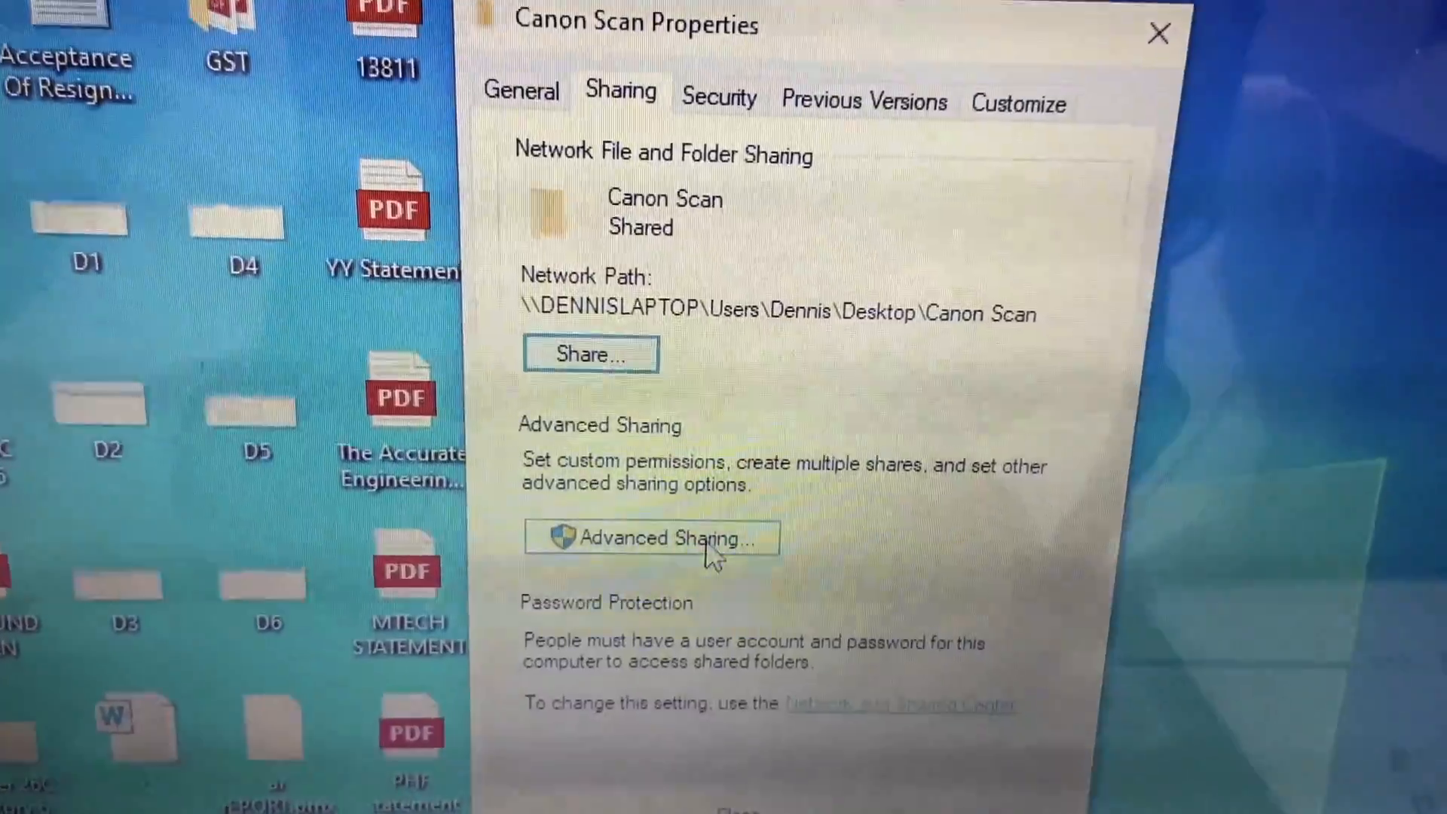
- Turn on Advanced Sharing for Canon Scan and give Everyone Full Control
click(651, 538)
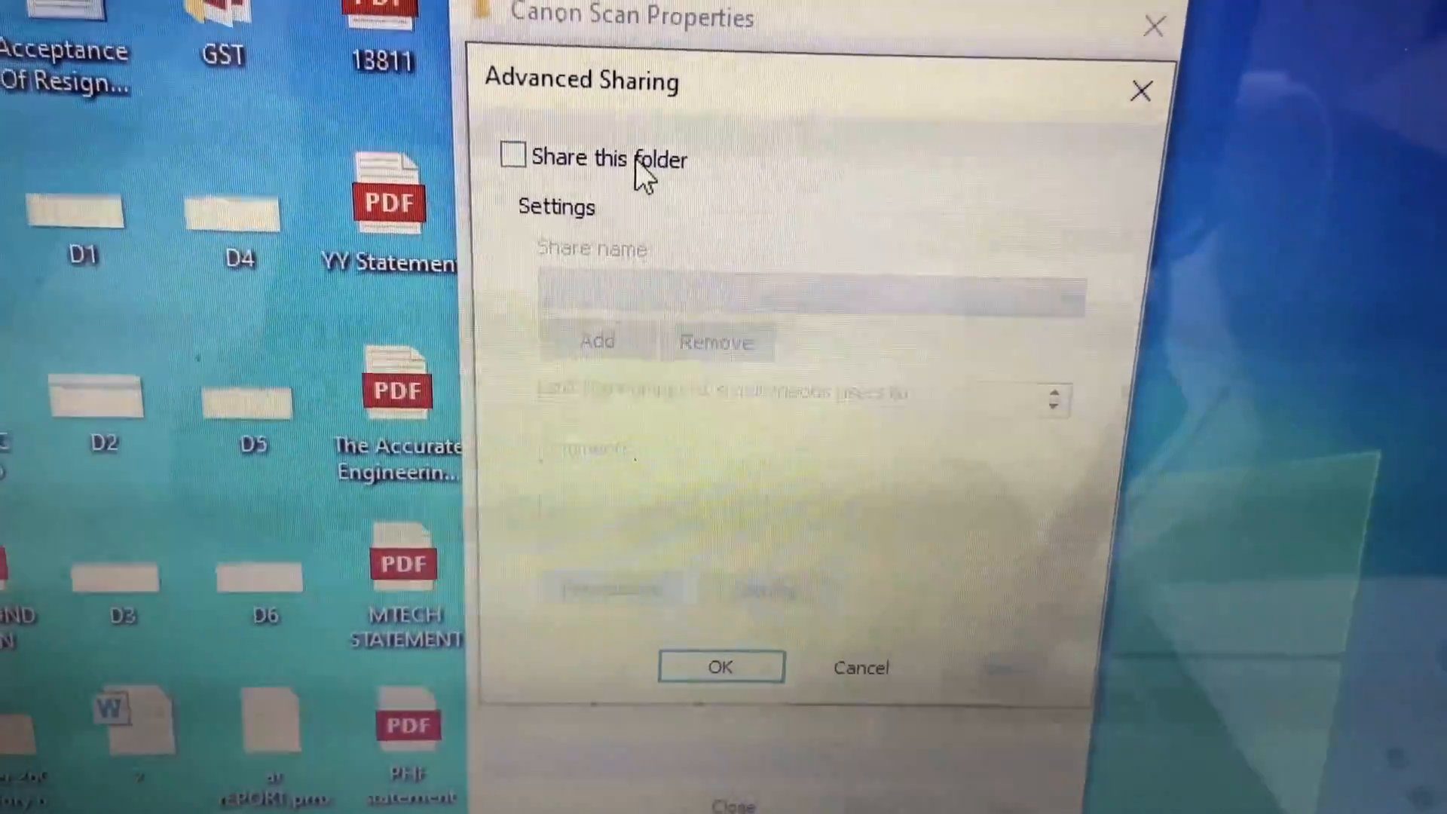
click(513, 154)
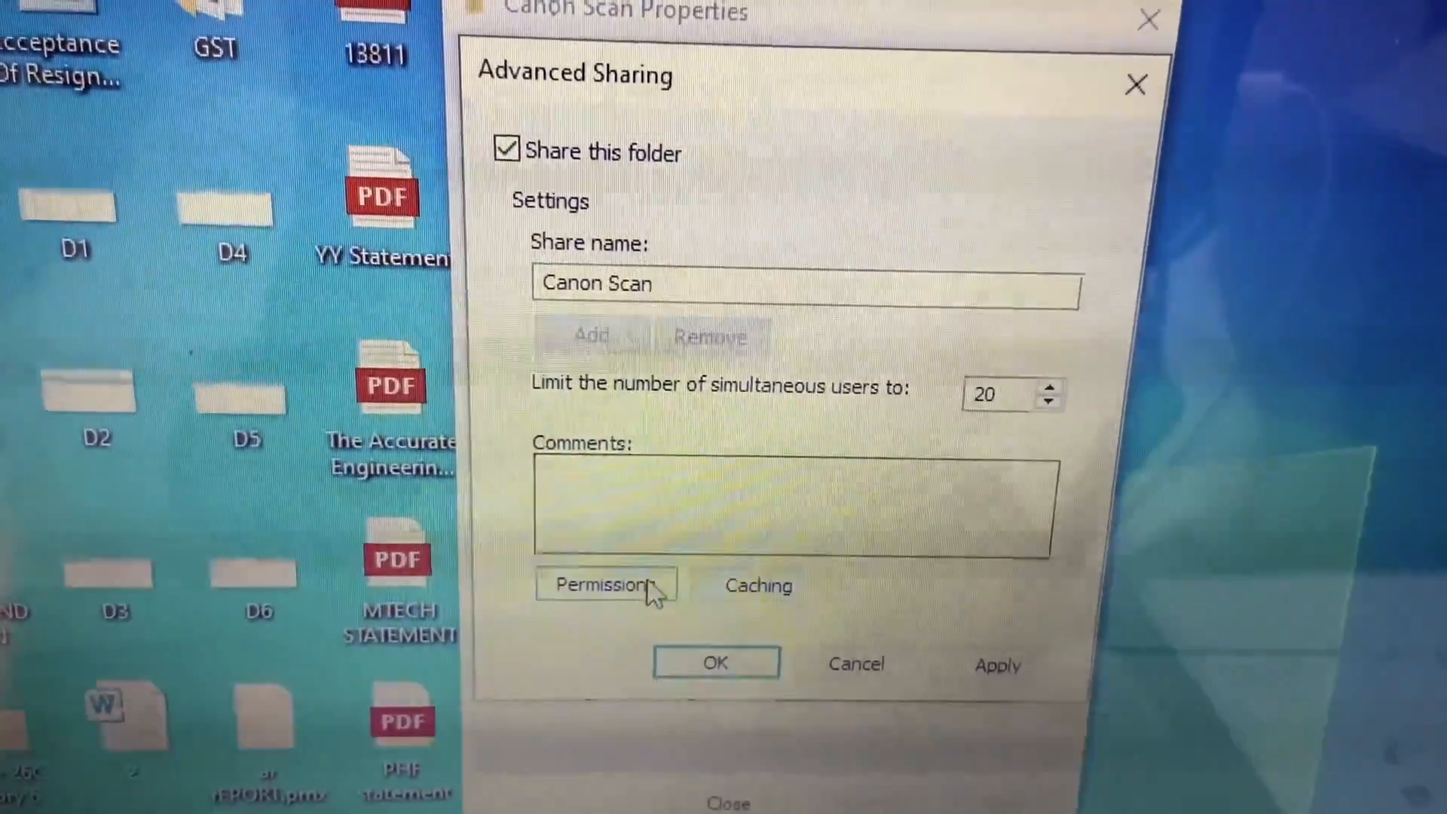
click(604, 585)
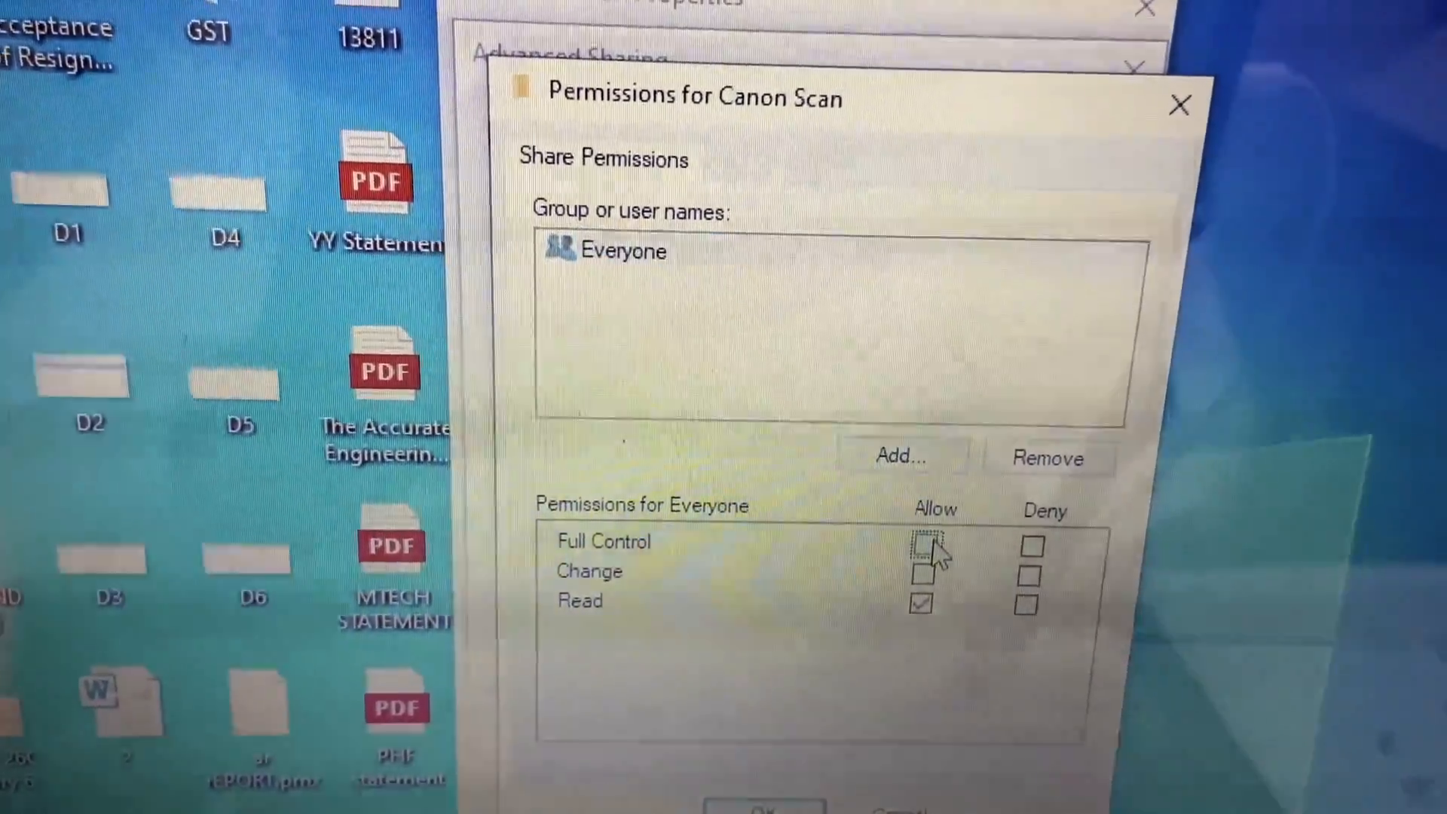
click(920, 544)
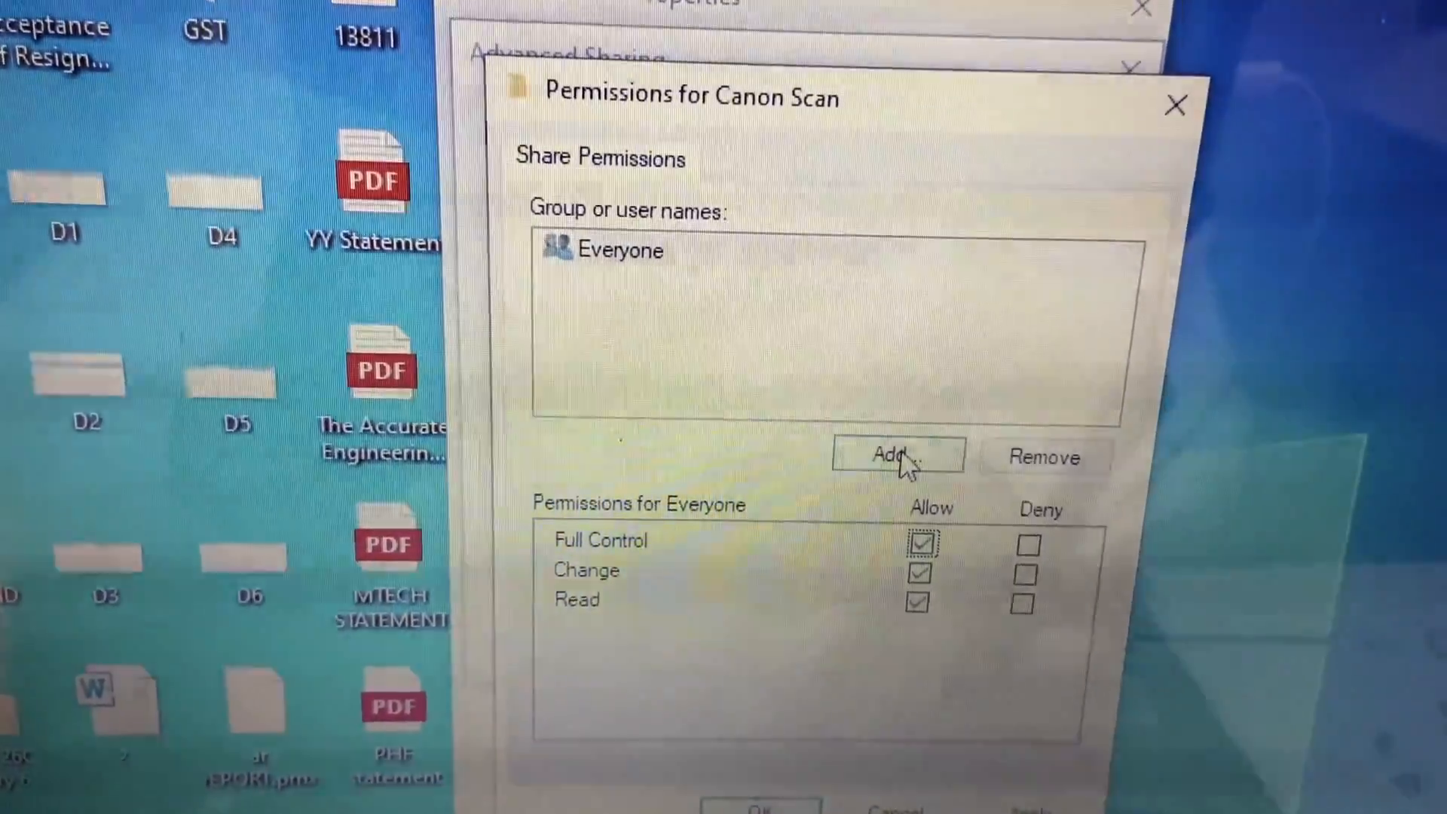
- Add the canon account to share permissions with Full Control and apply the settings
click(896, 455)
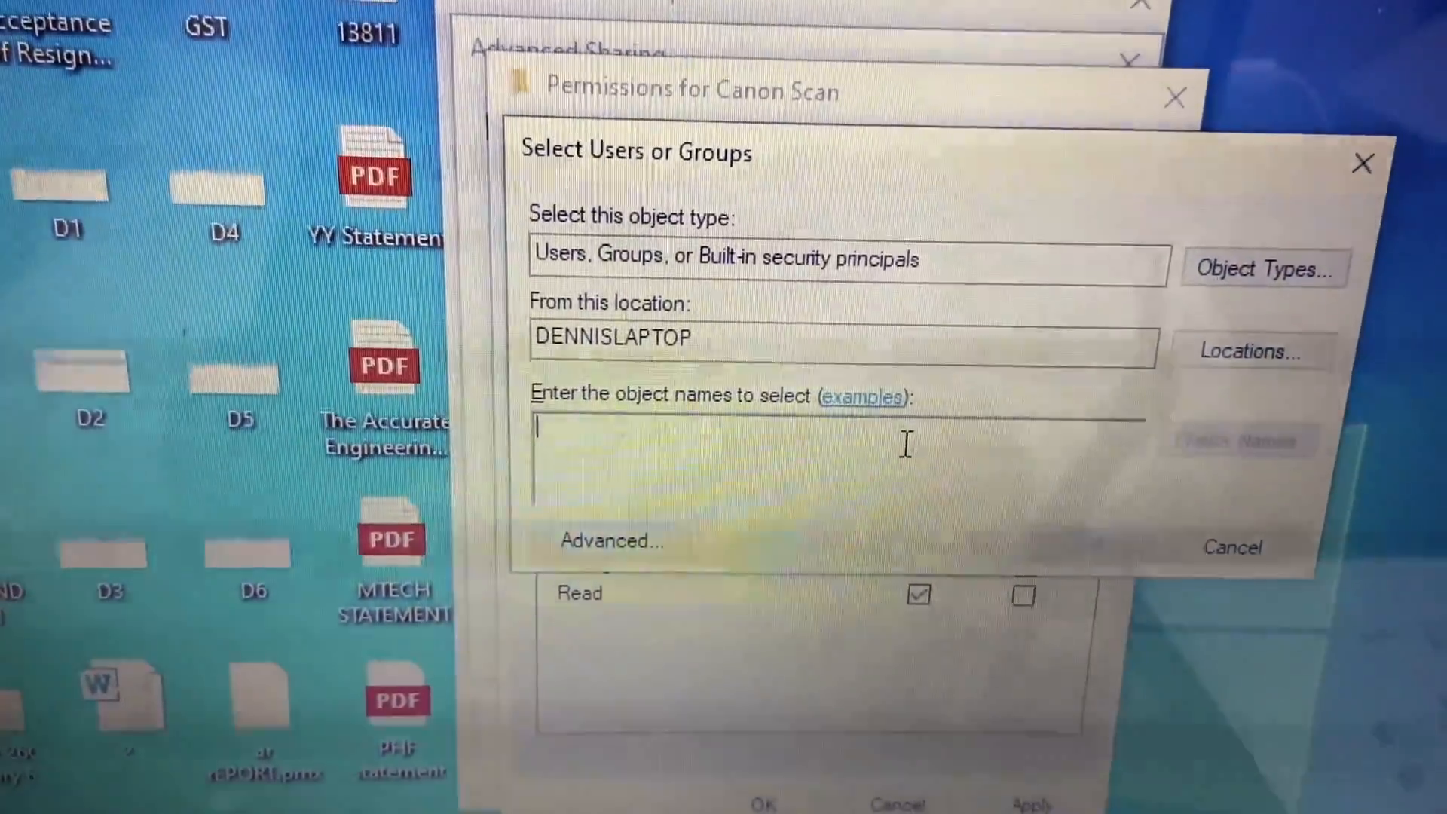
text(canon)
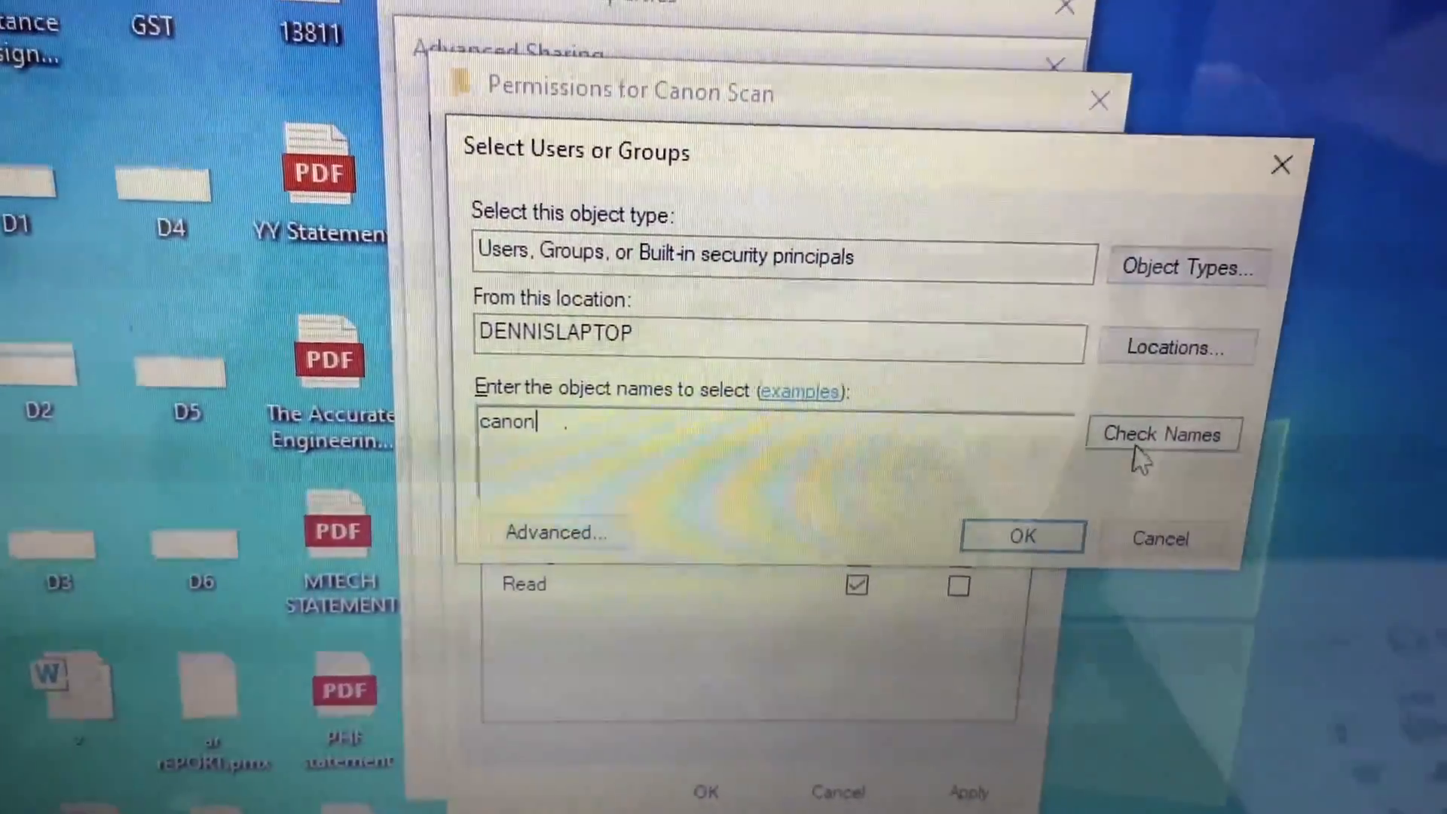
click(1162, 434)
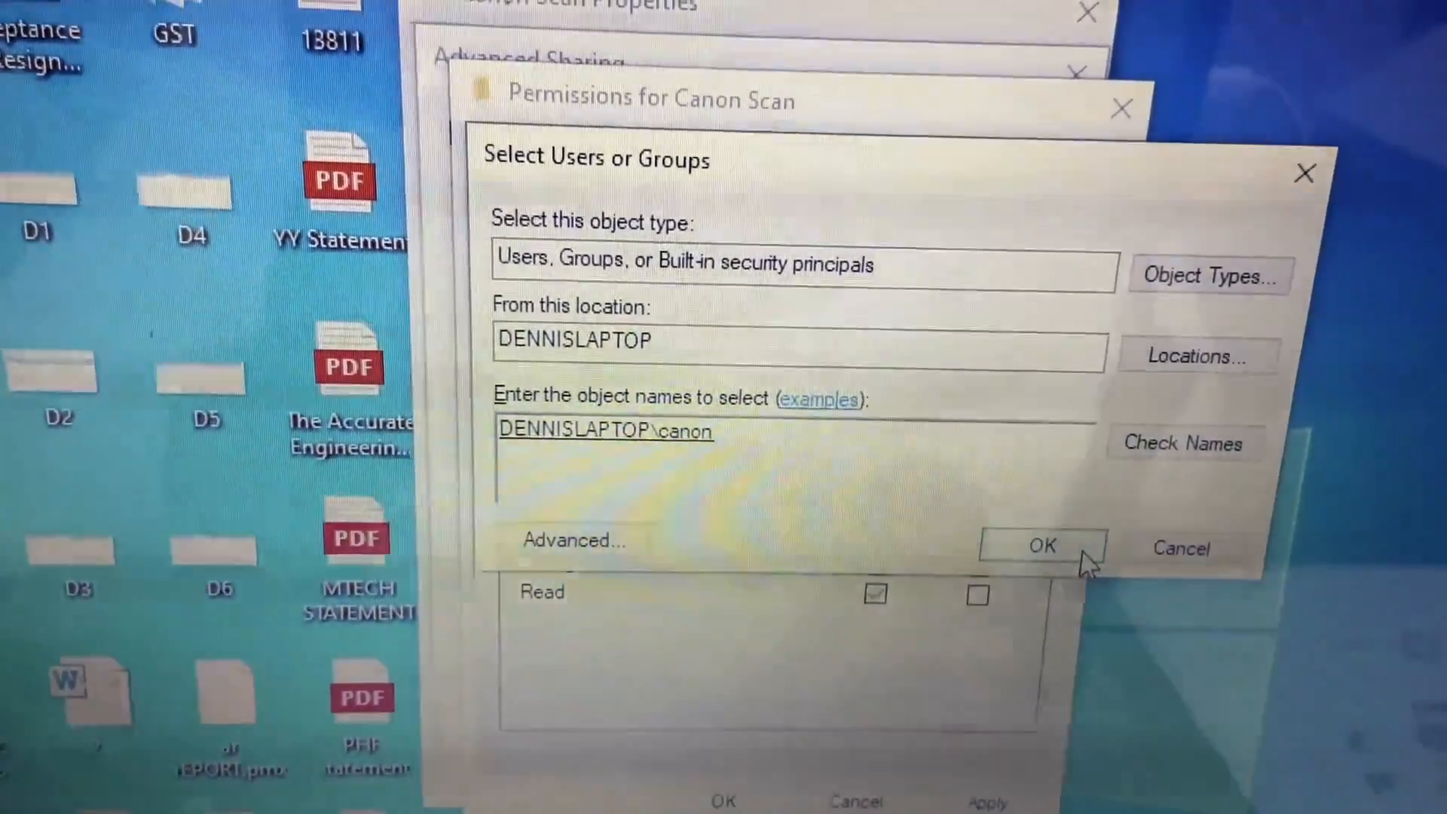
click(1041, 545)
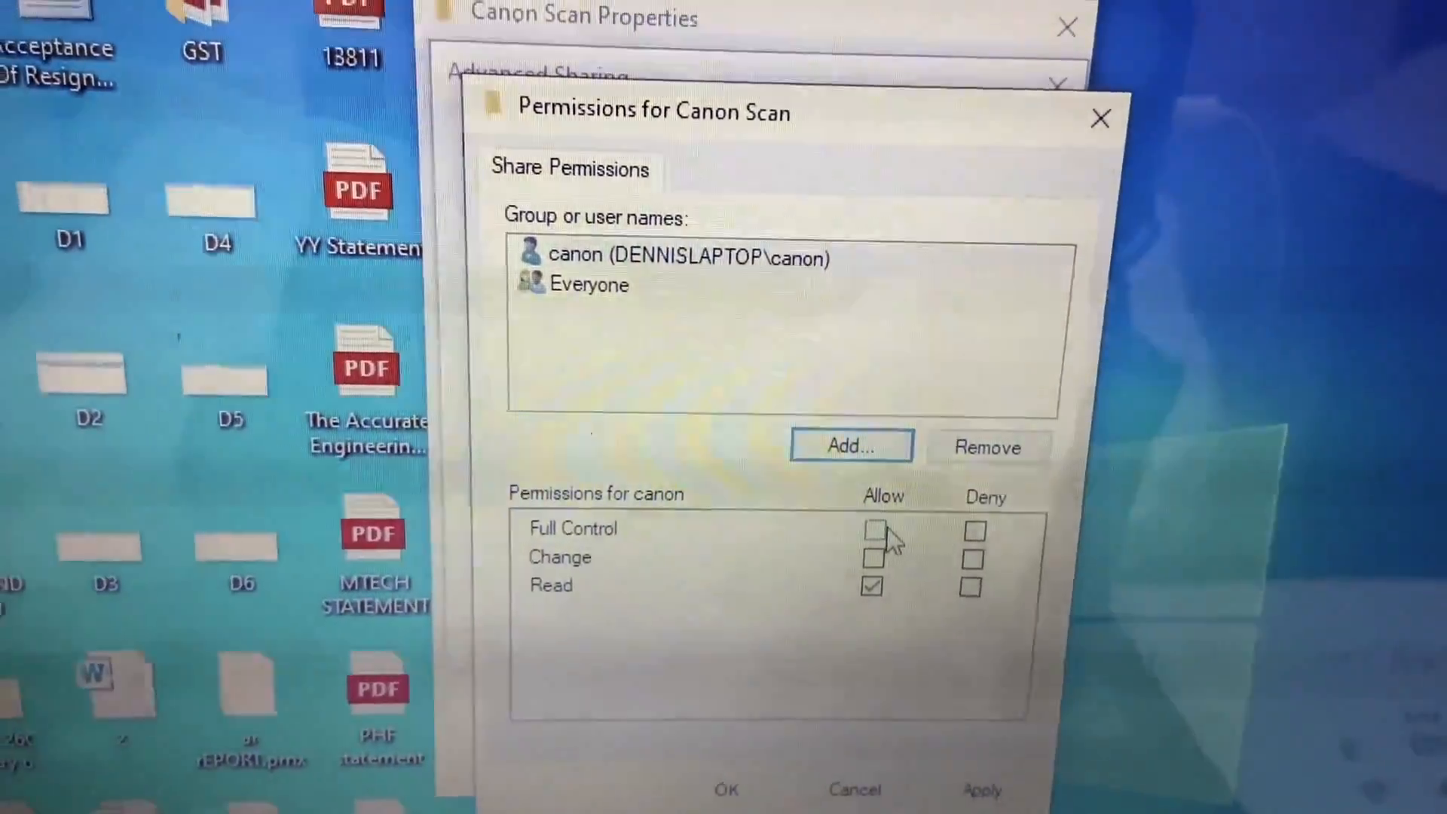
click(871, 531)
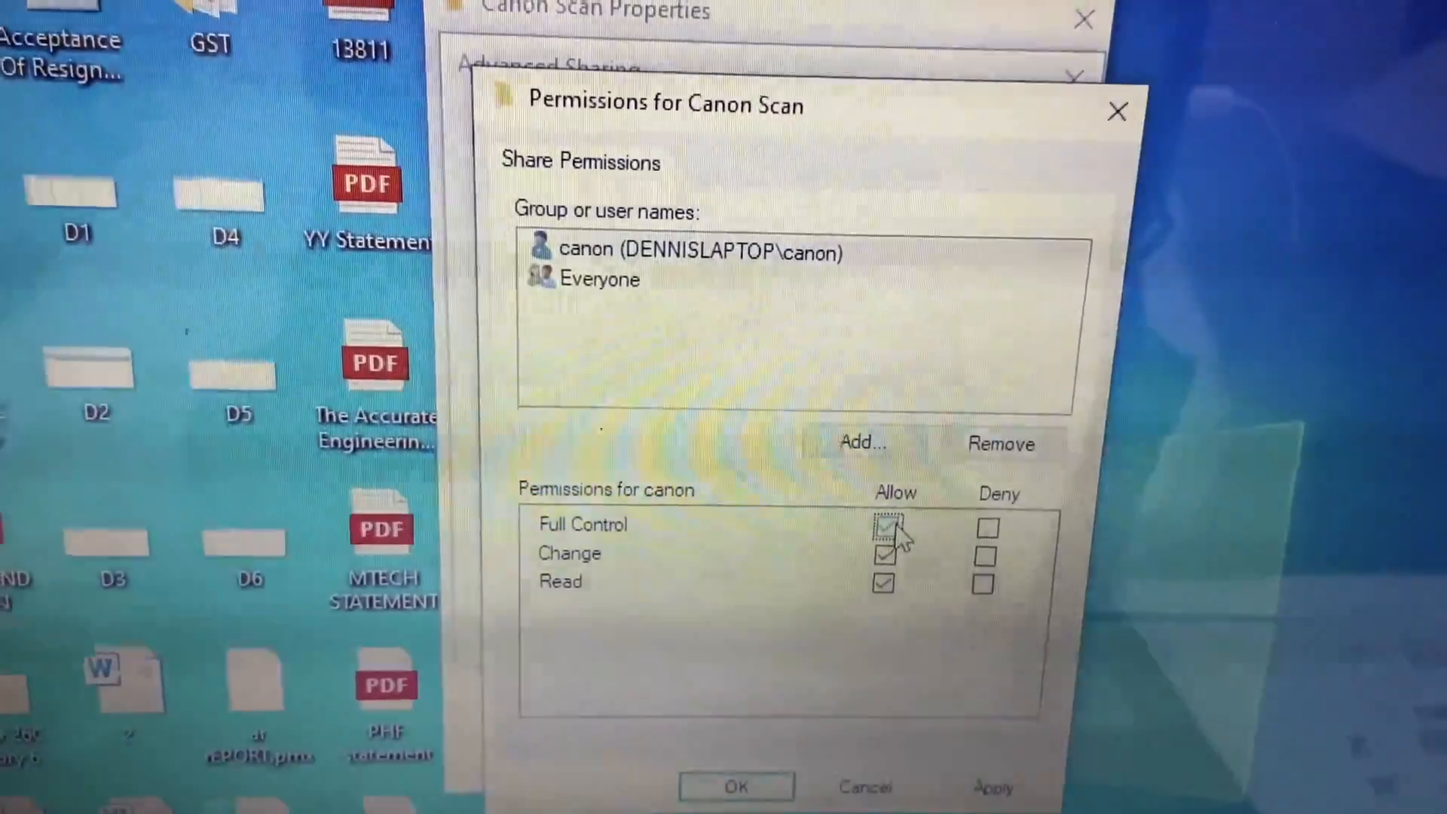
click(699, 274)
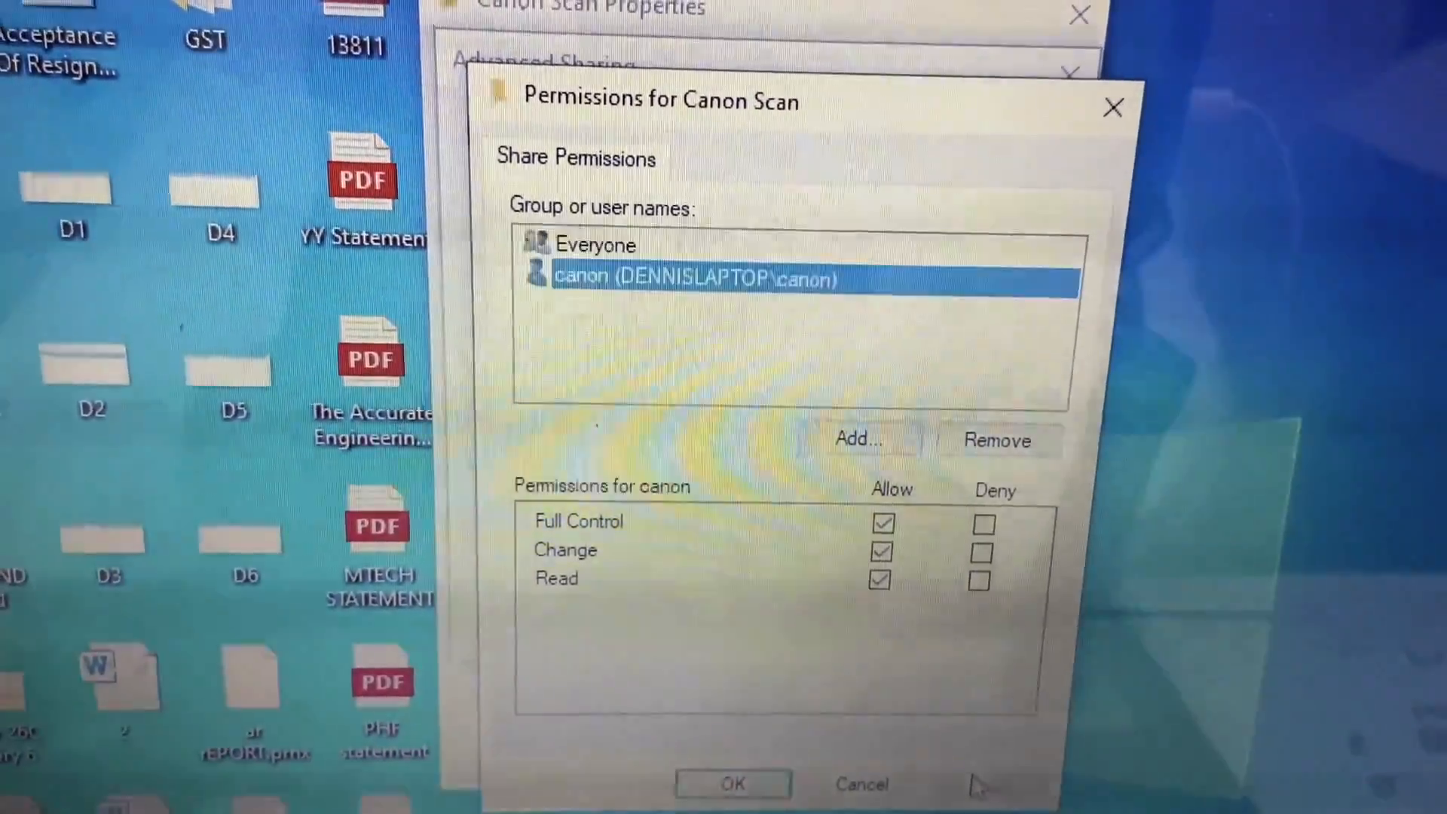
click(732, 784)
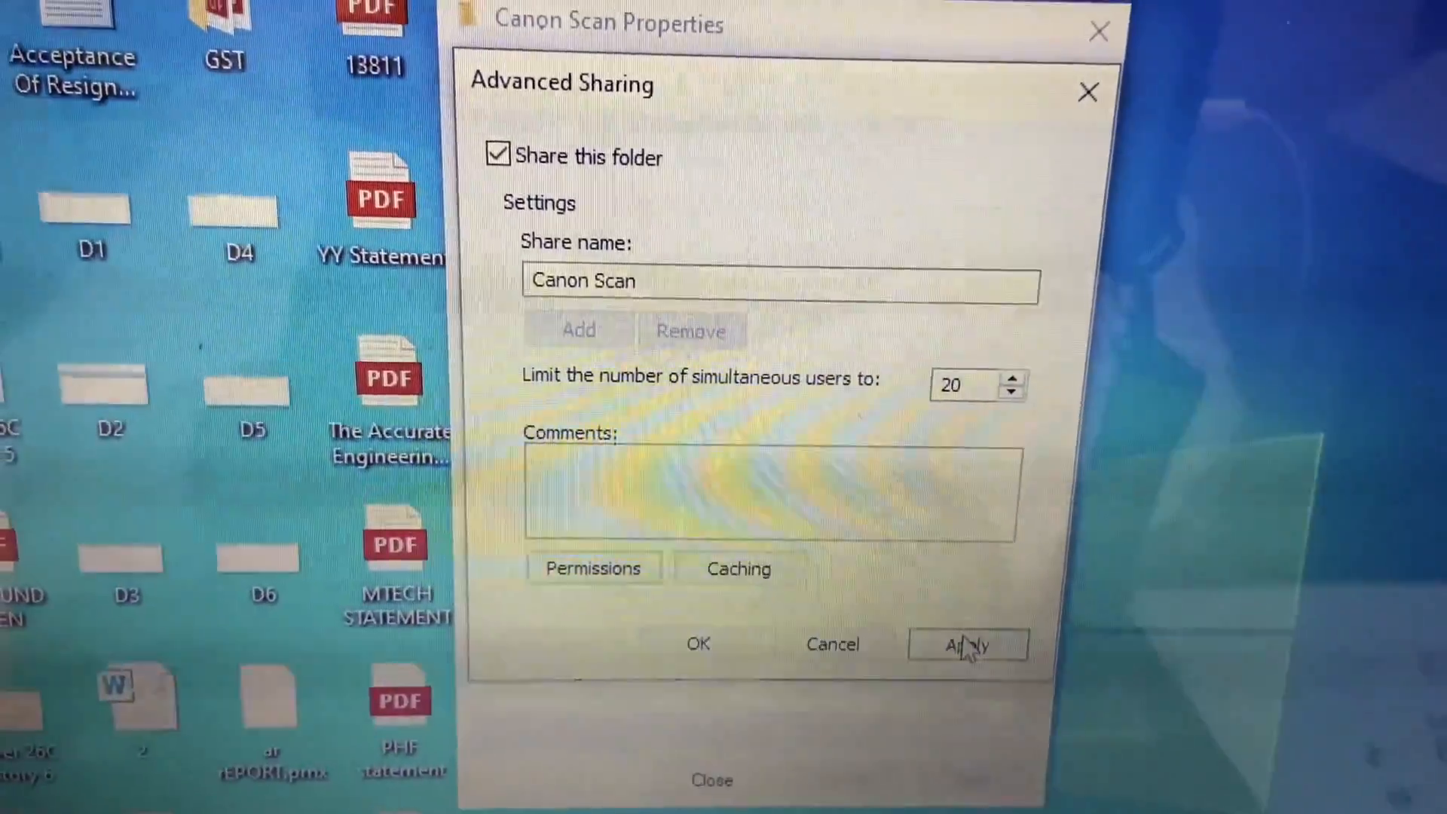
click(967, 643)
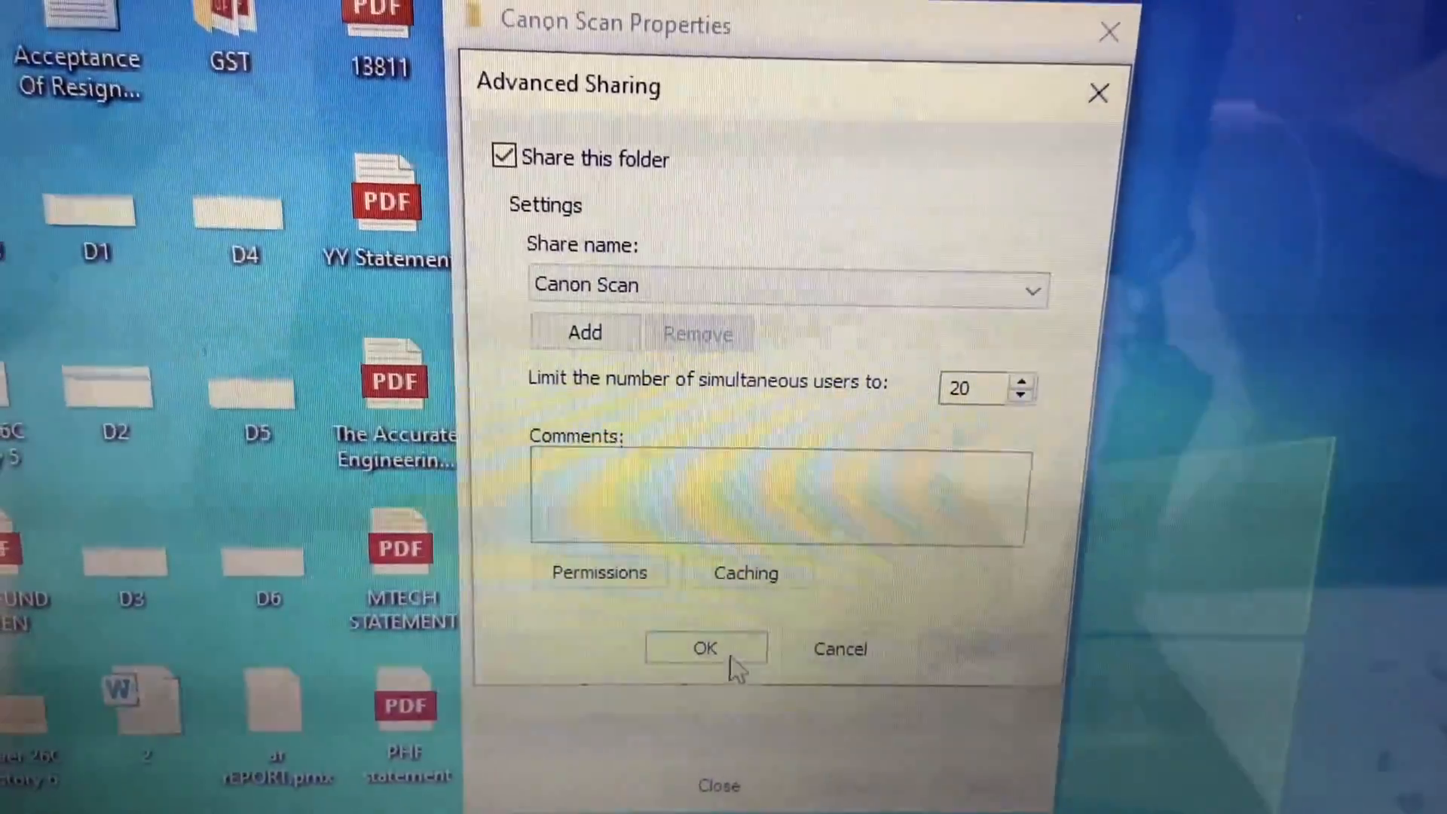
click(704, 649)
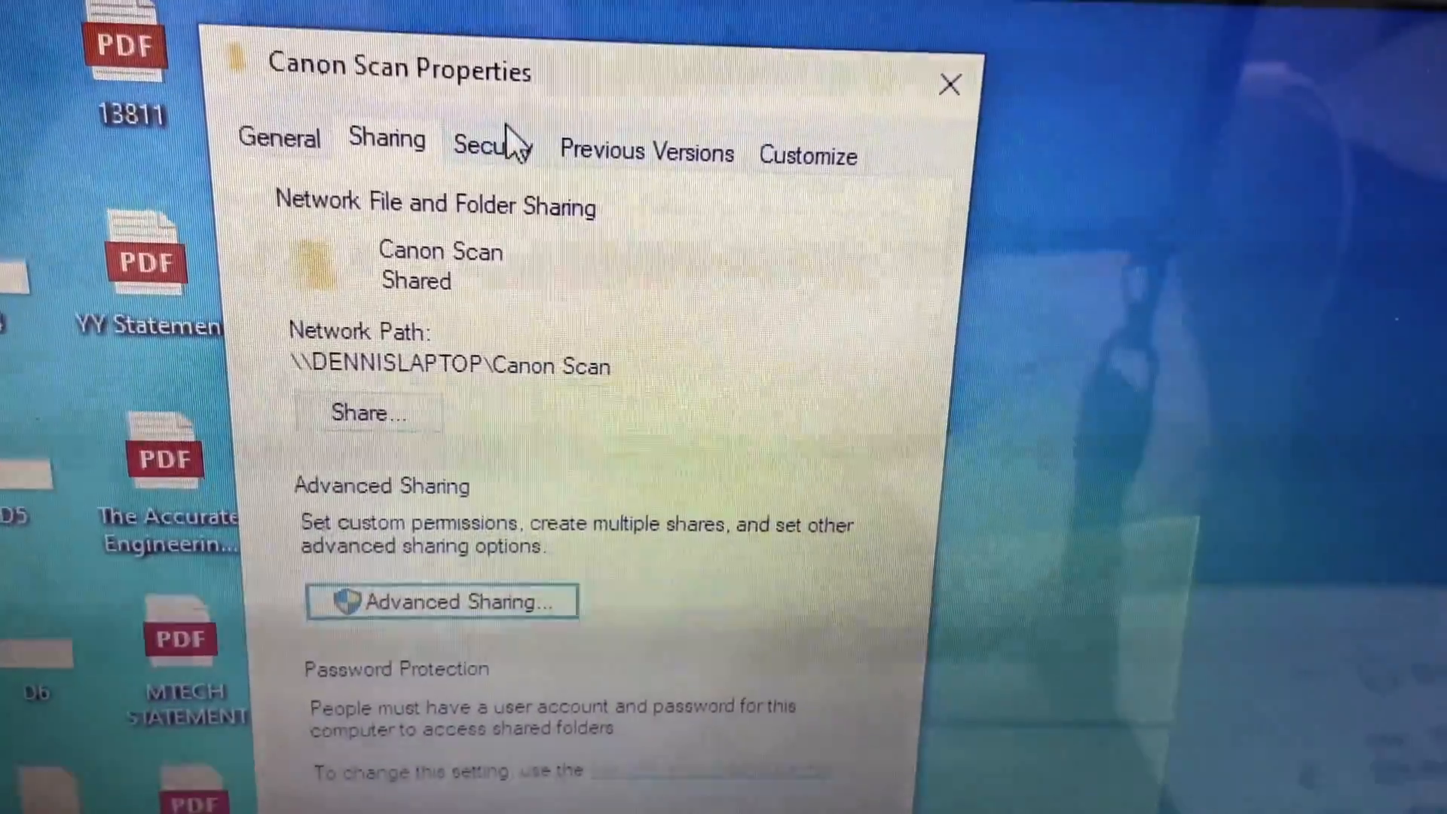
- In the Security permissions, allow canon Full control over Canon Scan and apply
click(502, 147)
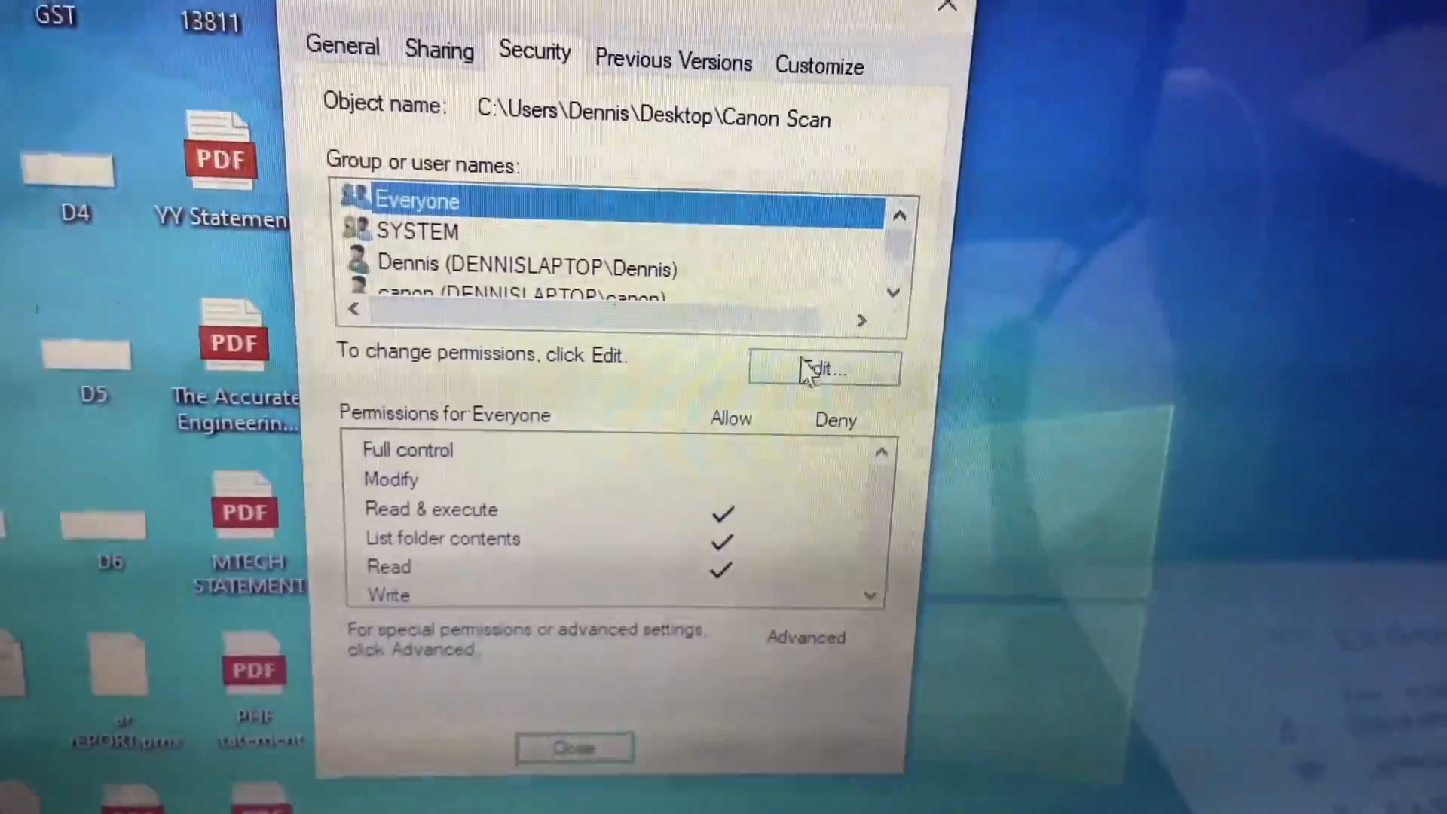
click(820, 368)
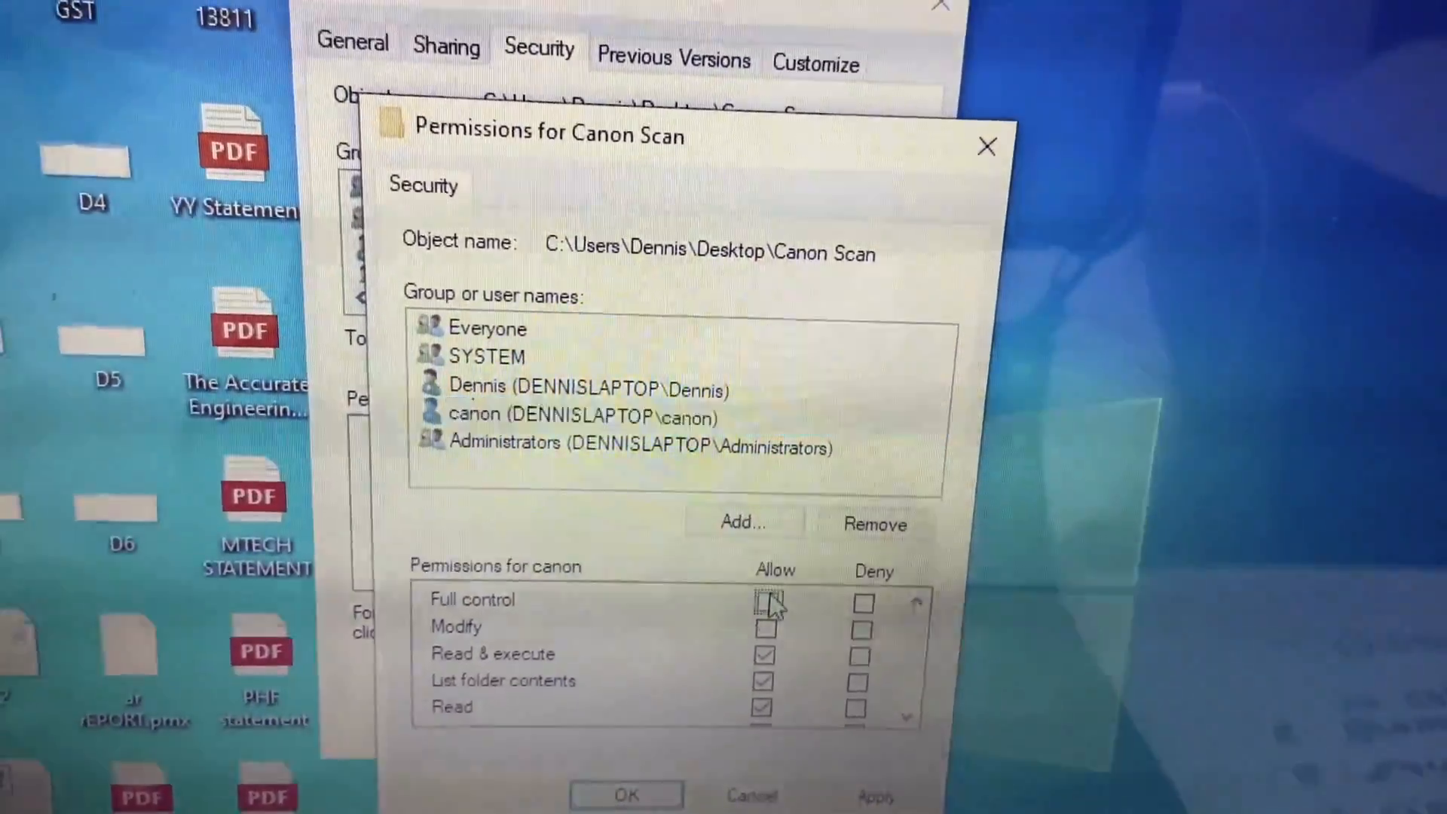
click(764, 602)
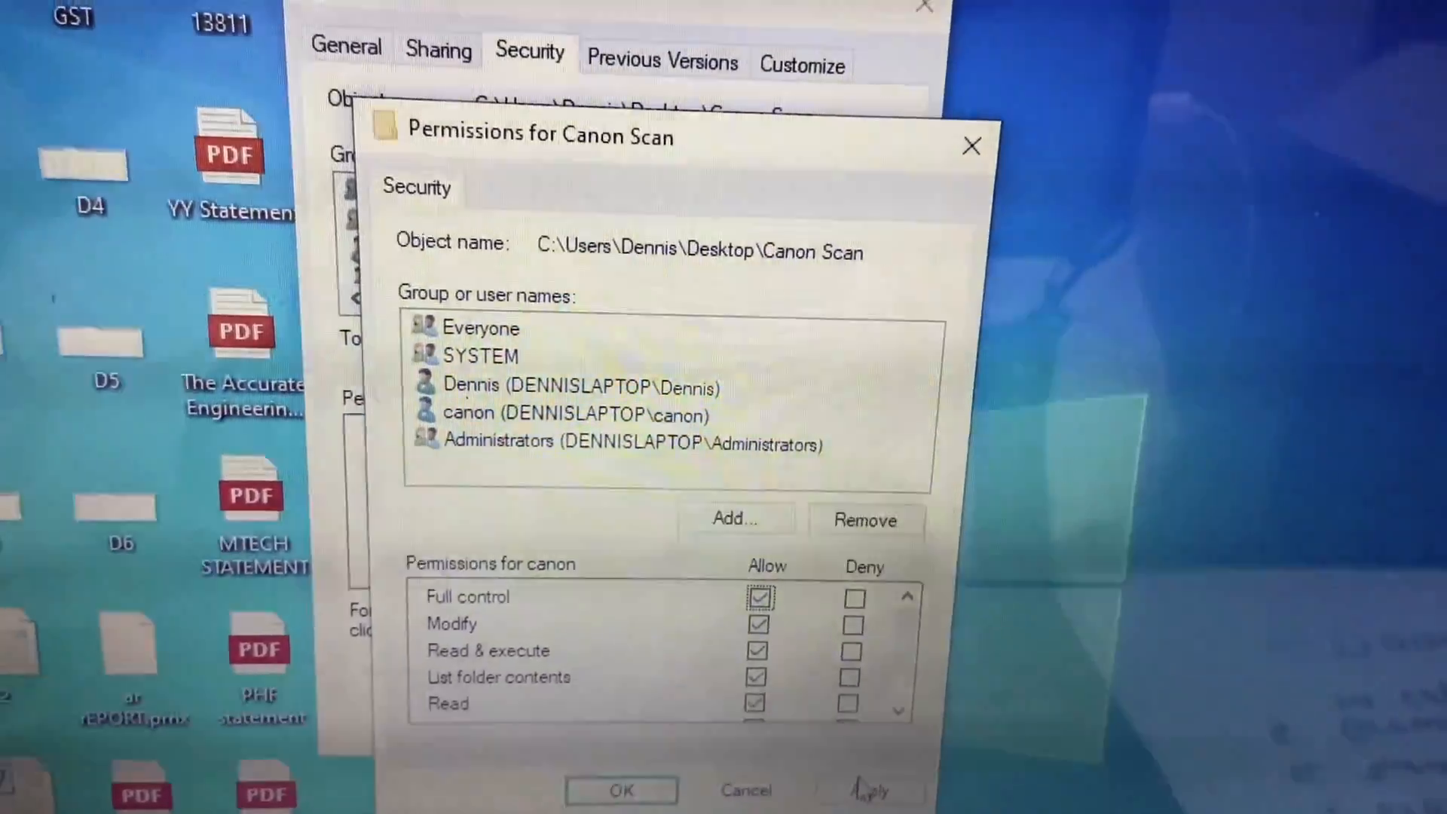
click(579, 413)
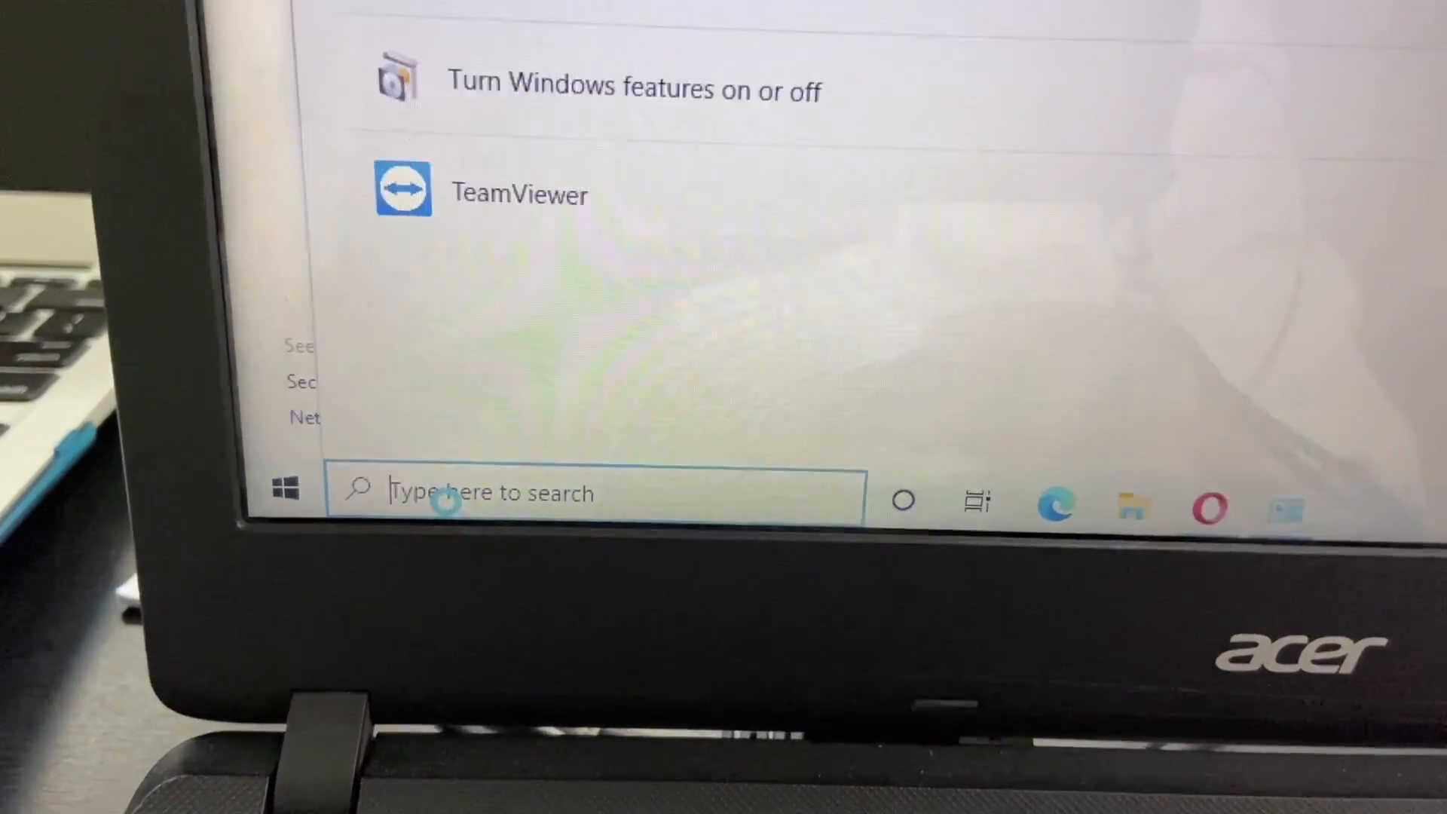
- Search 'firewall' and open Turn Windows Defender Firewall on or off
text(f)
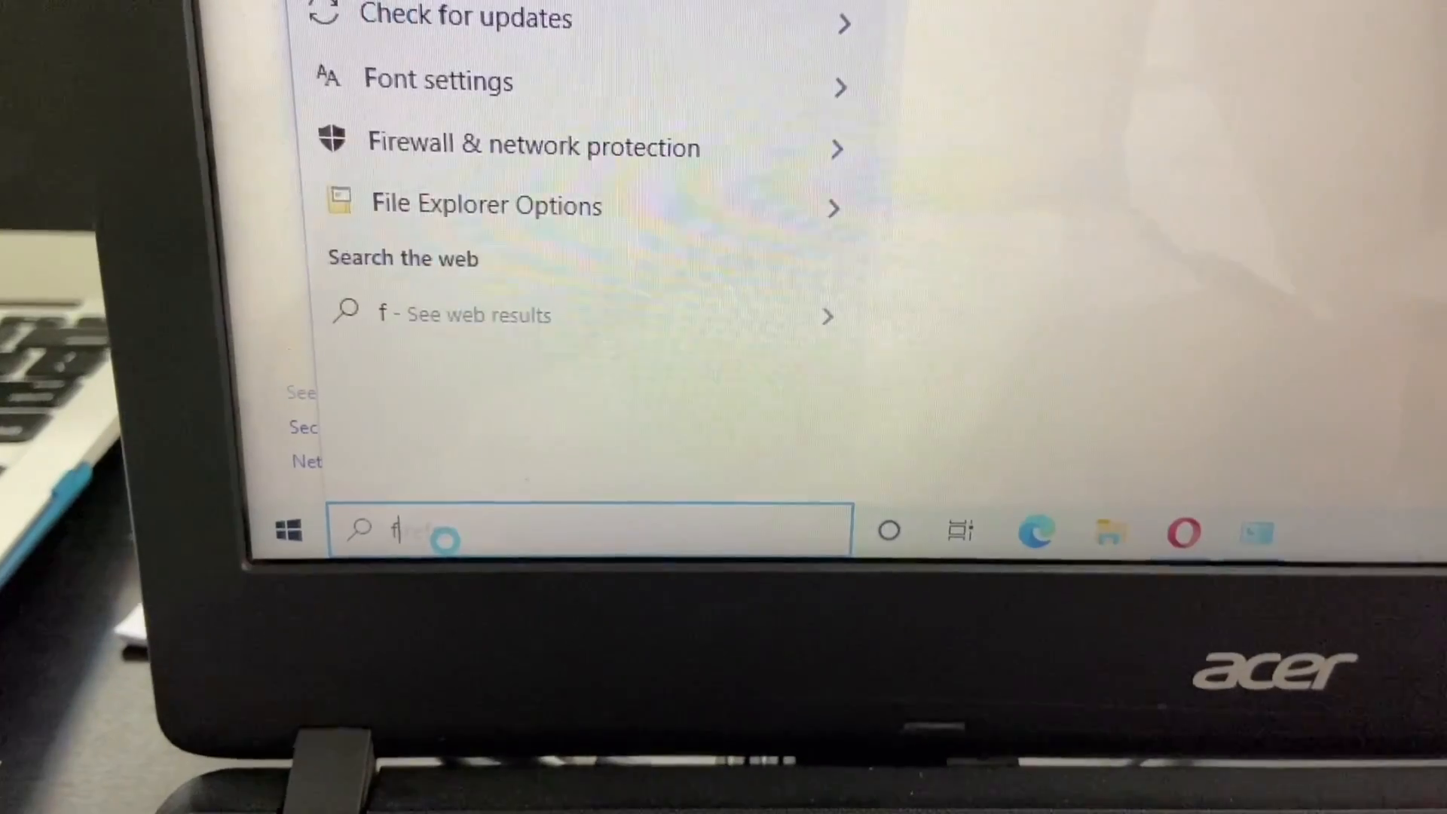
text(irew)
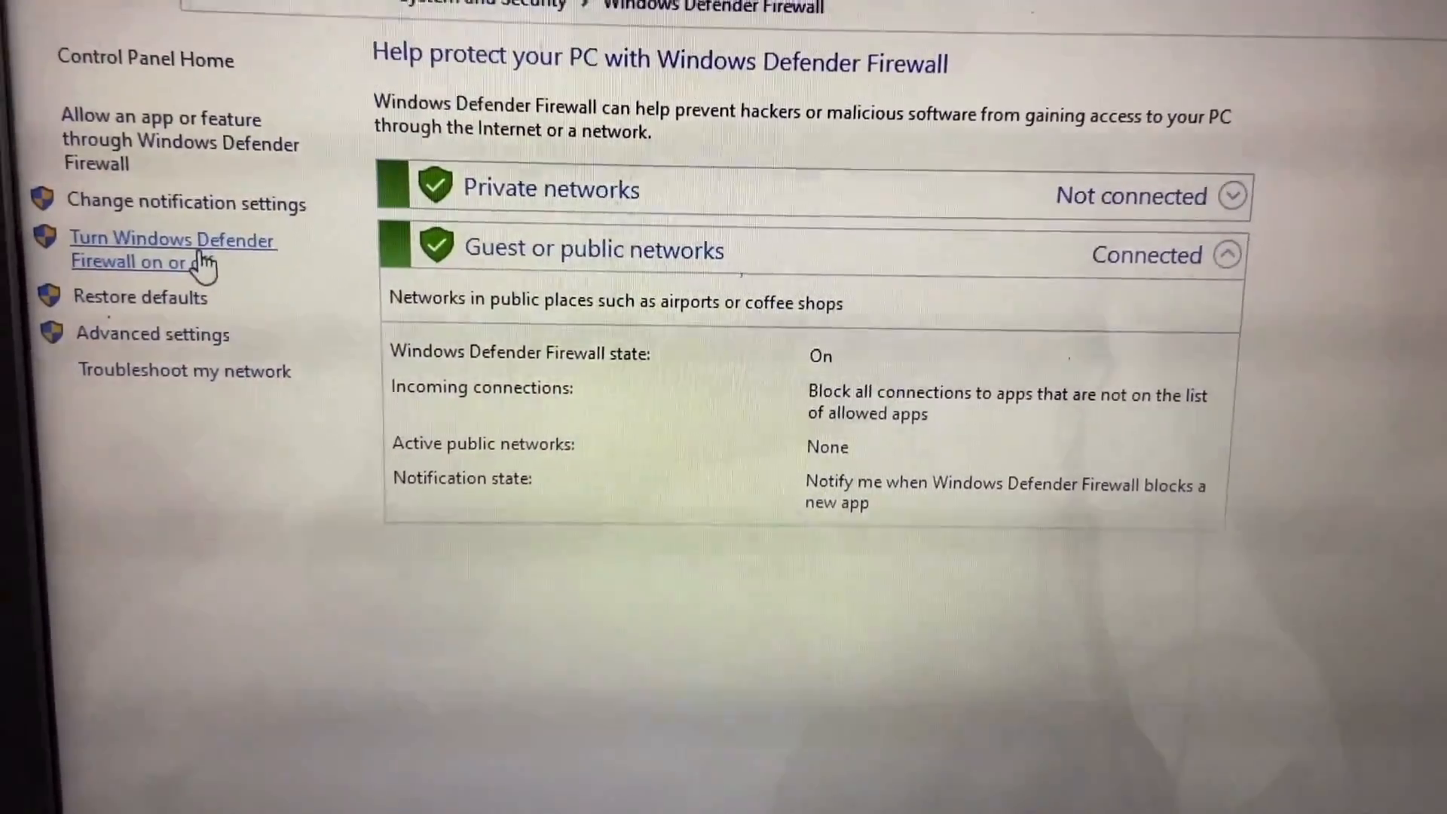
click(172, 249)
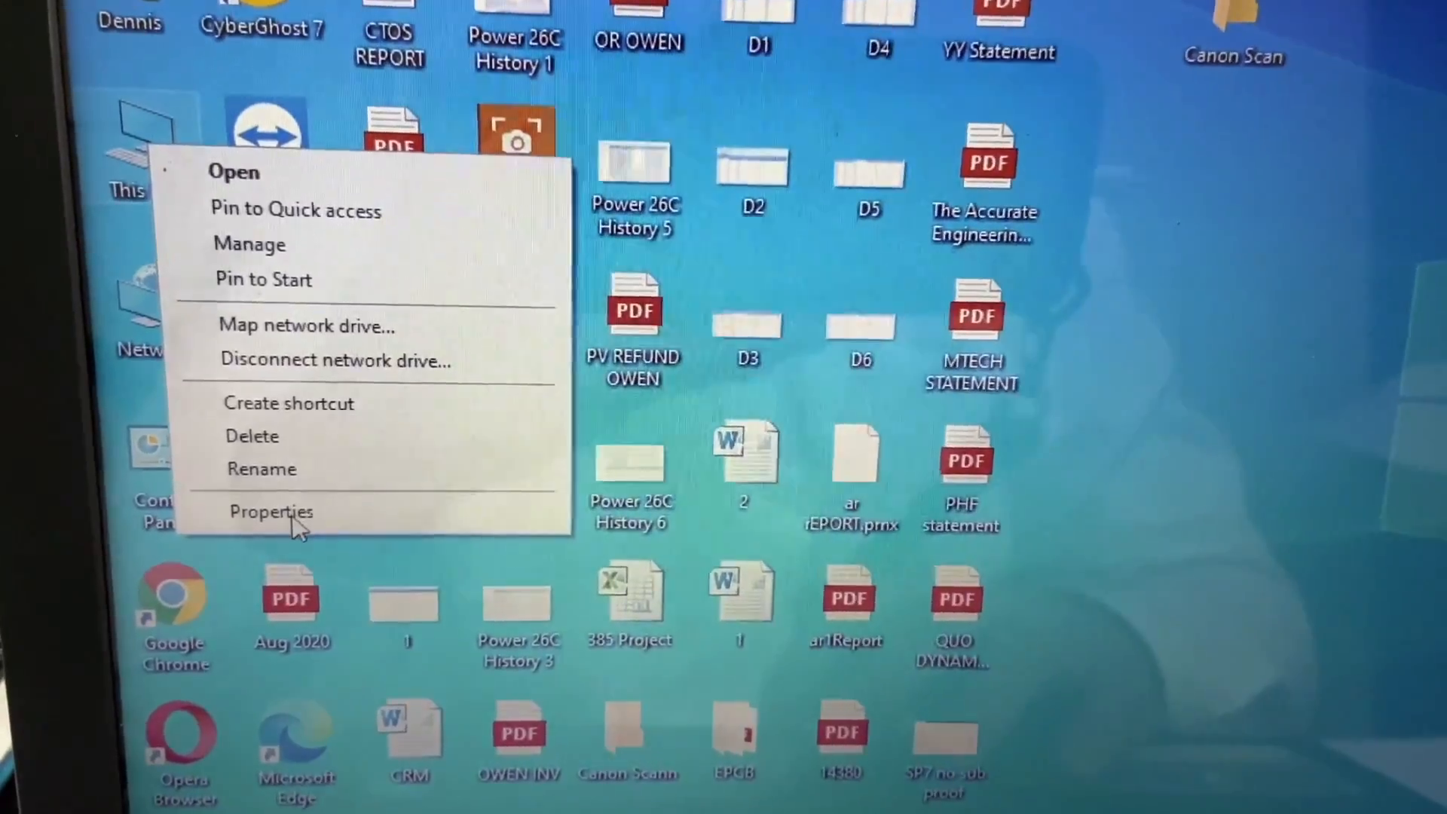
- Open This PC Properties to view the computer name DENNISLAPTOP and its workgroup
click(270, 511)
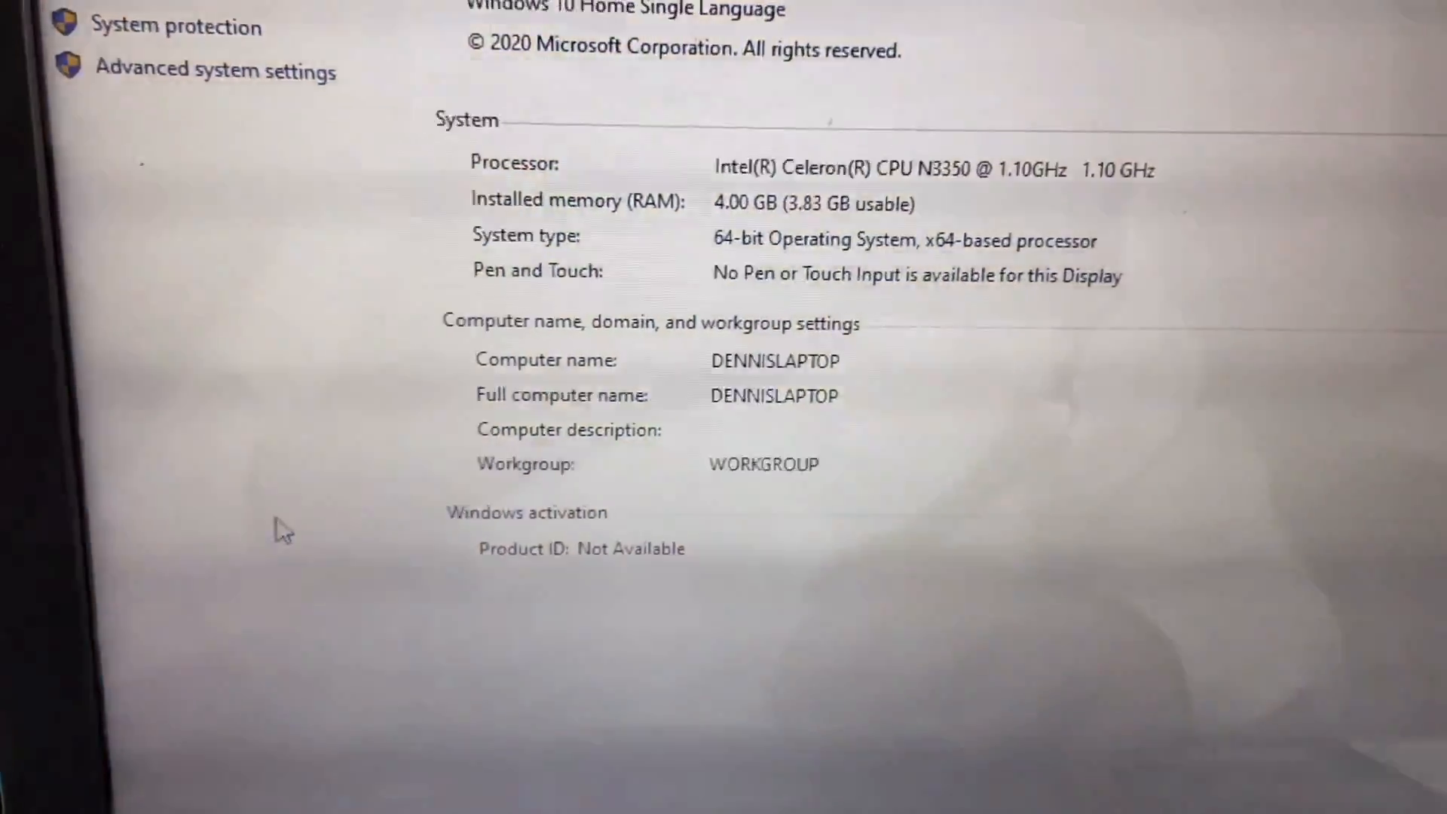
scroll(down, 3)
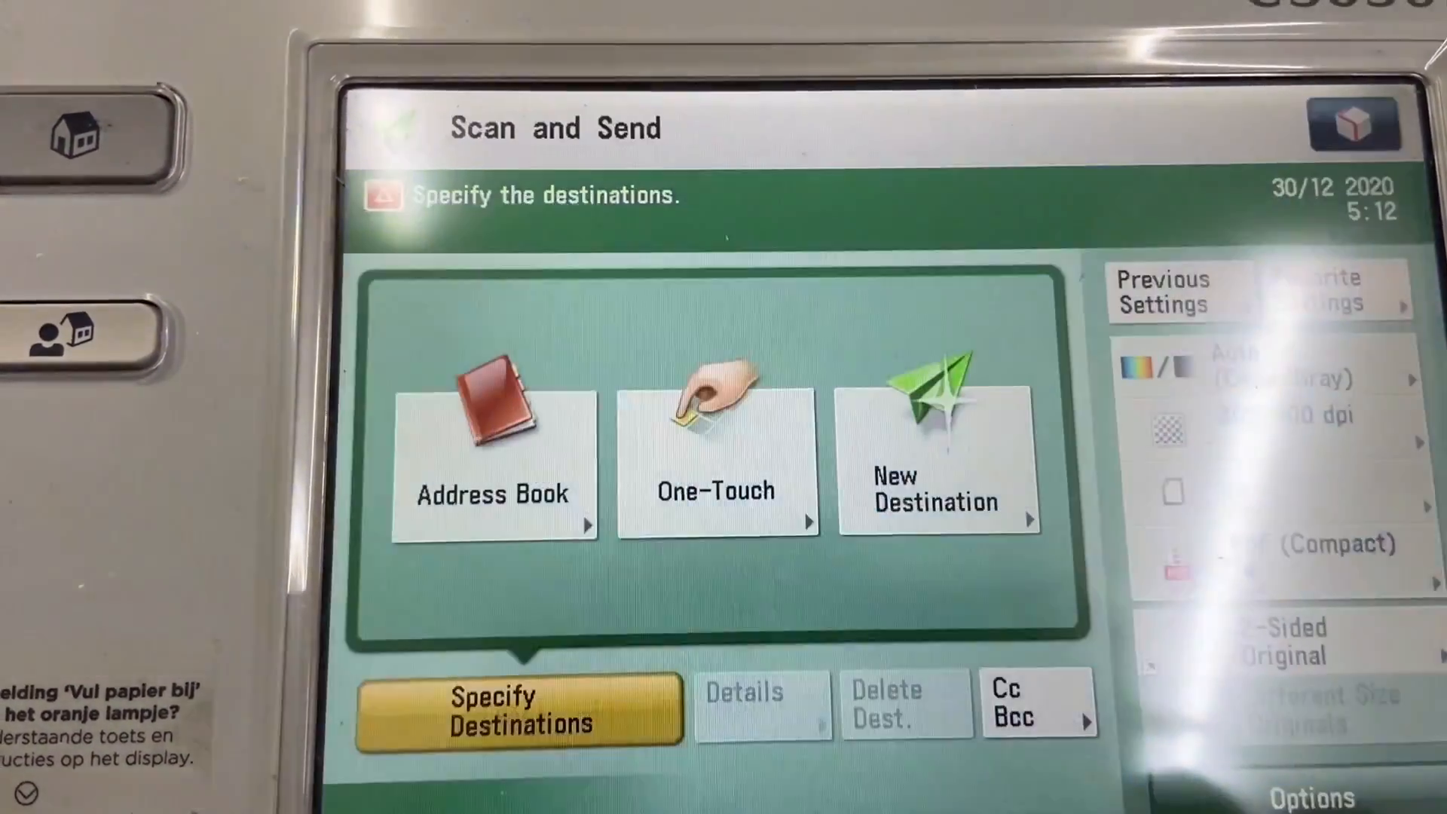
- Register One-Touch slot 002 on the copier as a File destination
click(716, 462)
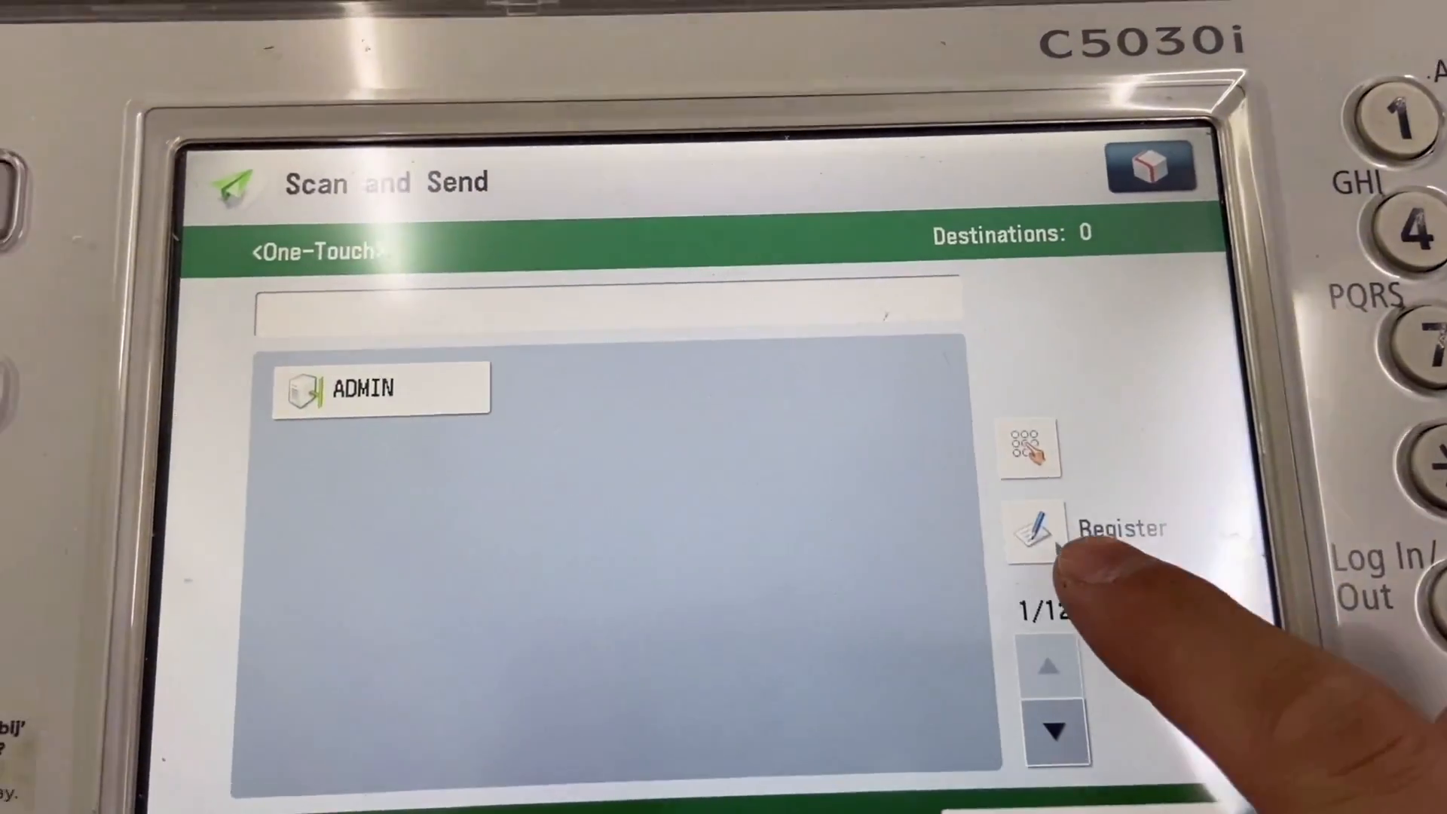
click(1028, 530)
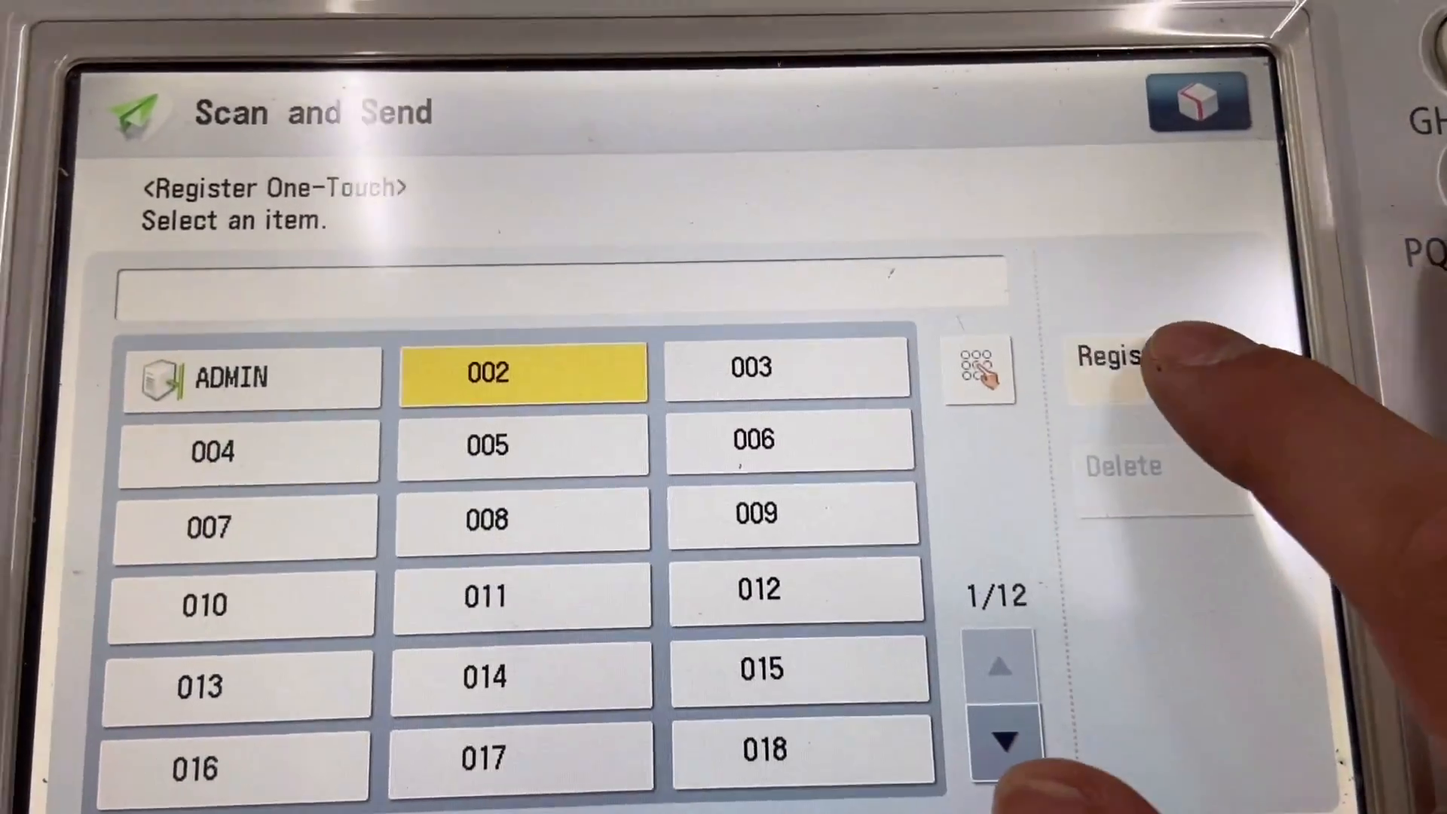
click(1107, 358)
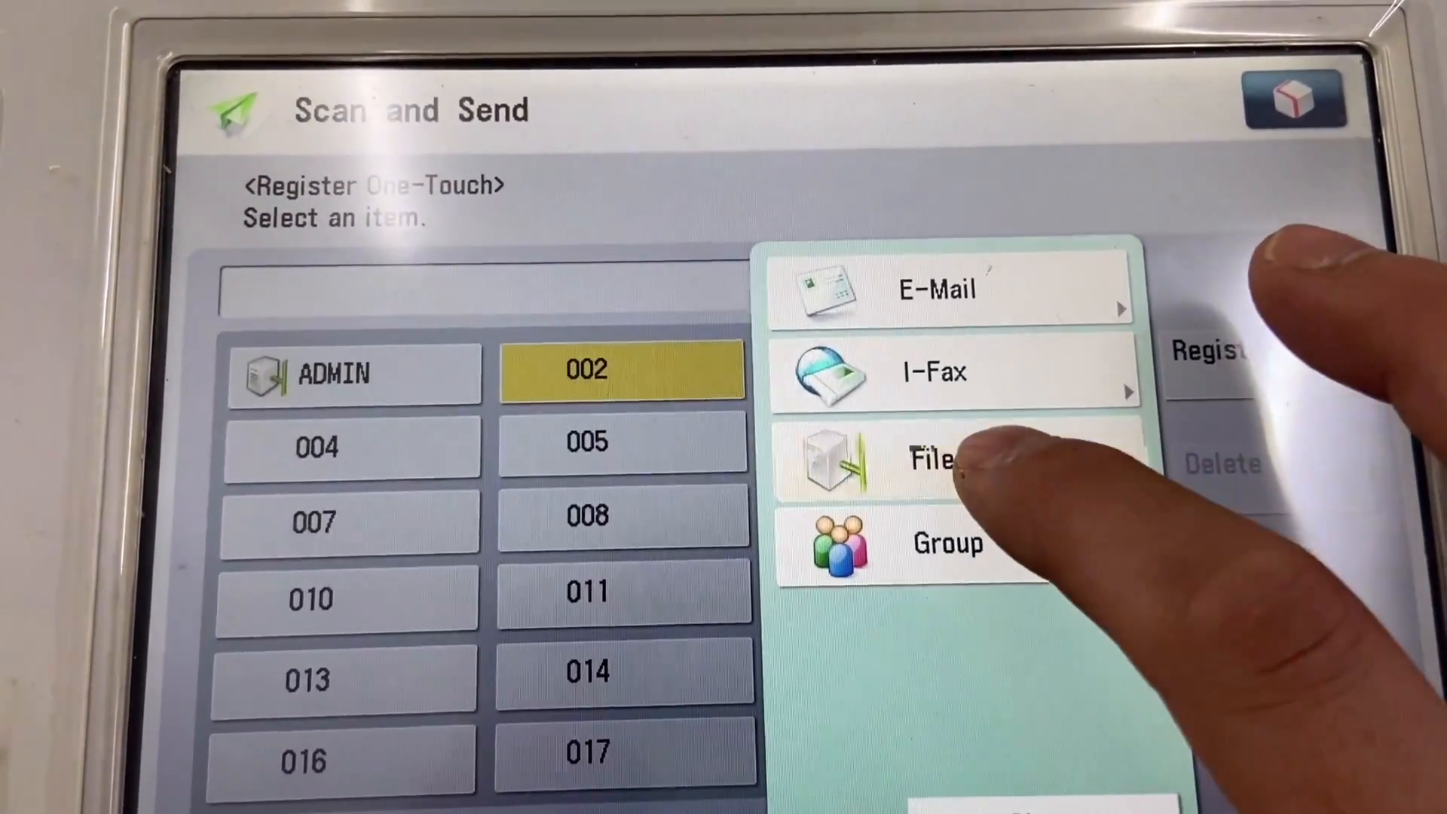
click(932, 461)
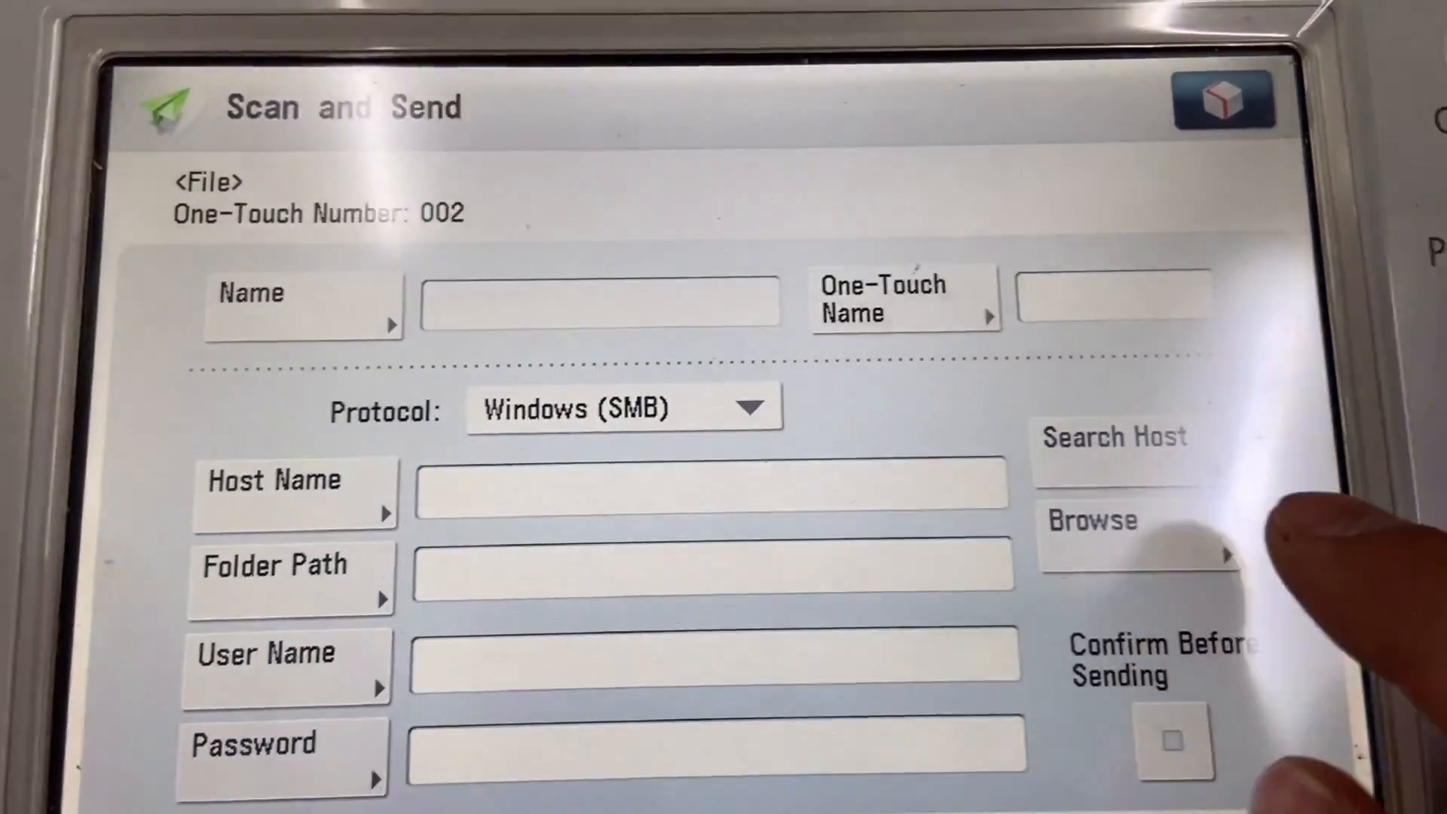
- Search the network for host 'dennislaptop' with user name canon and its password
click(1112, 436)
text(dennislaptop)
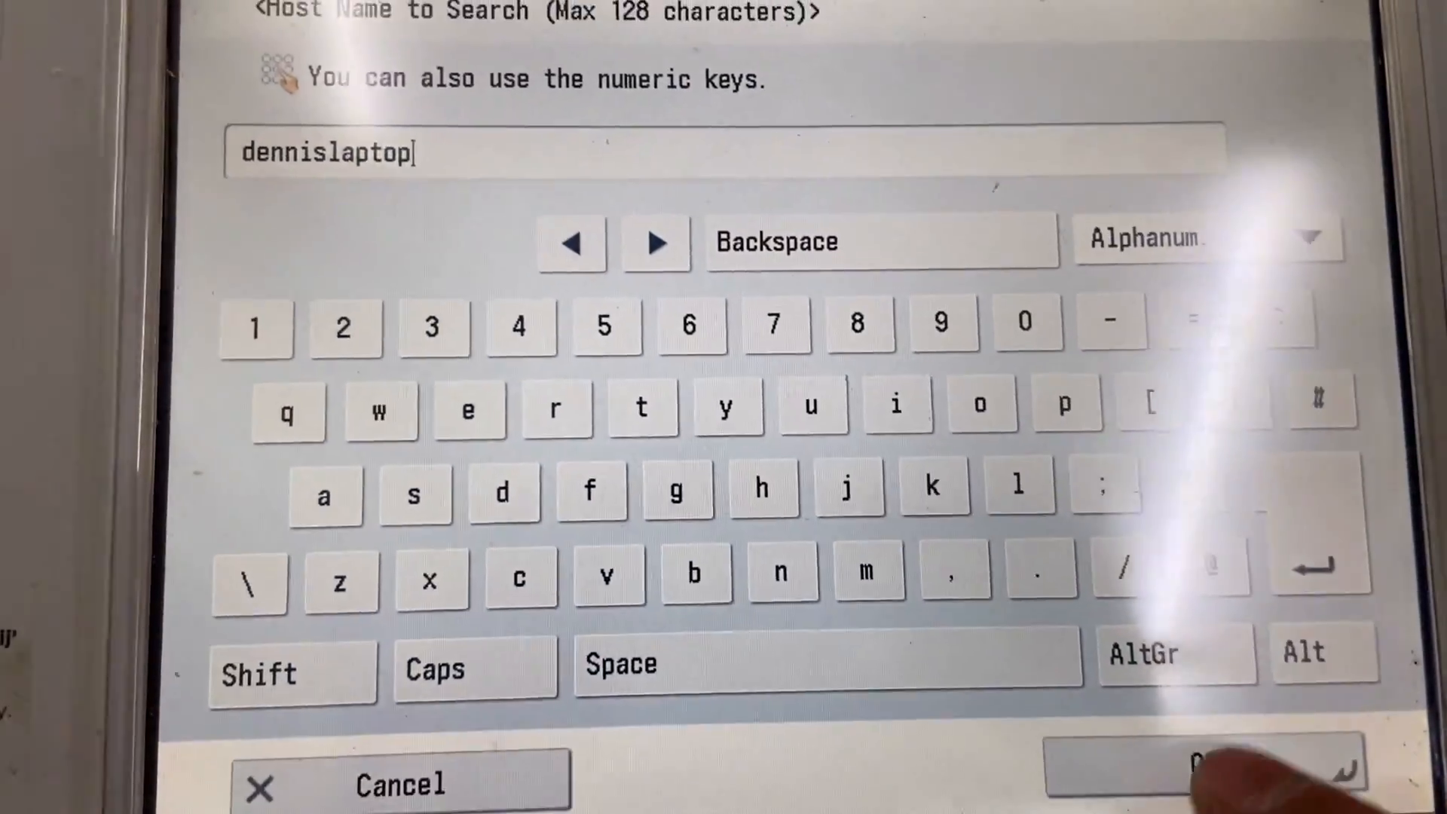
click(1218, 770)
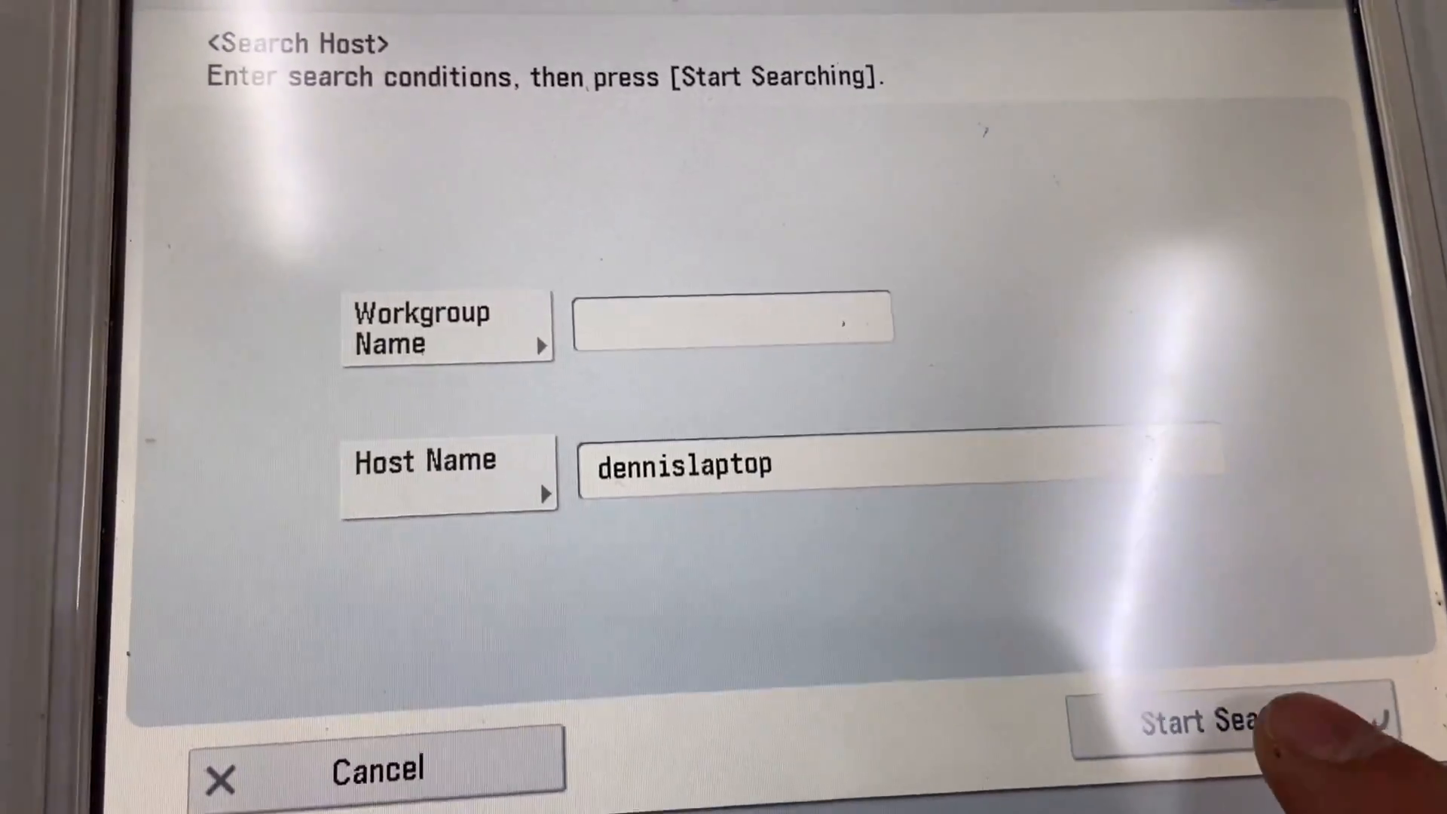
click(1200, 722)
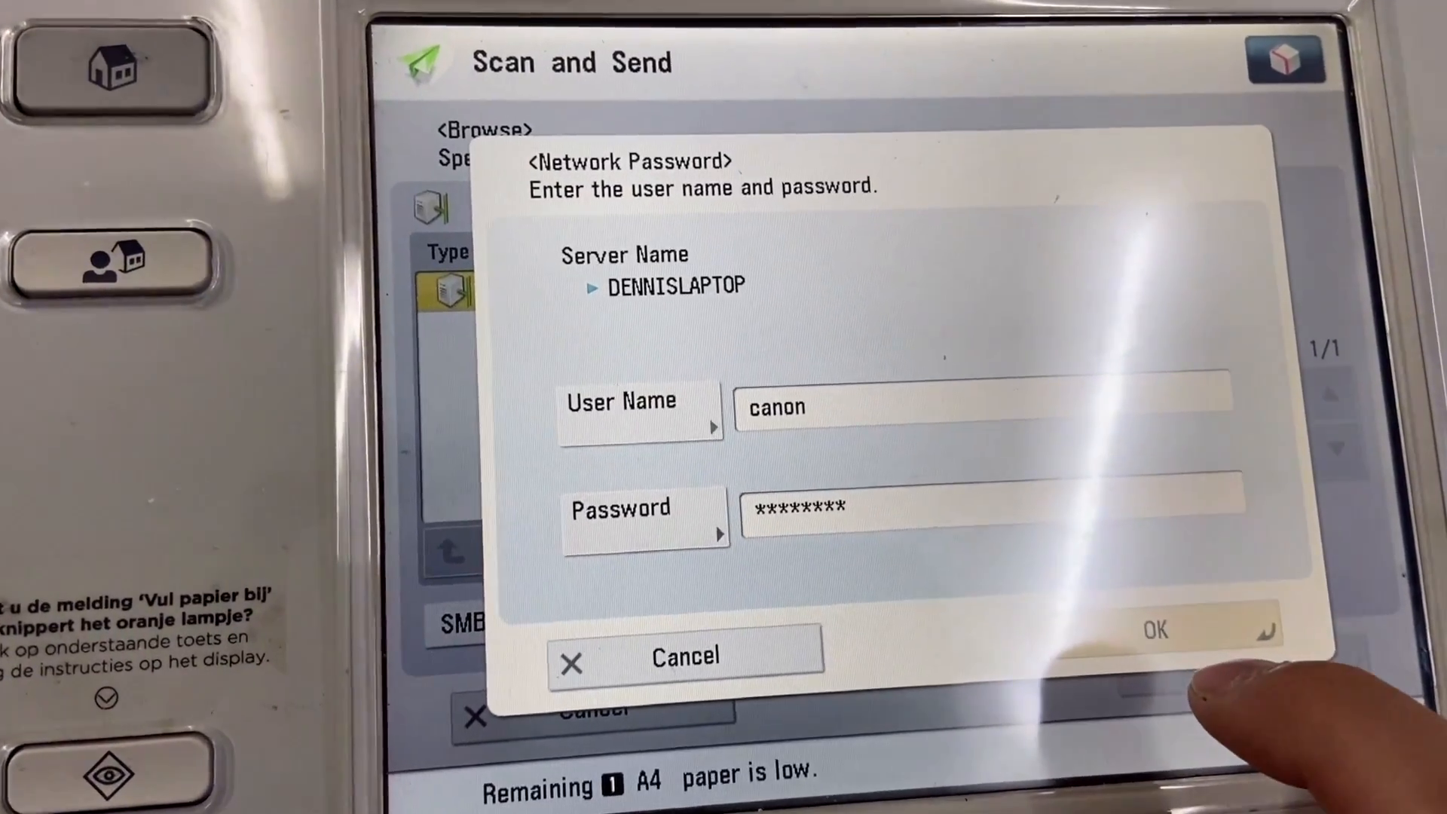
- Log in with the canon credentials and pick the 'Canon Scan' share on DENNISLAPTOP
click(1153, 629)
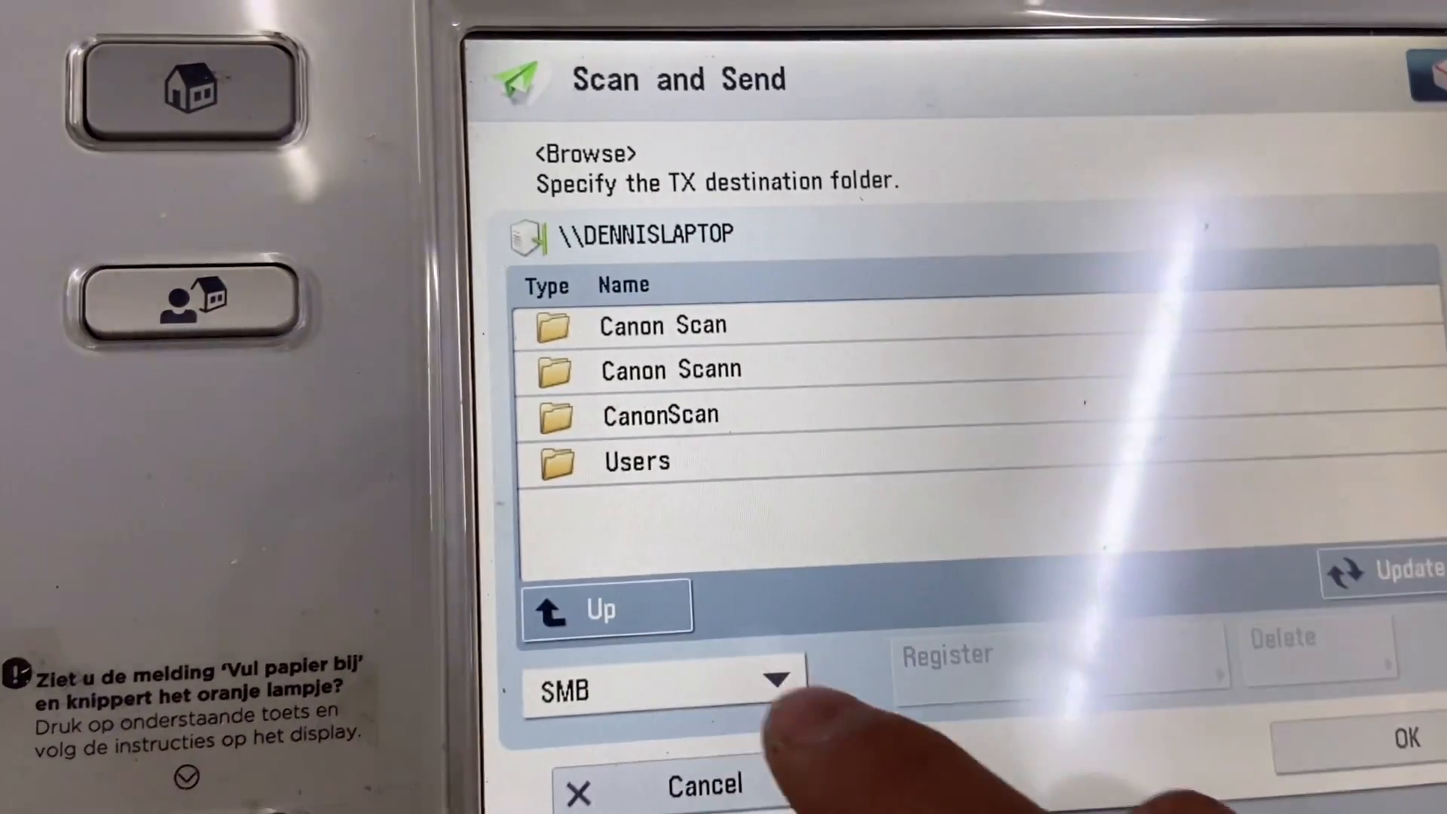
click(662, 325)
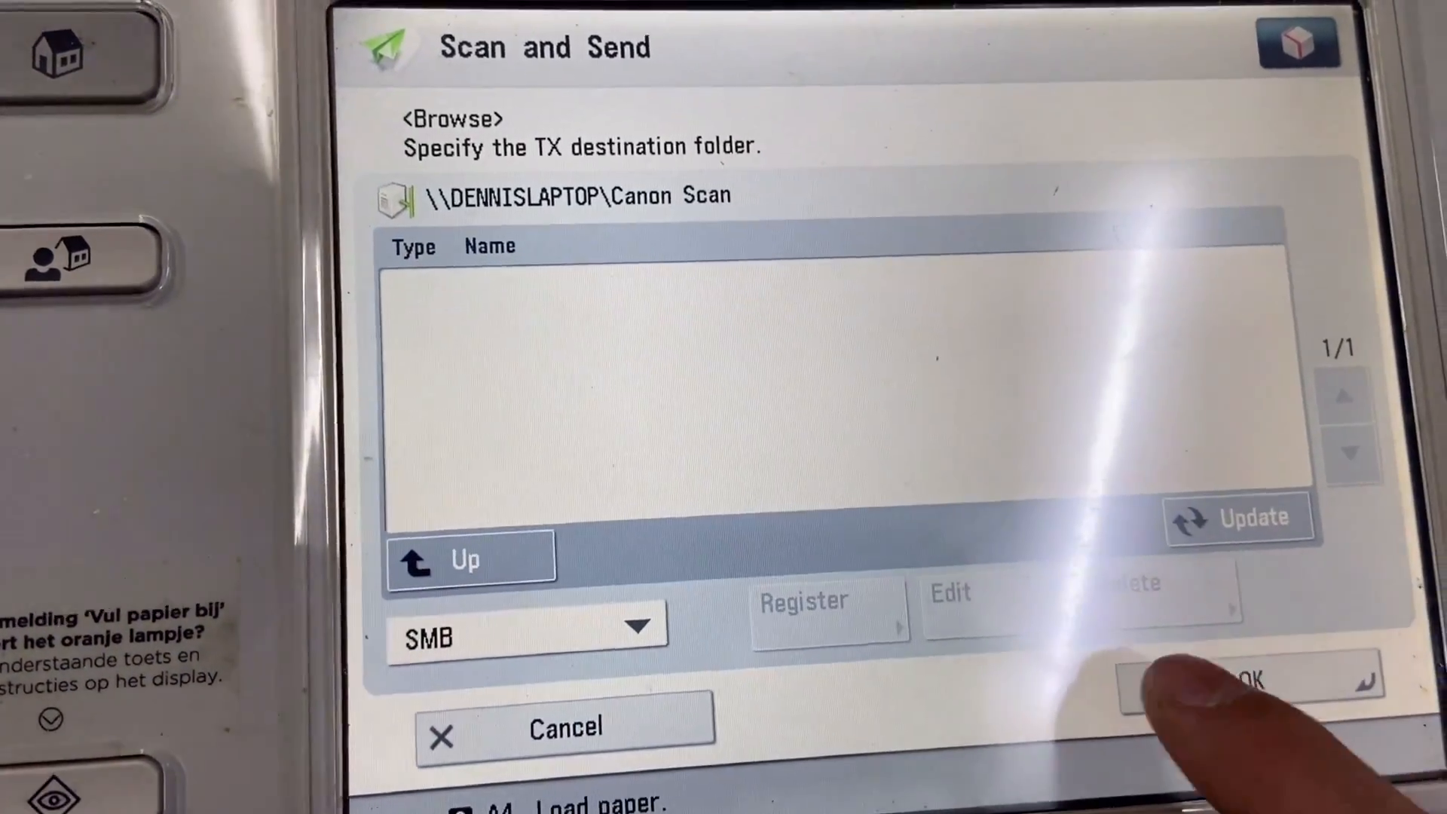
click(1246, 681)
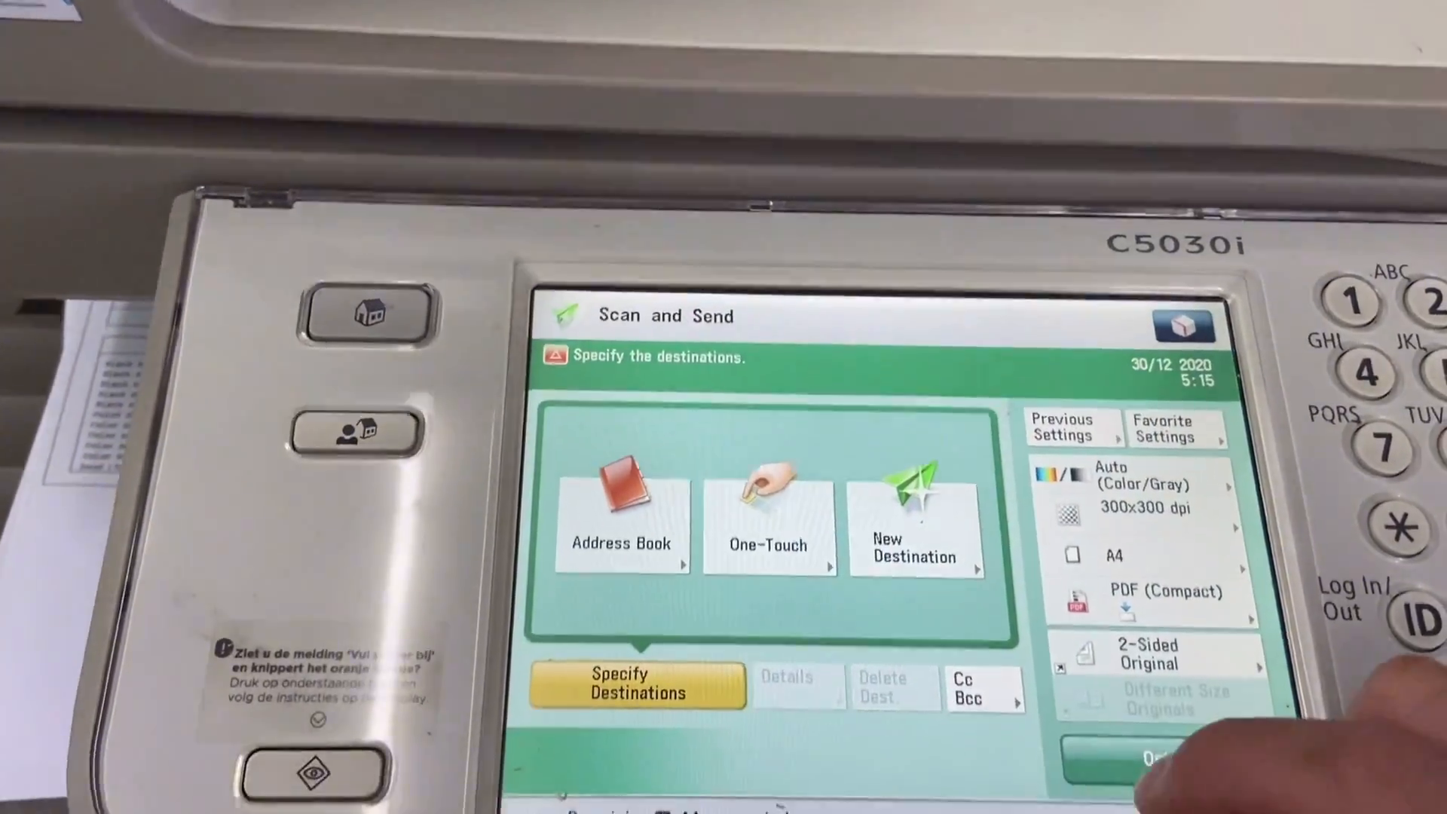
- Scan to One-Touch 'DENNIS' and check the send log shows result OK
click(769, 526)
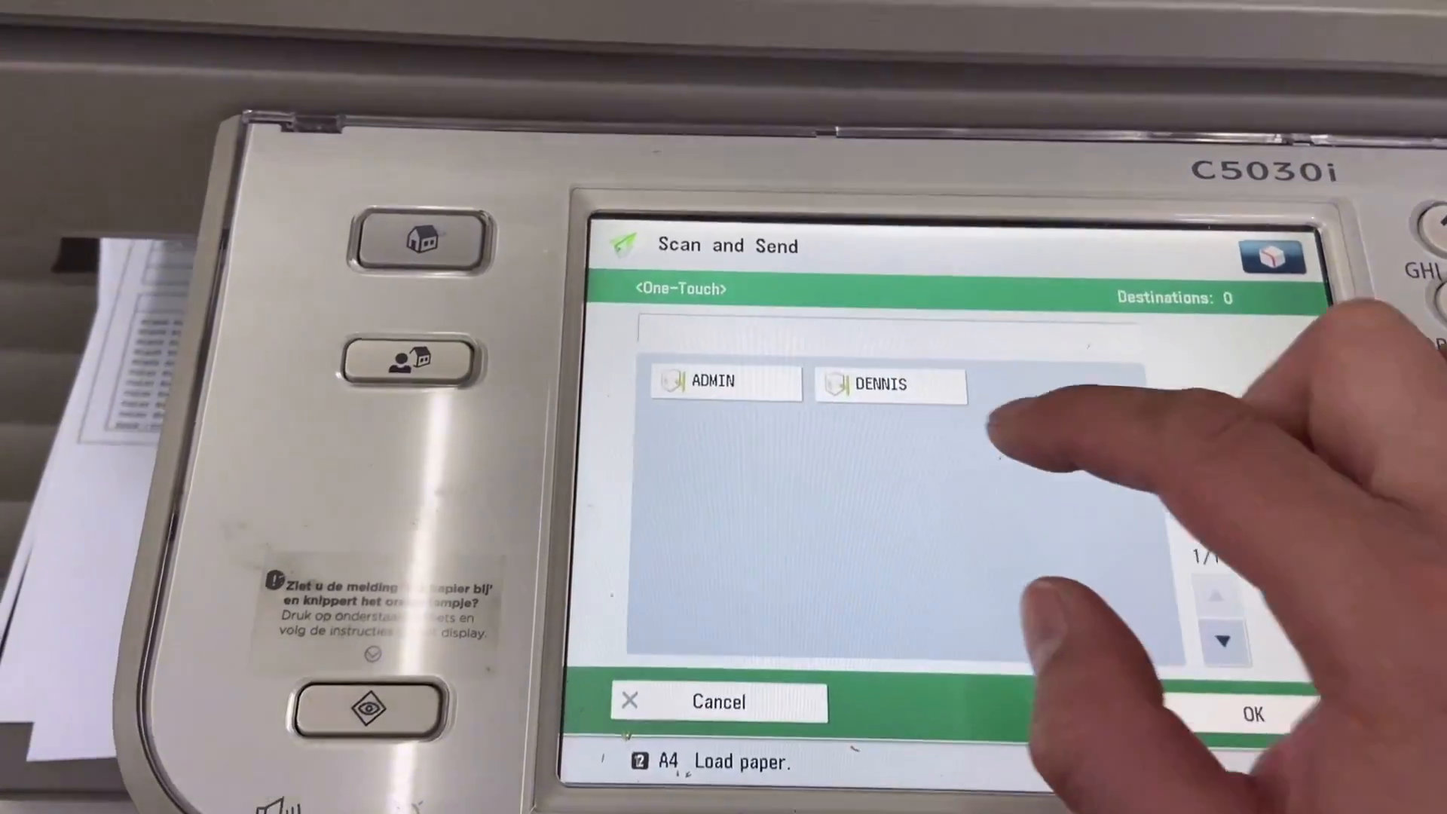
click(889, 383)
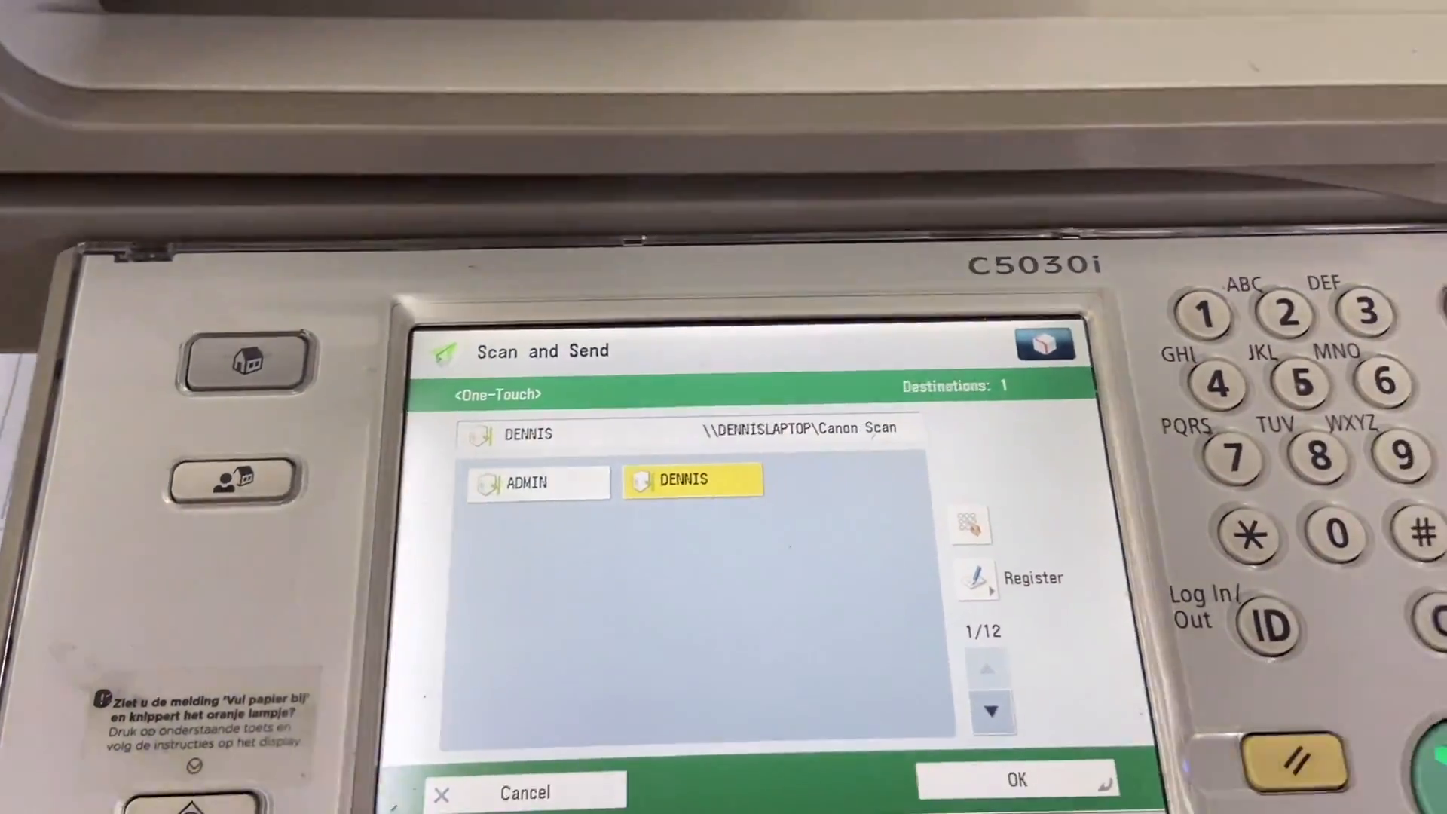
click(1237, 642)
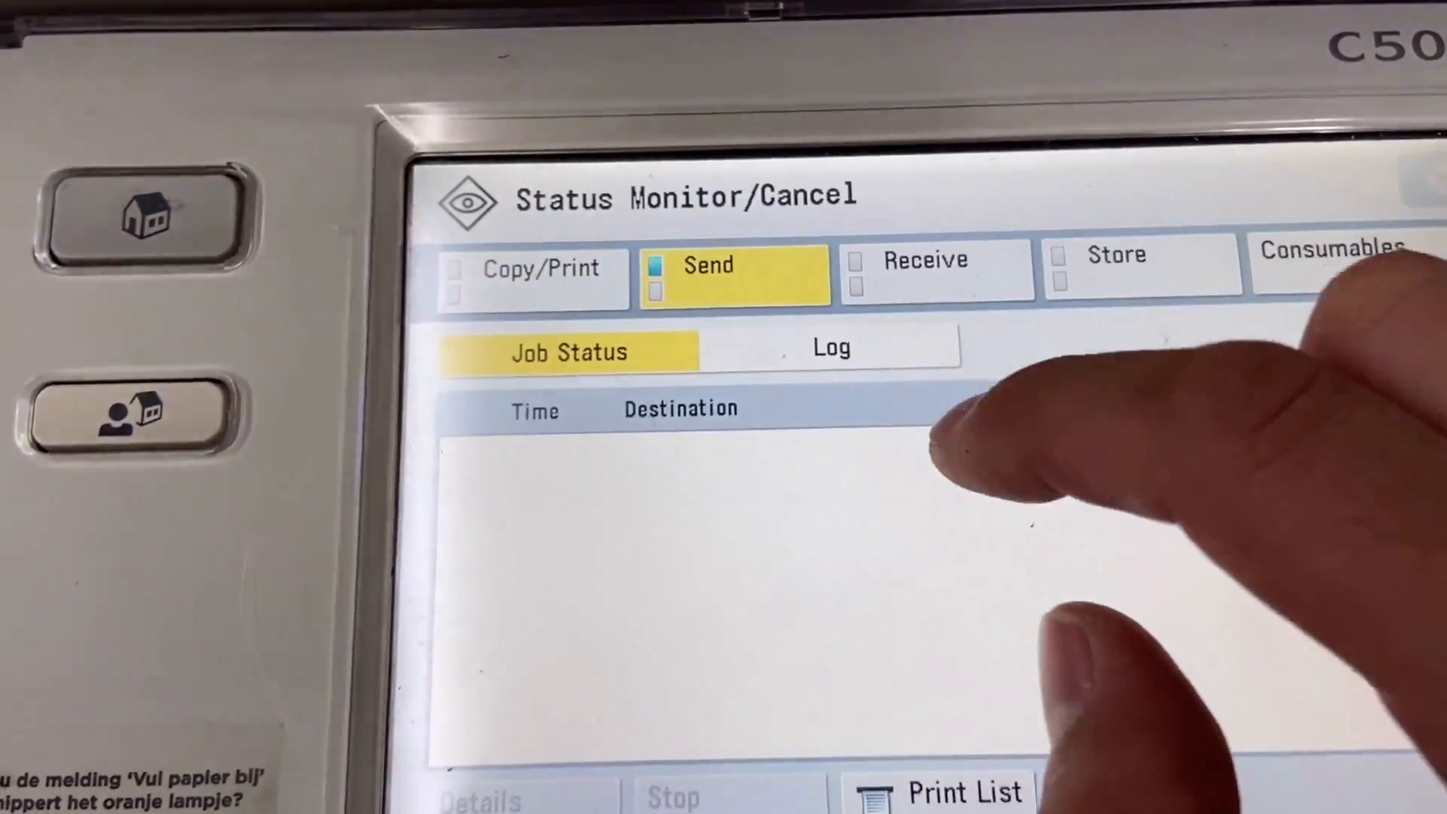
click(830, 348)
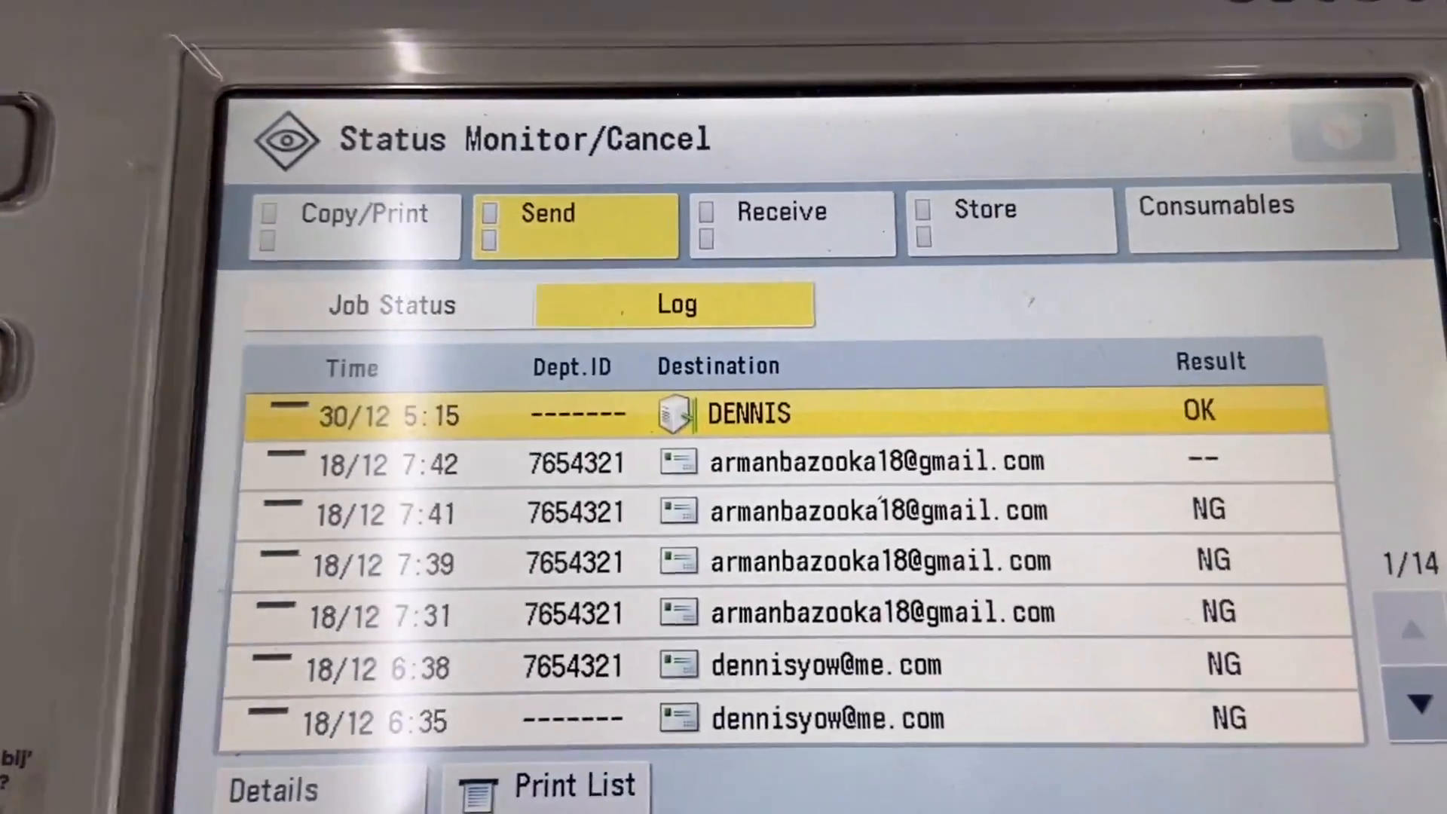